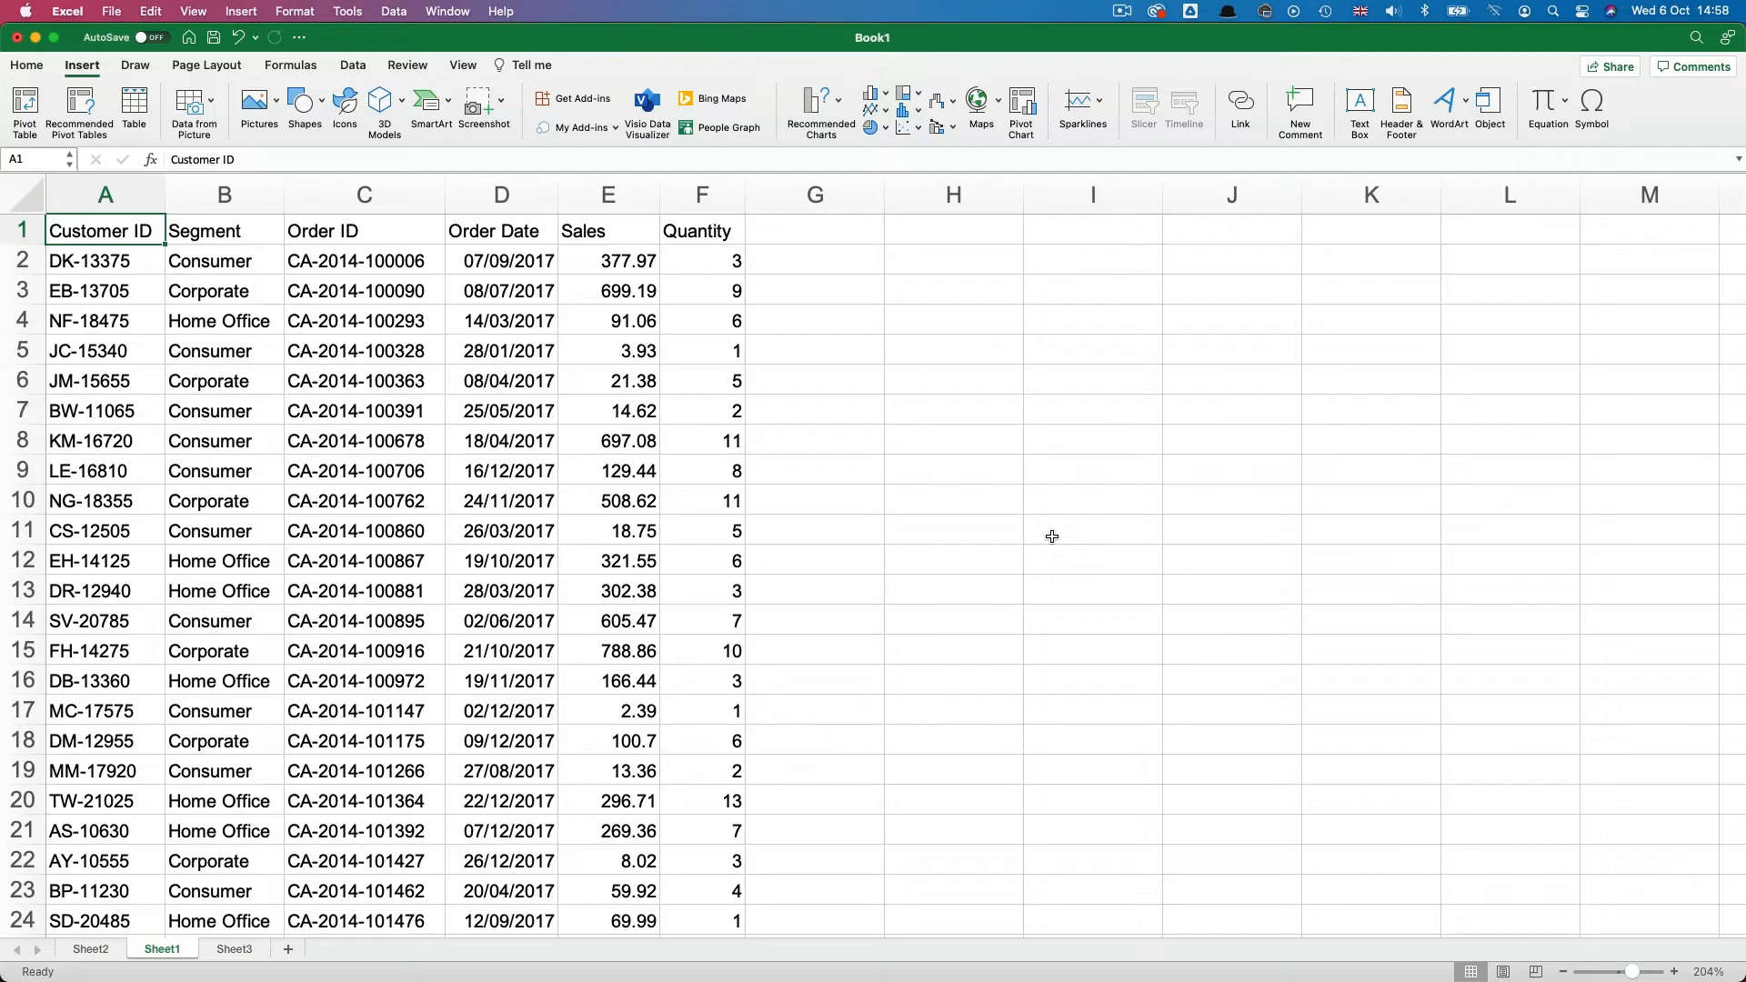
mouse_move(785, 529)
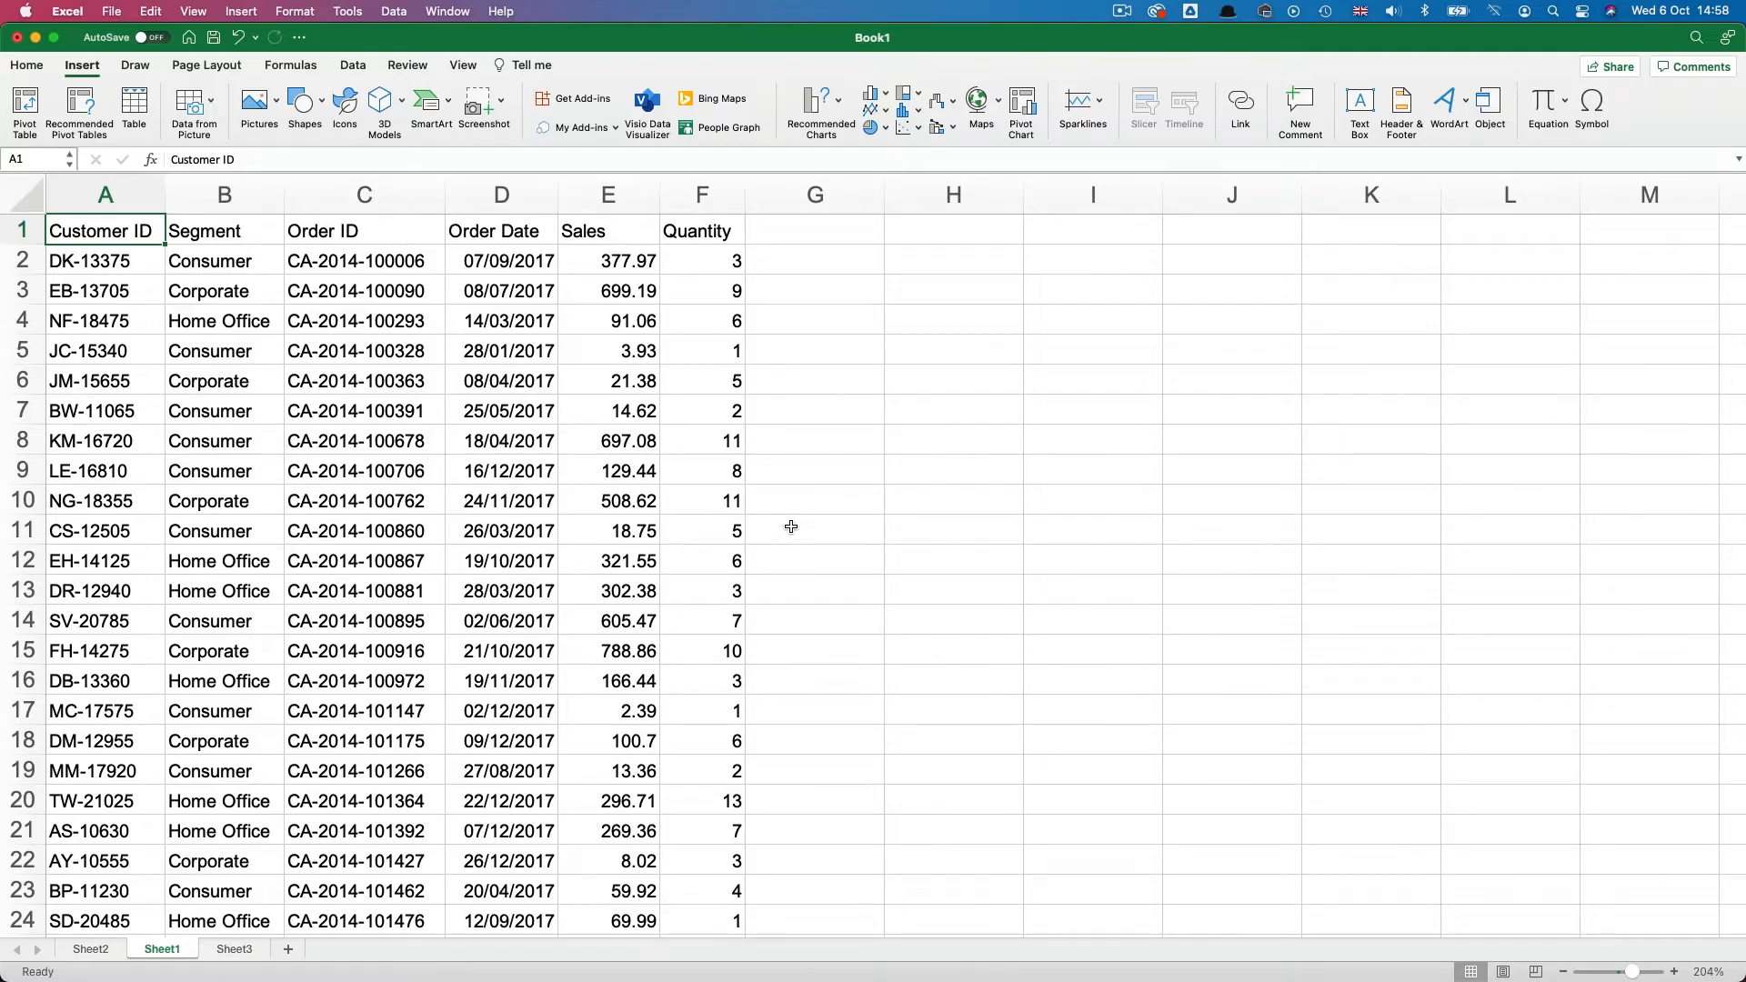
mouse_move(158, 392)
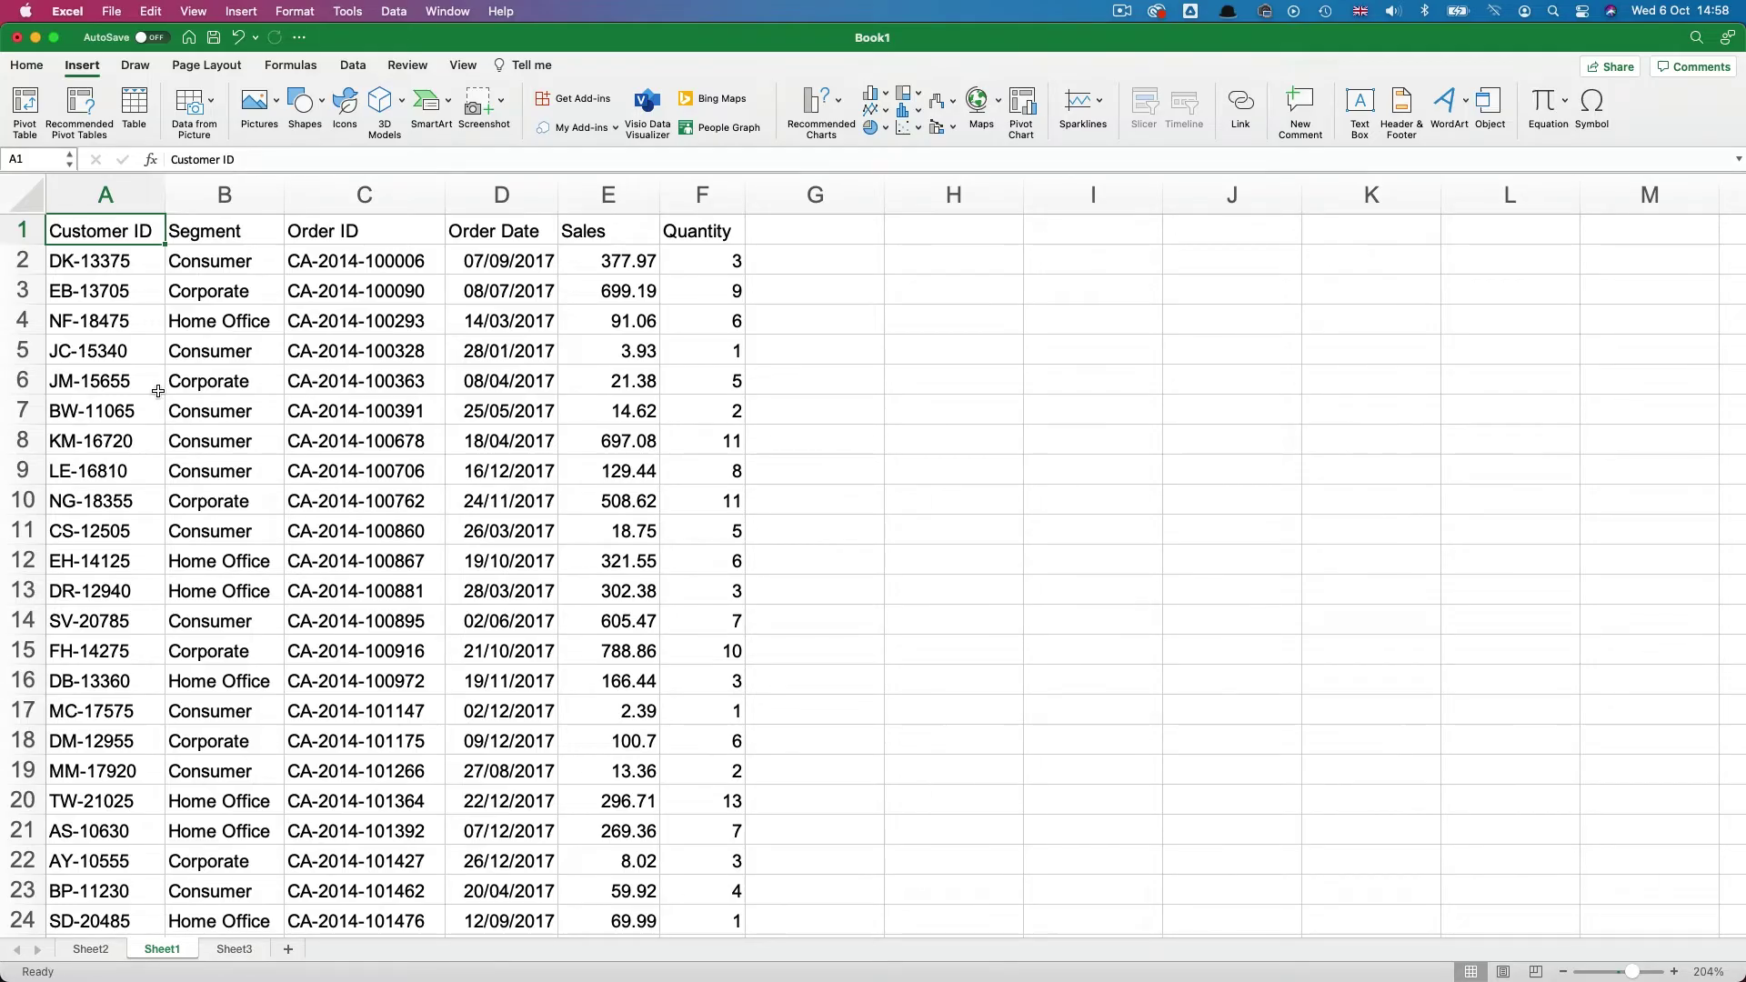
Step: Start a PivotTable from the order data on Sheet1!$A$1:$F$4041, then cancel it
left_click(104, 194)
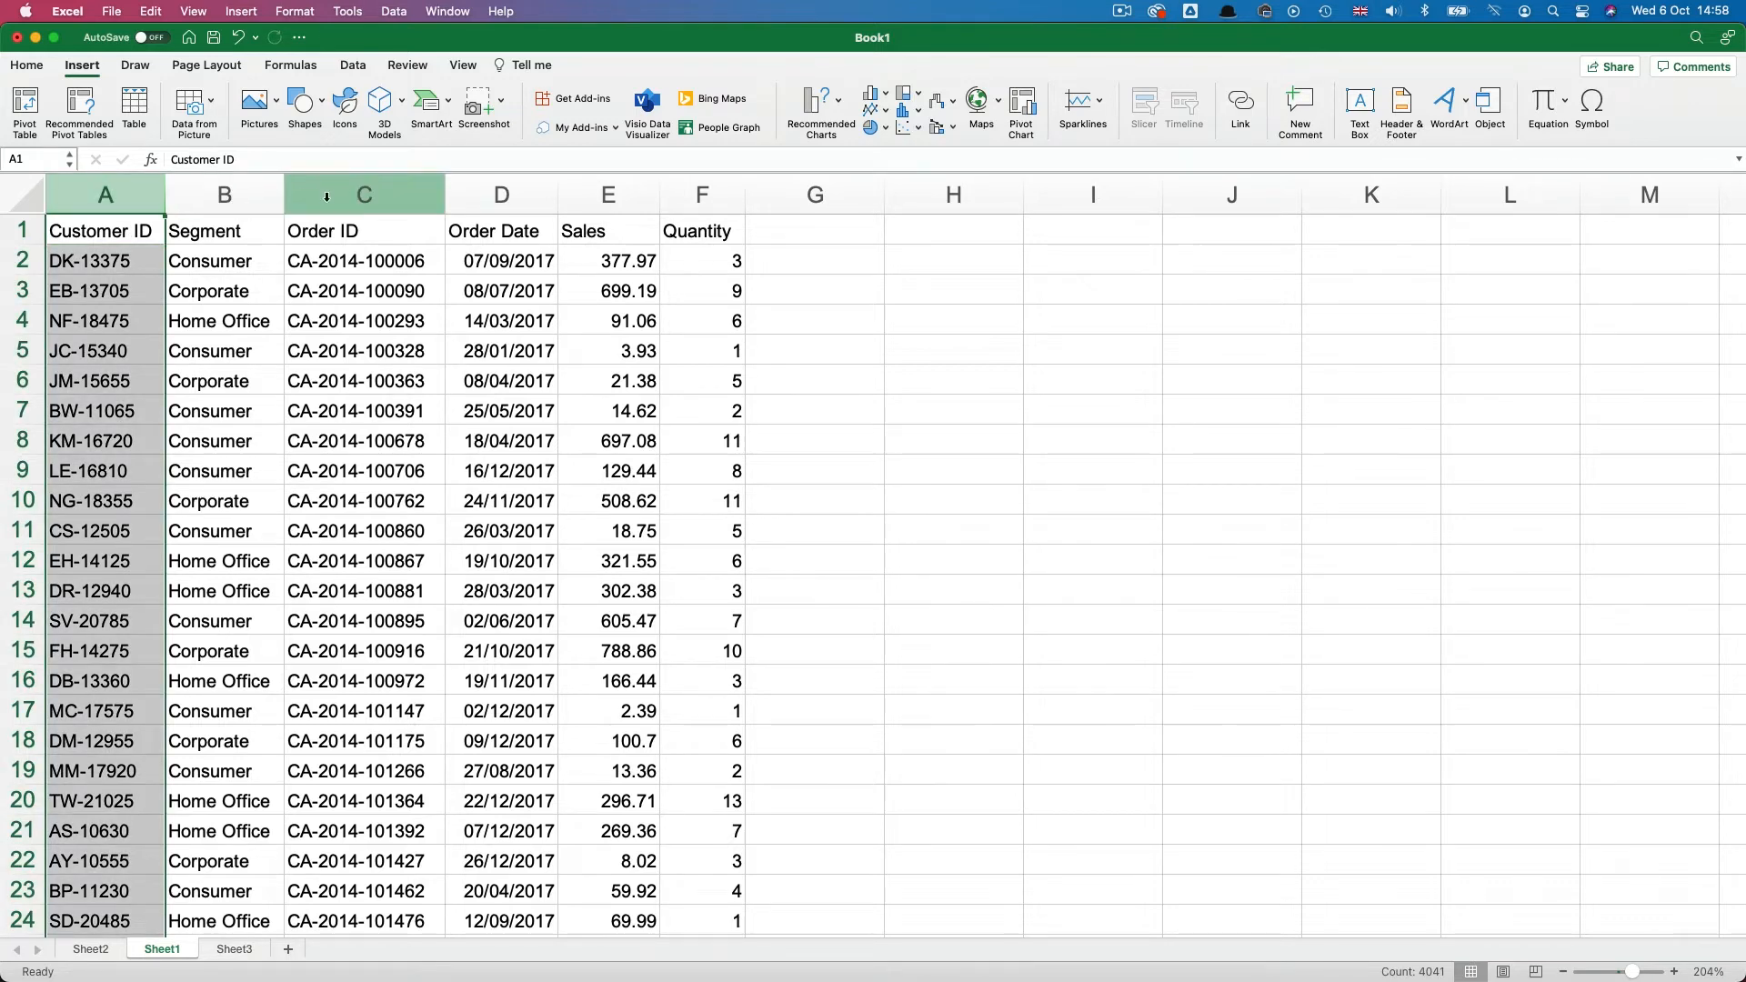
left_click(364, 230)
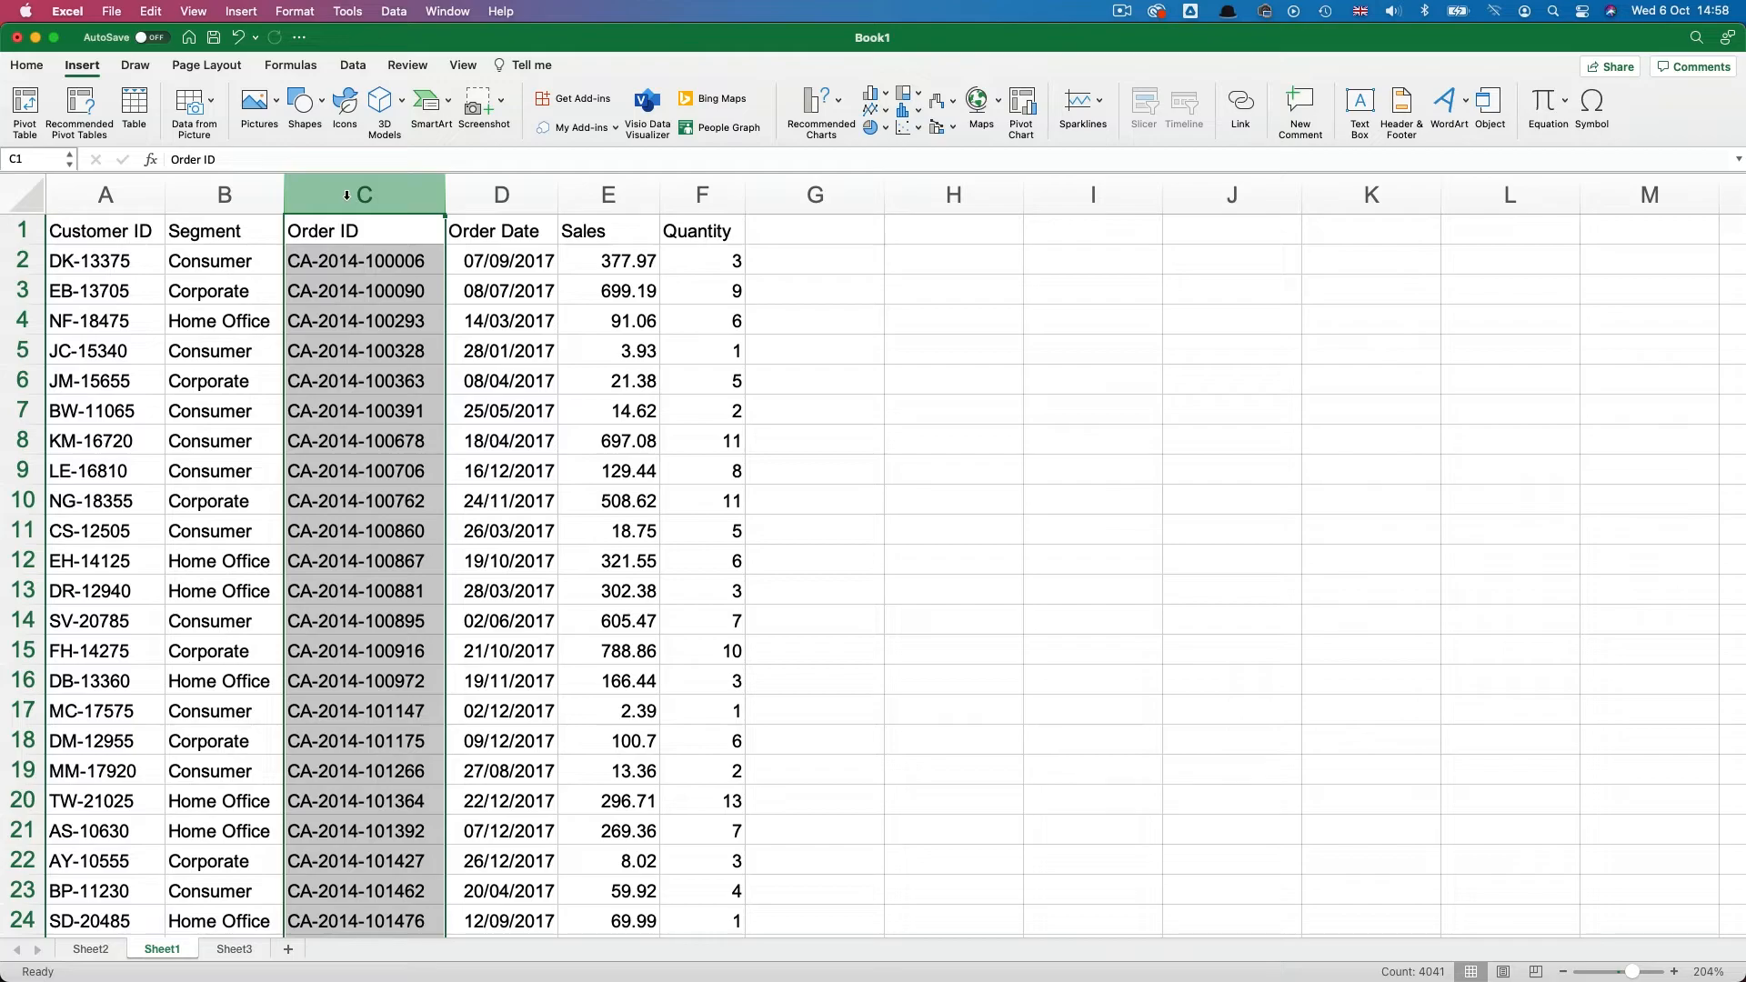
left_click(104, 230)
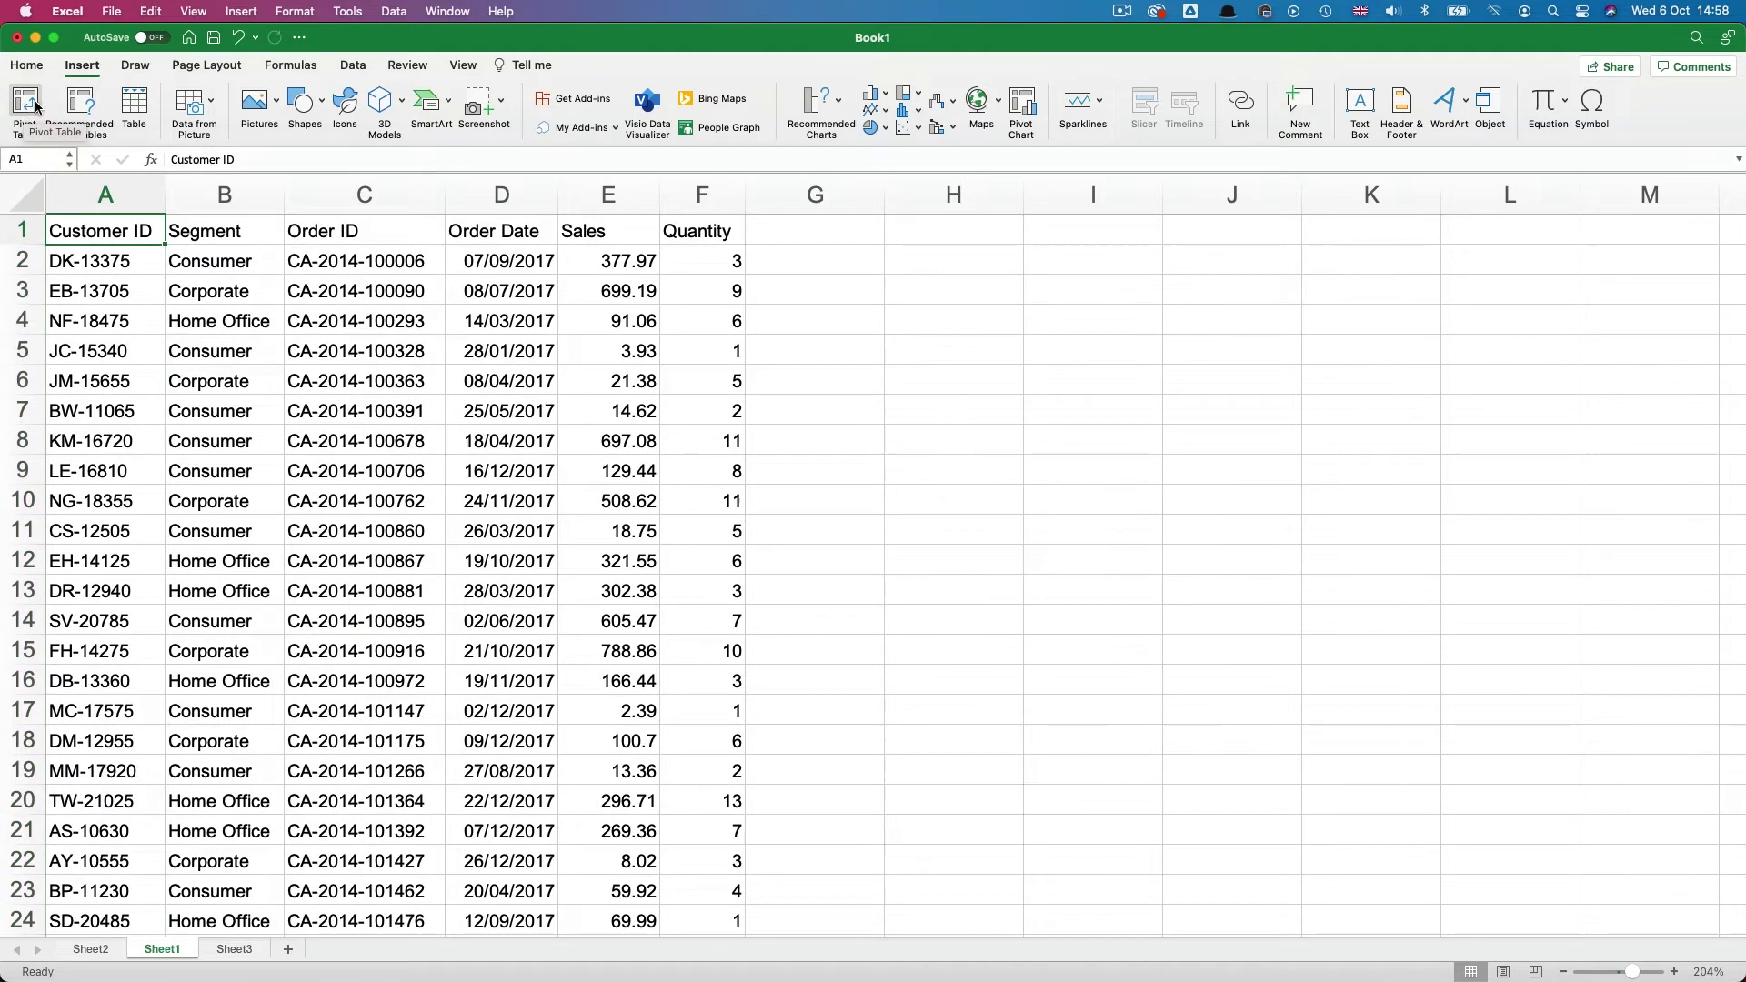
left_click(24, 108)
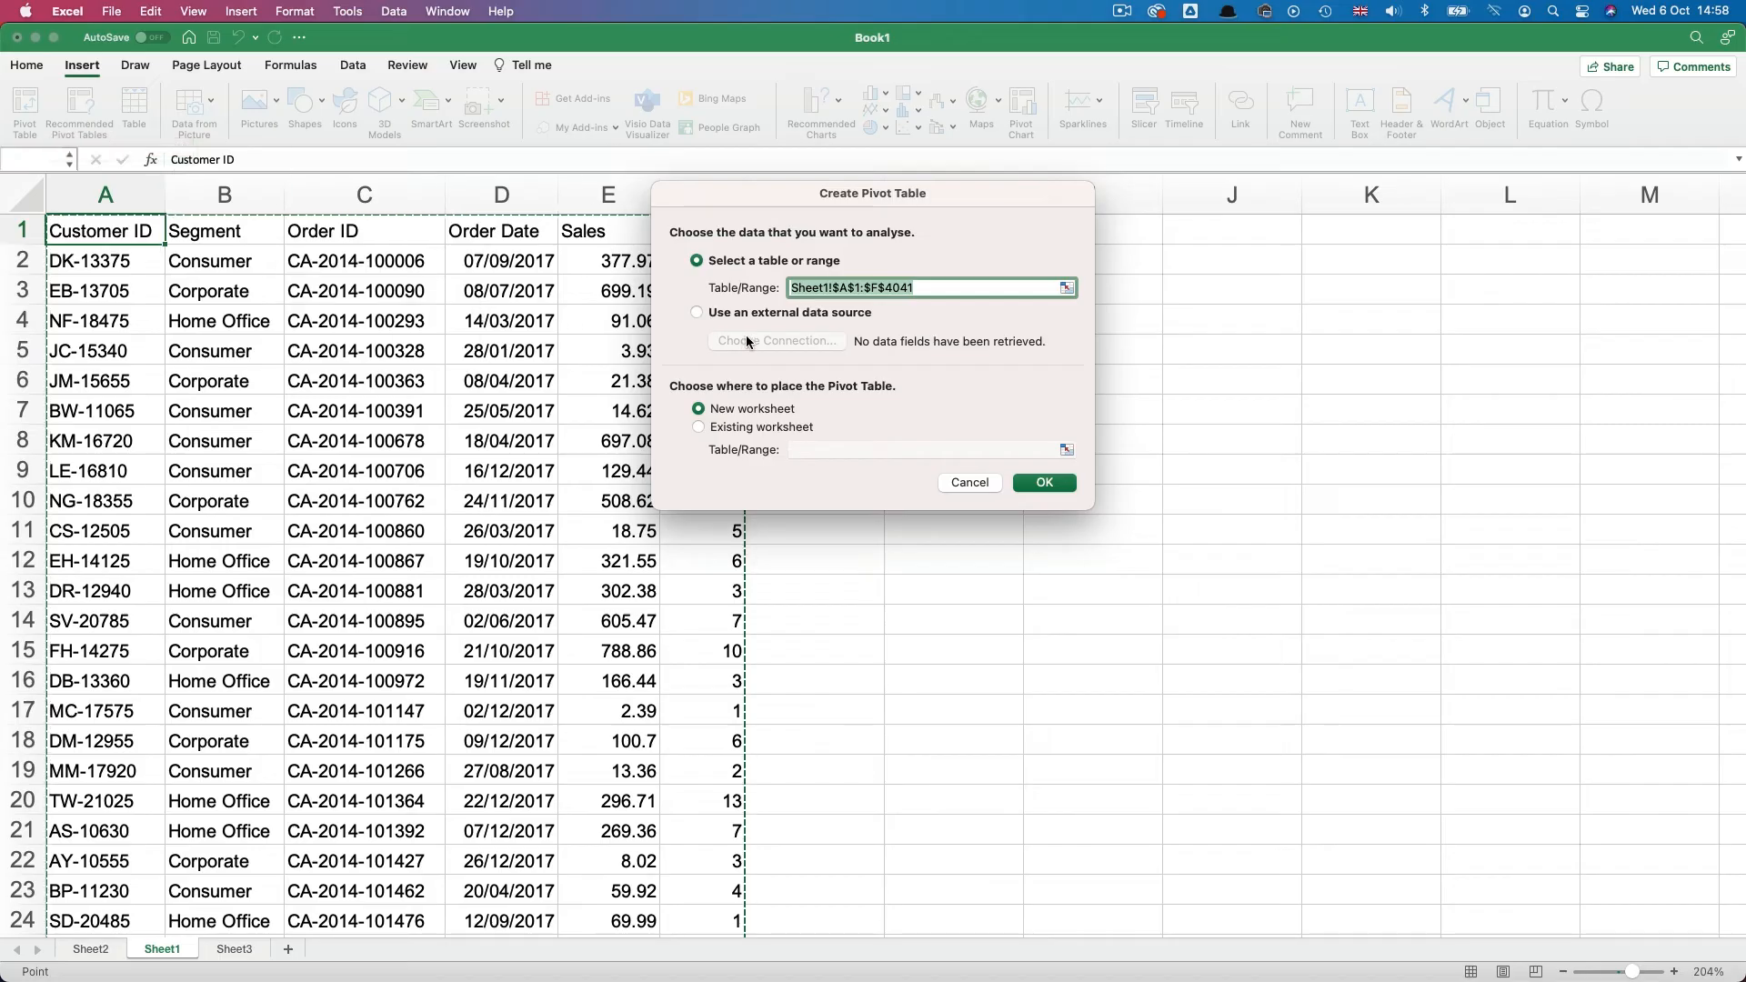
mouse_move(966, 490)
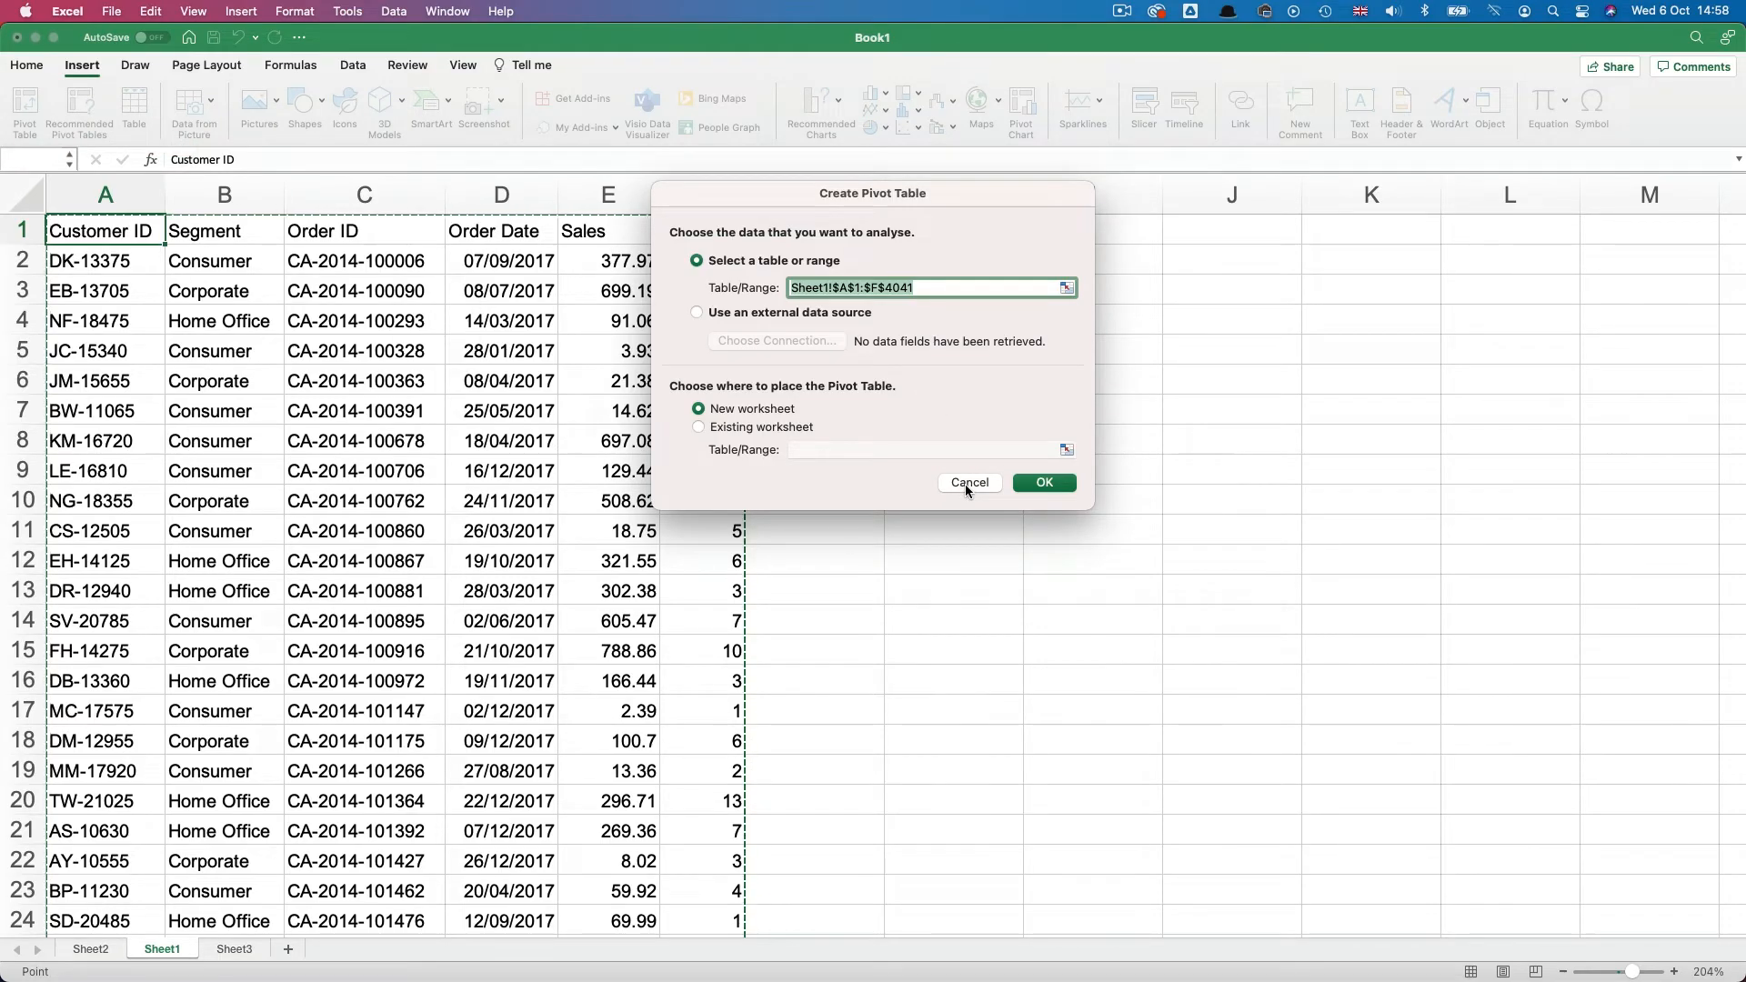
left_click(968, 482)
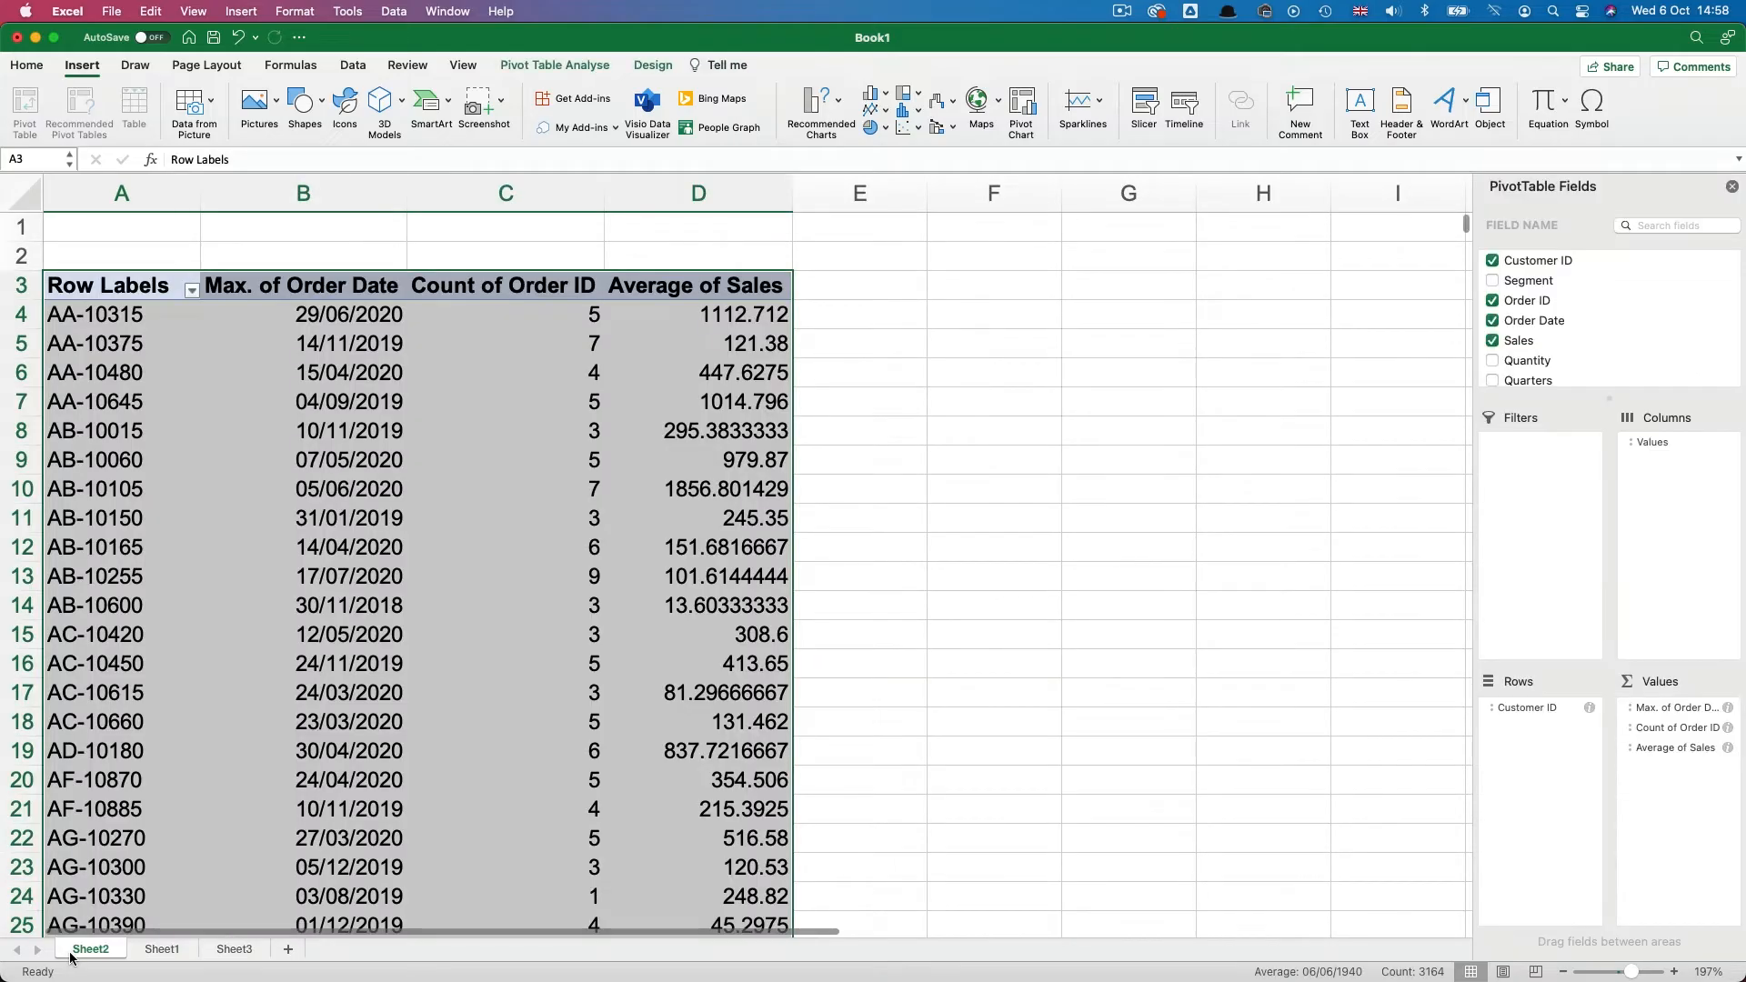
mouse_move(1231, 770)
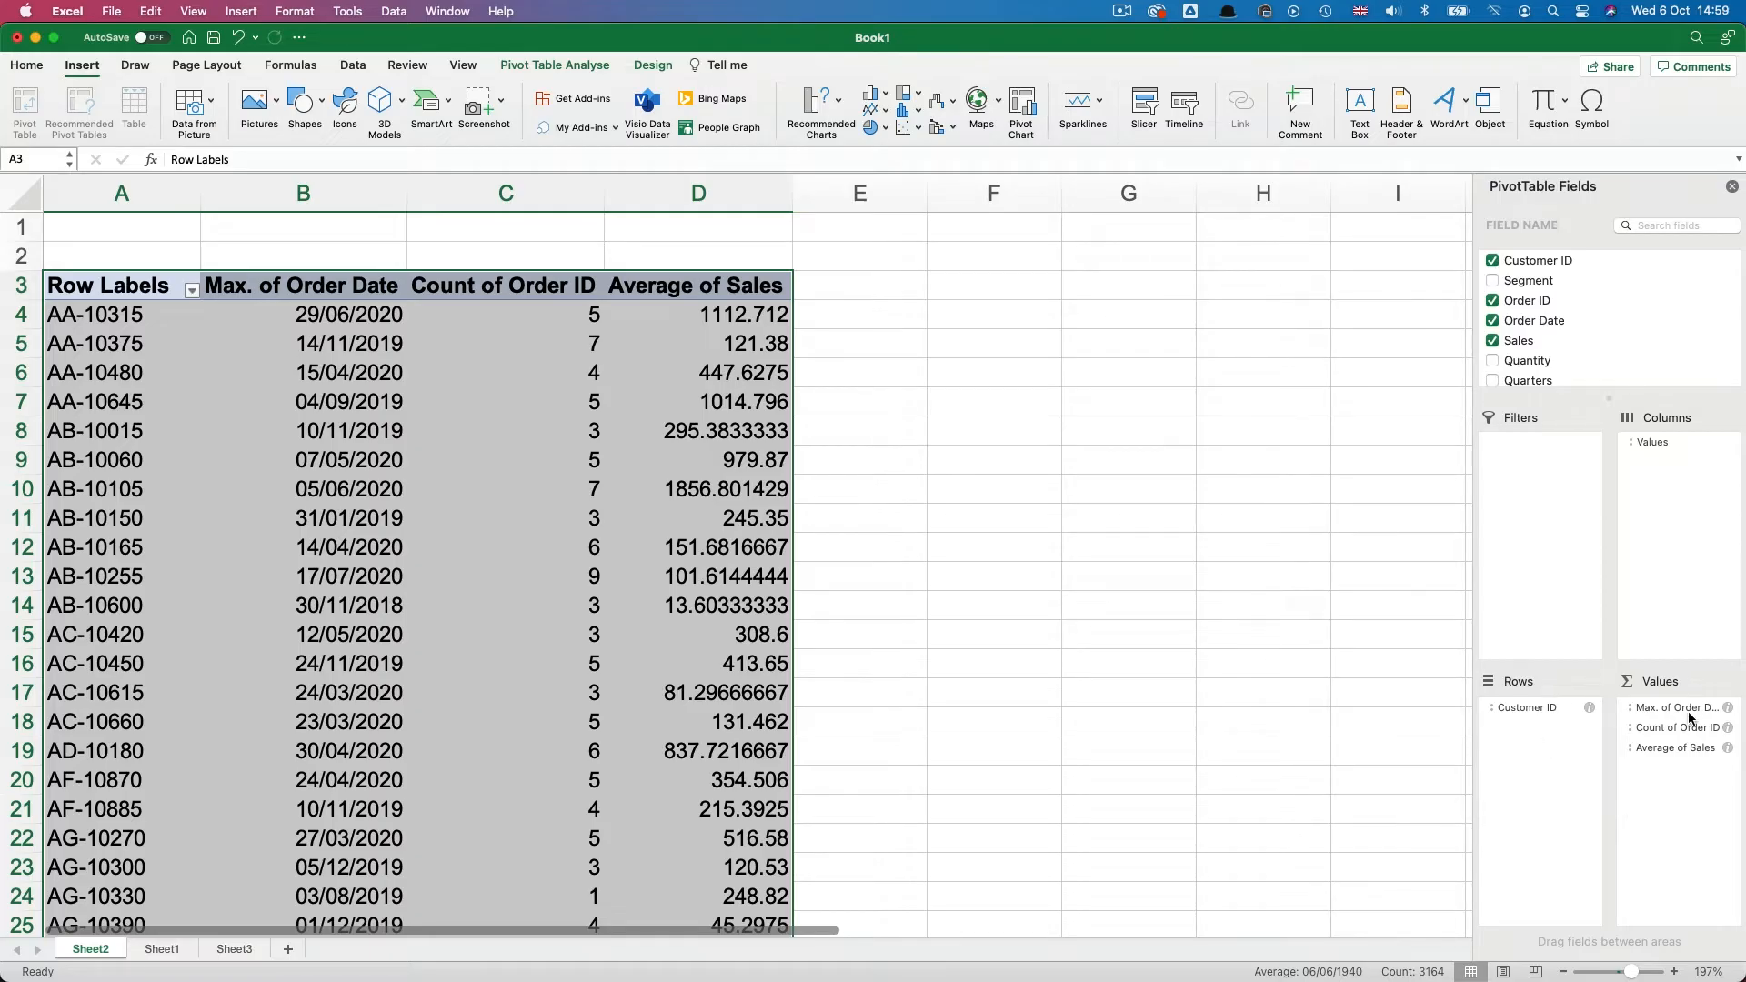
left_click(1680, 707)
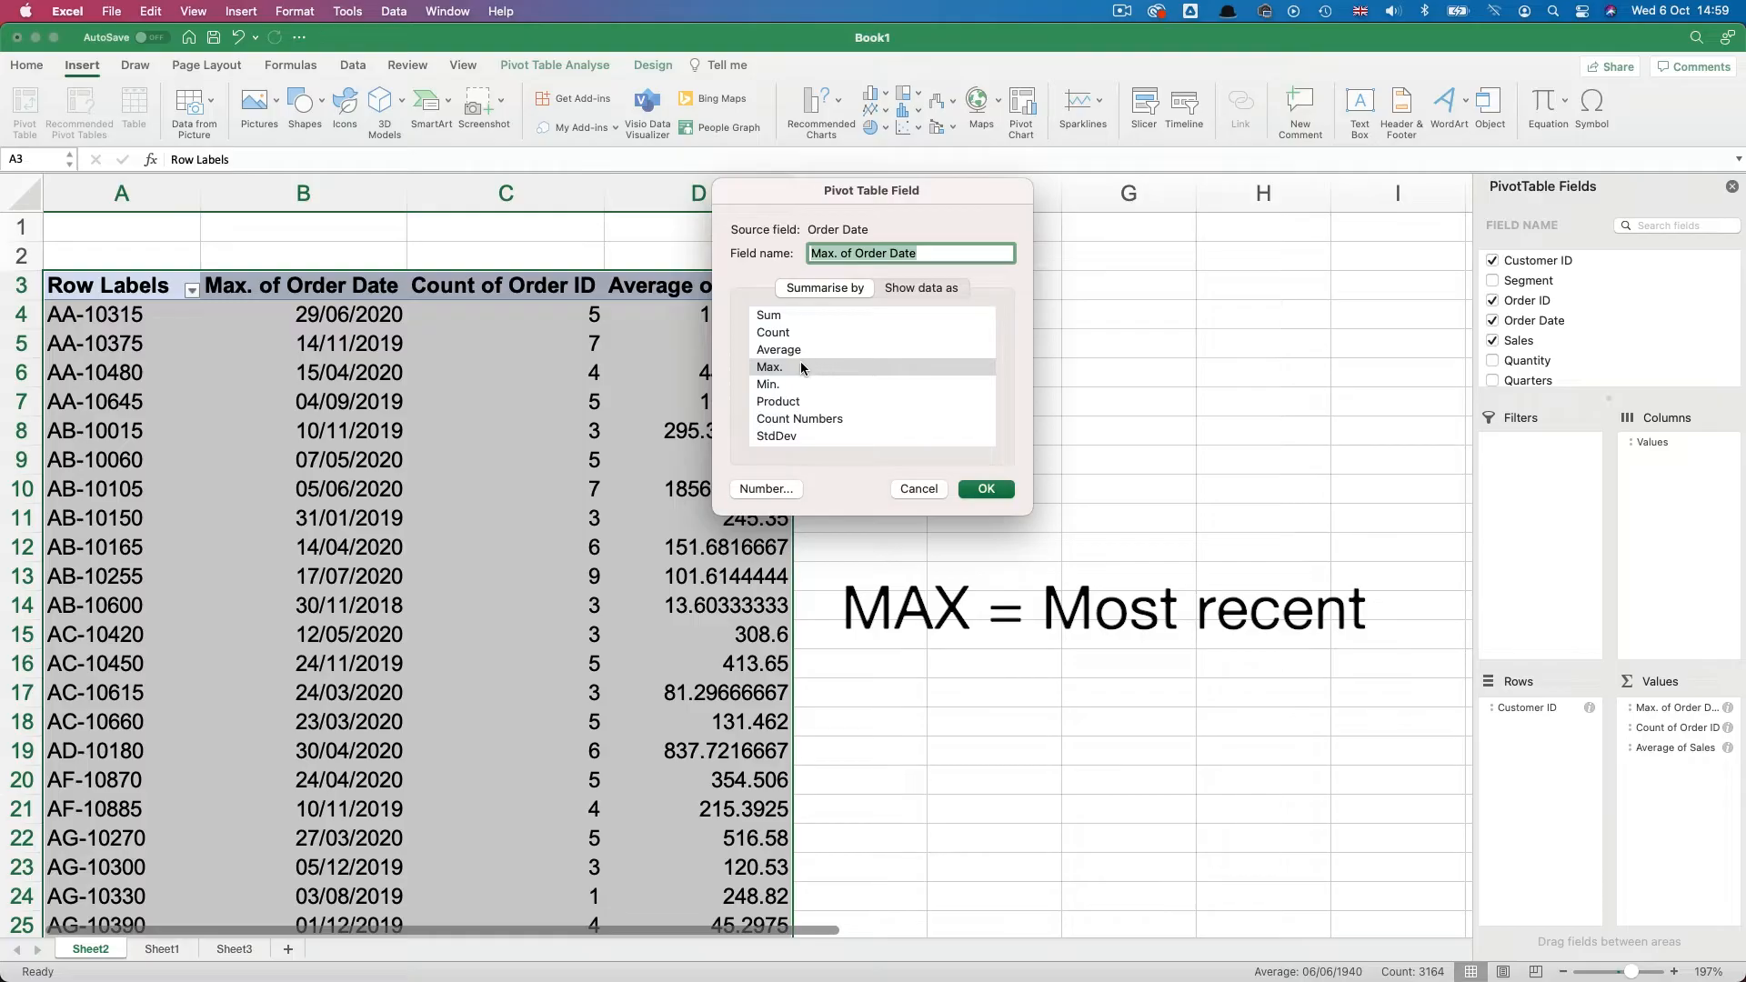
left_click(984, 489)
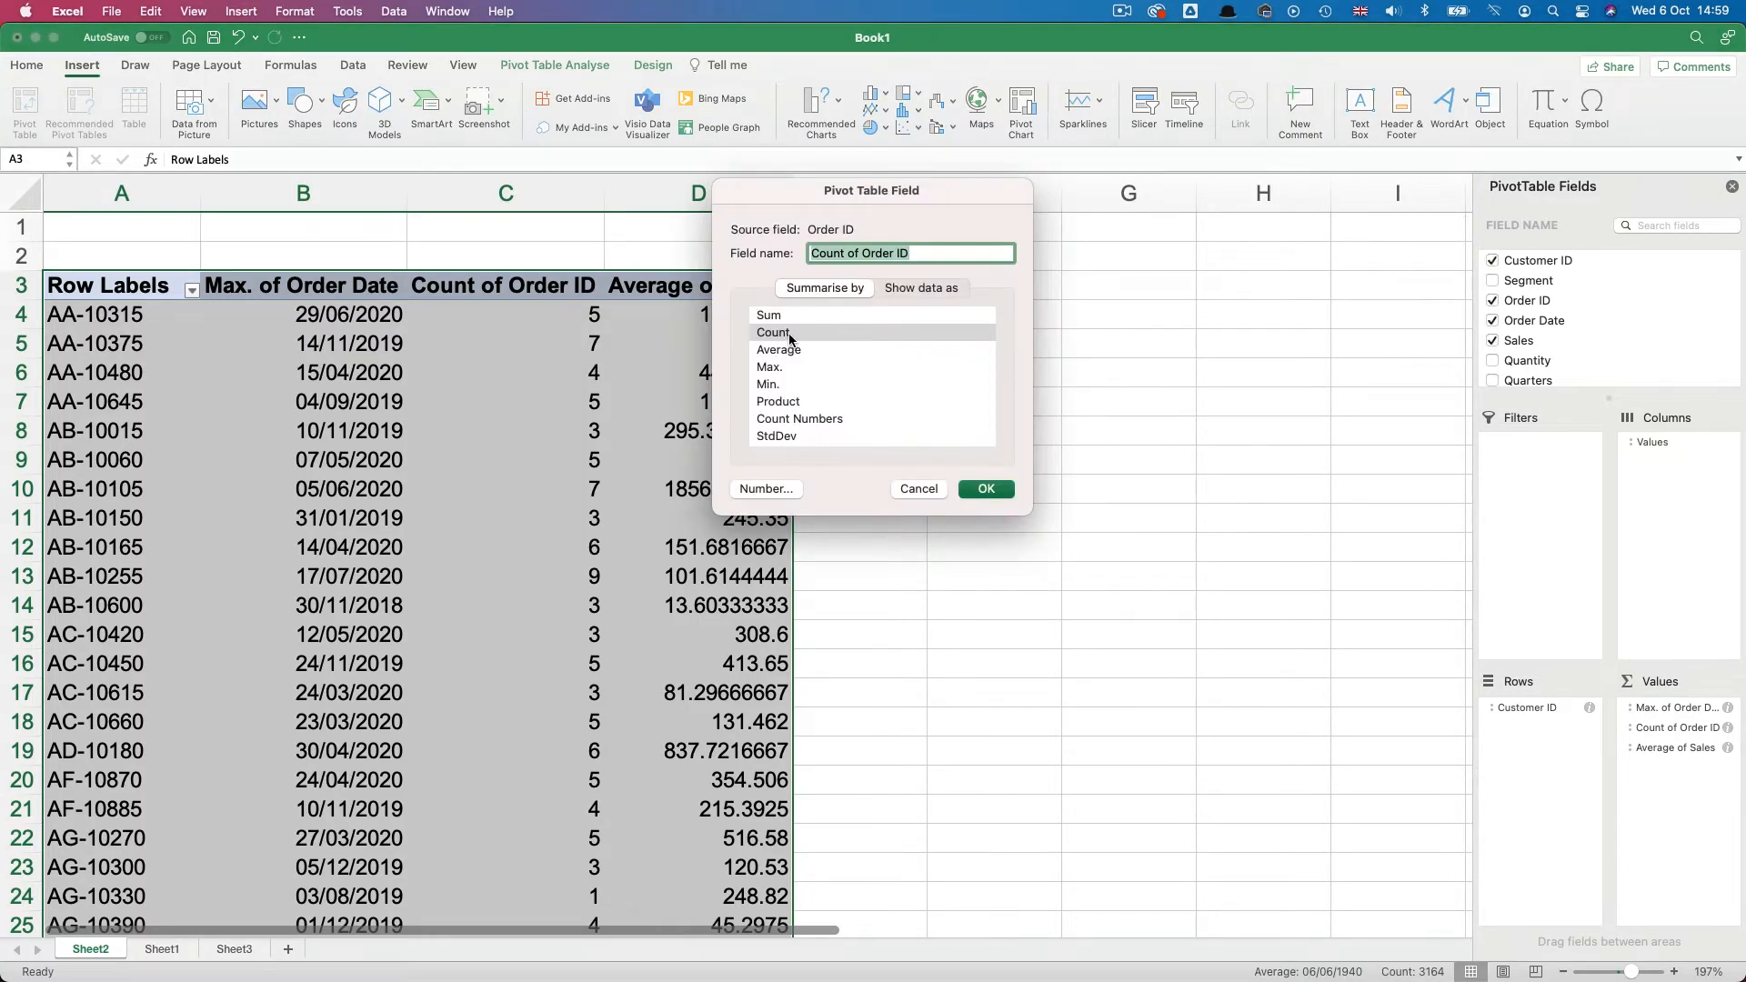
left_click(985, 489)
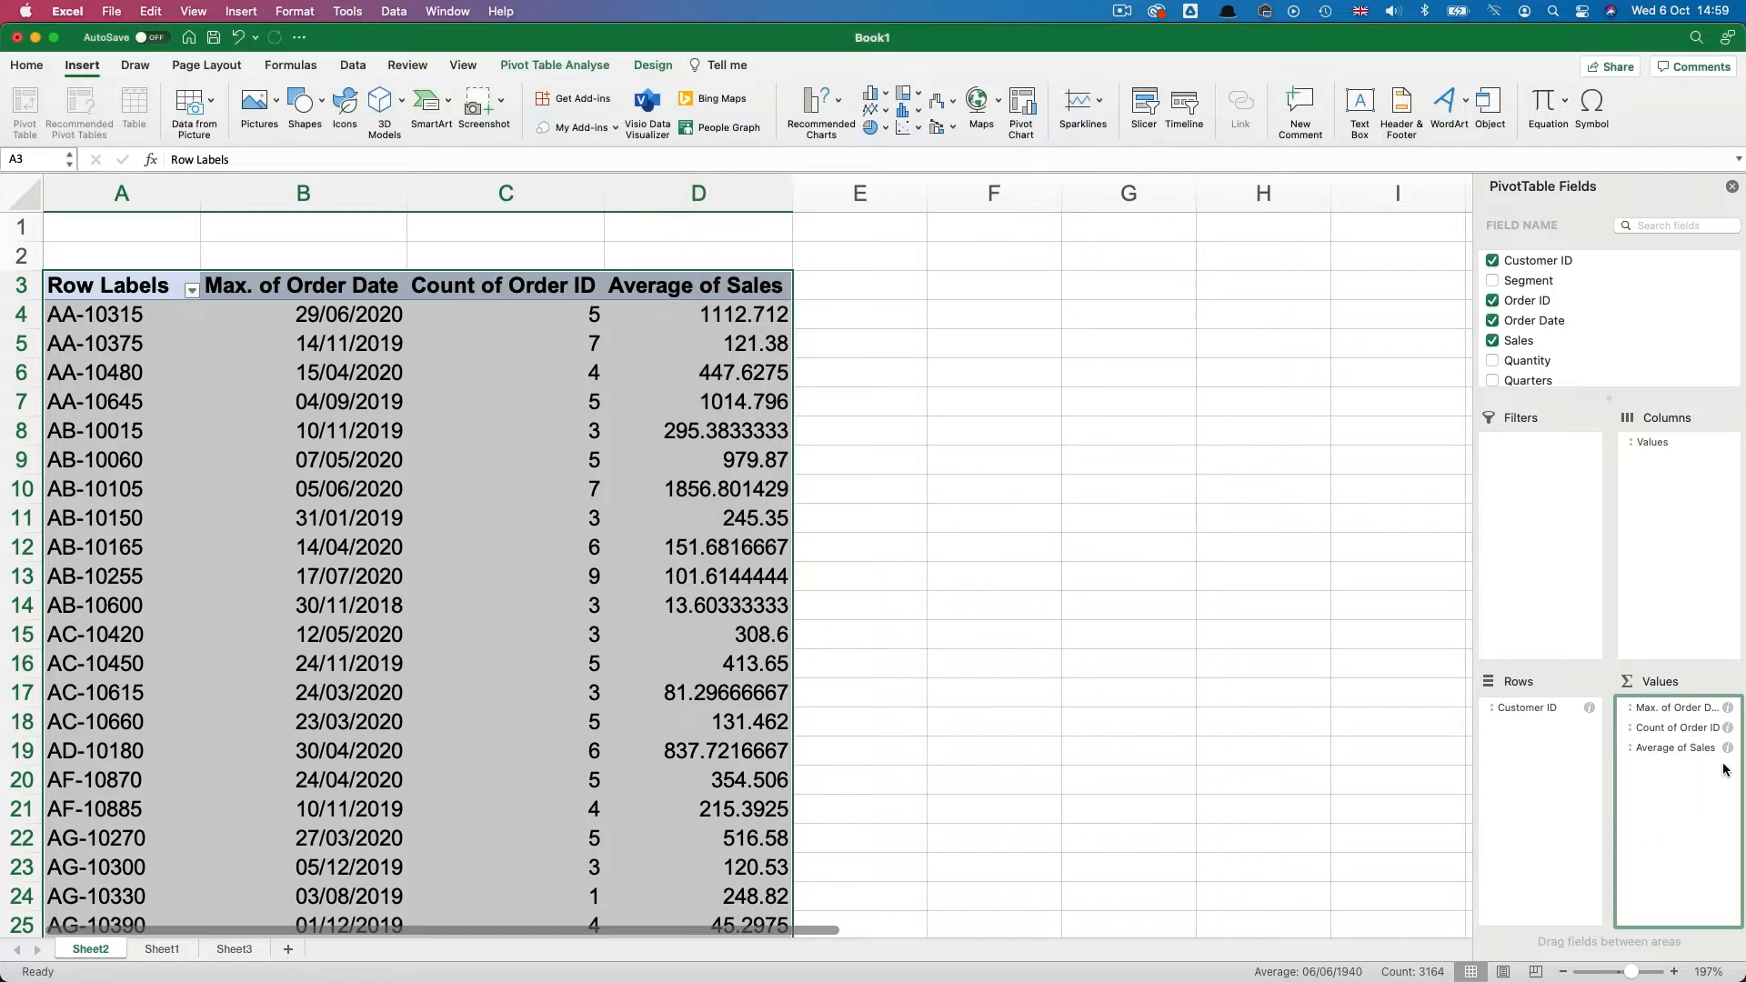
left_click(1676, 748)
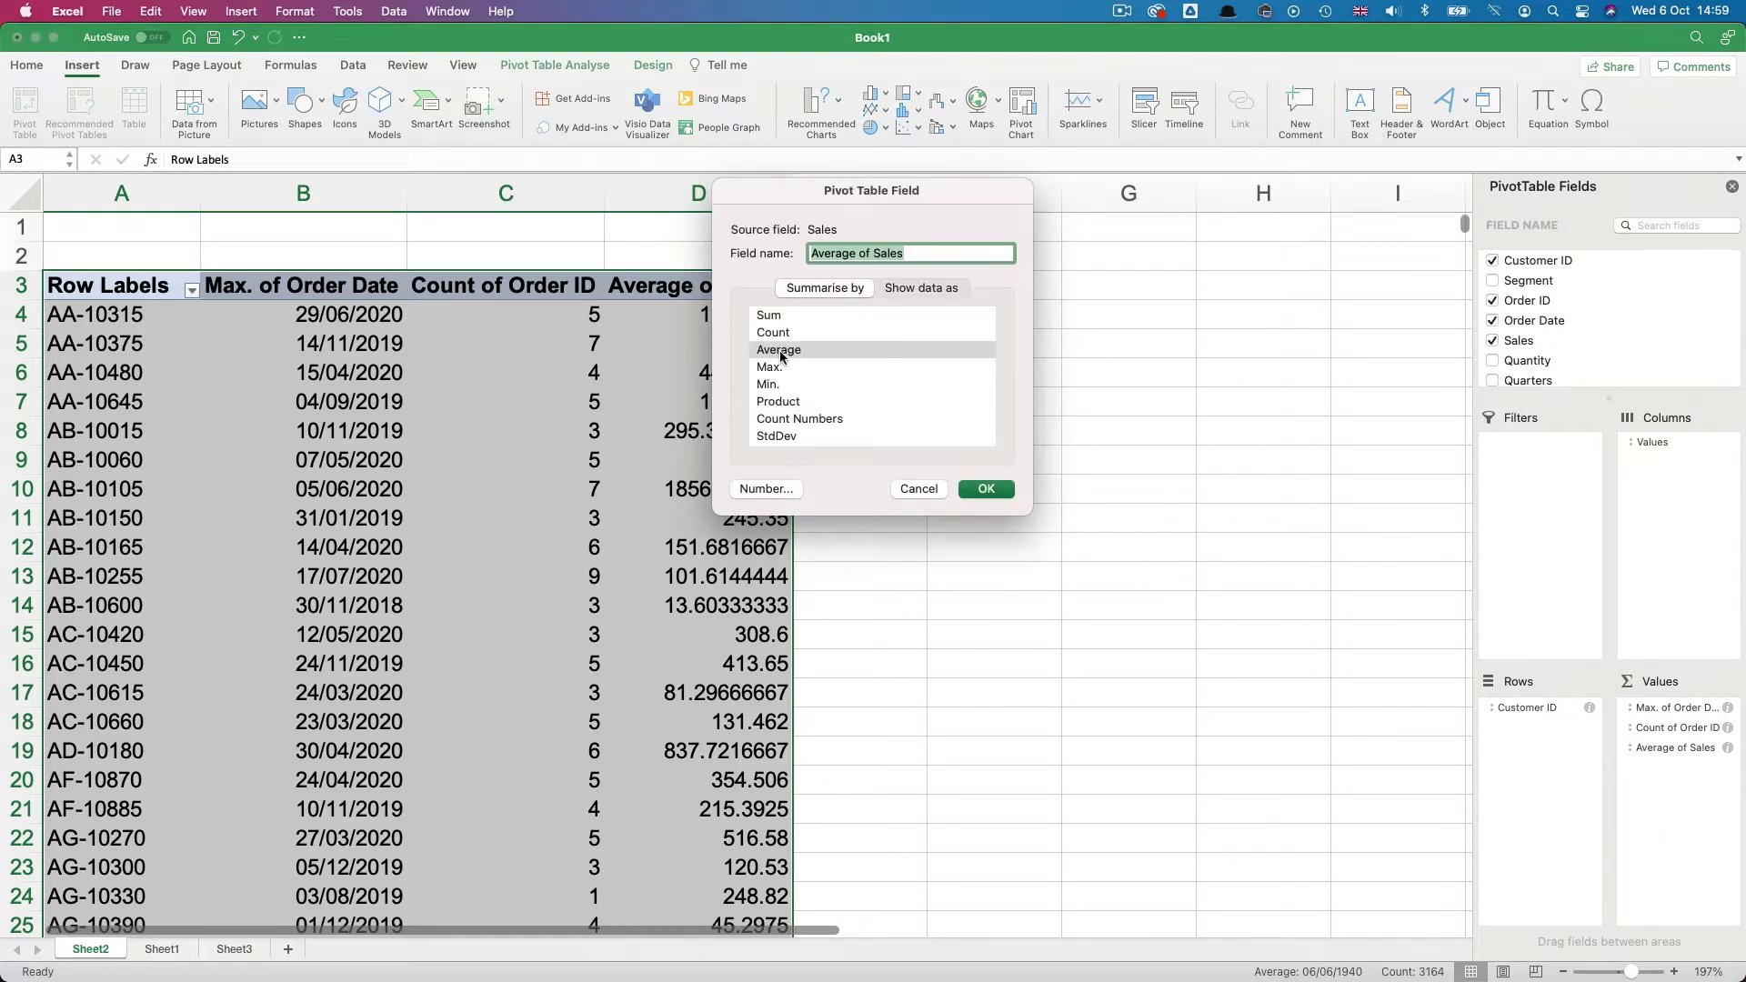
mouse_move(790, 329)
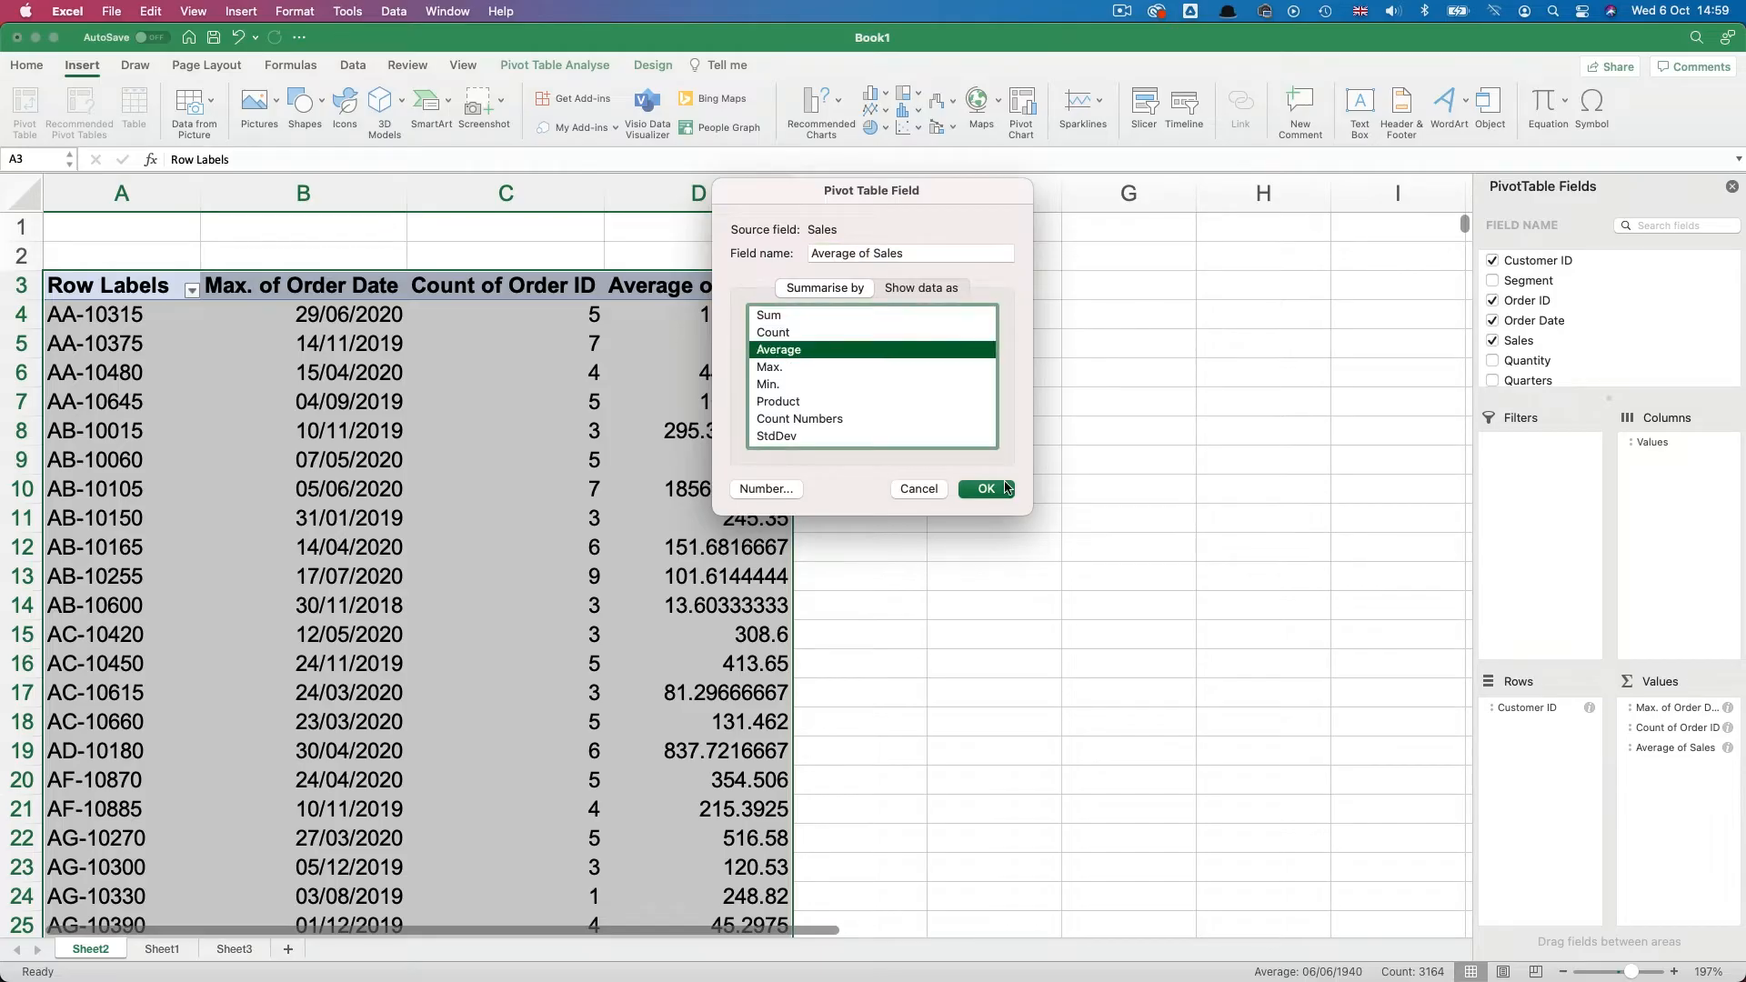
mouse_move(989, 493)
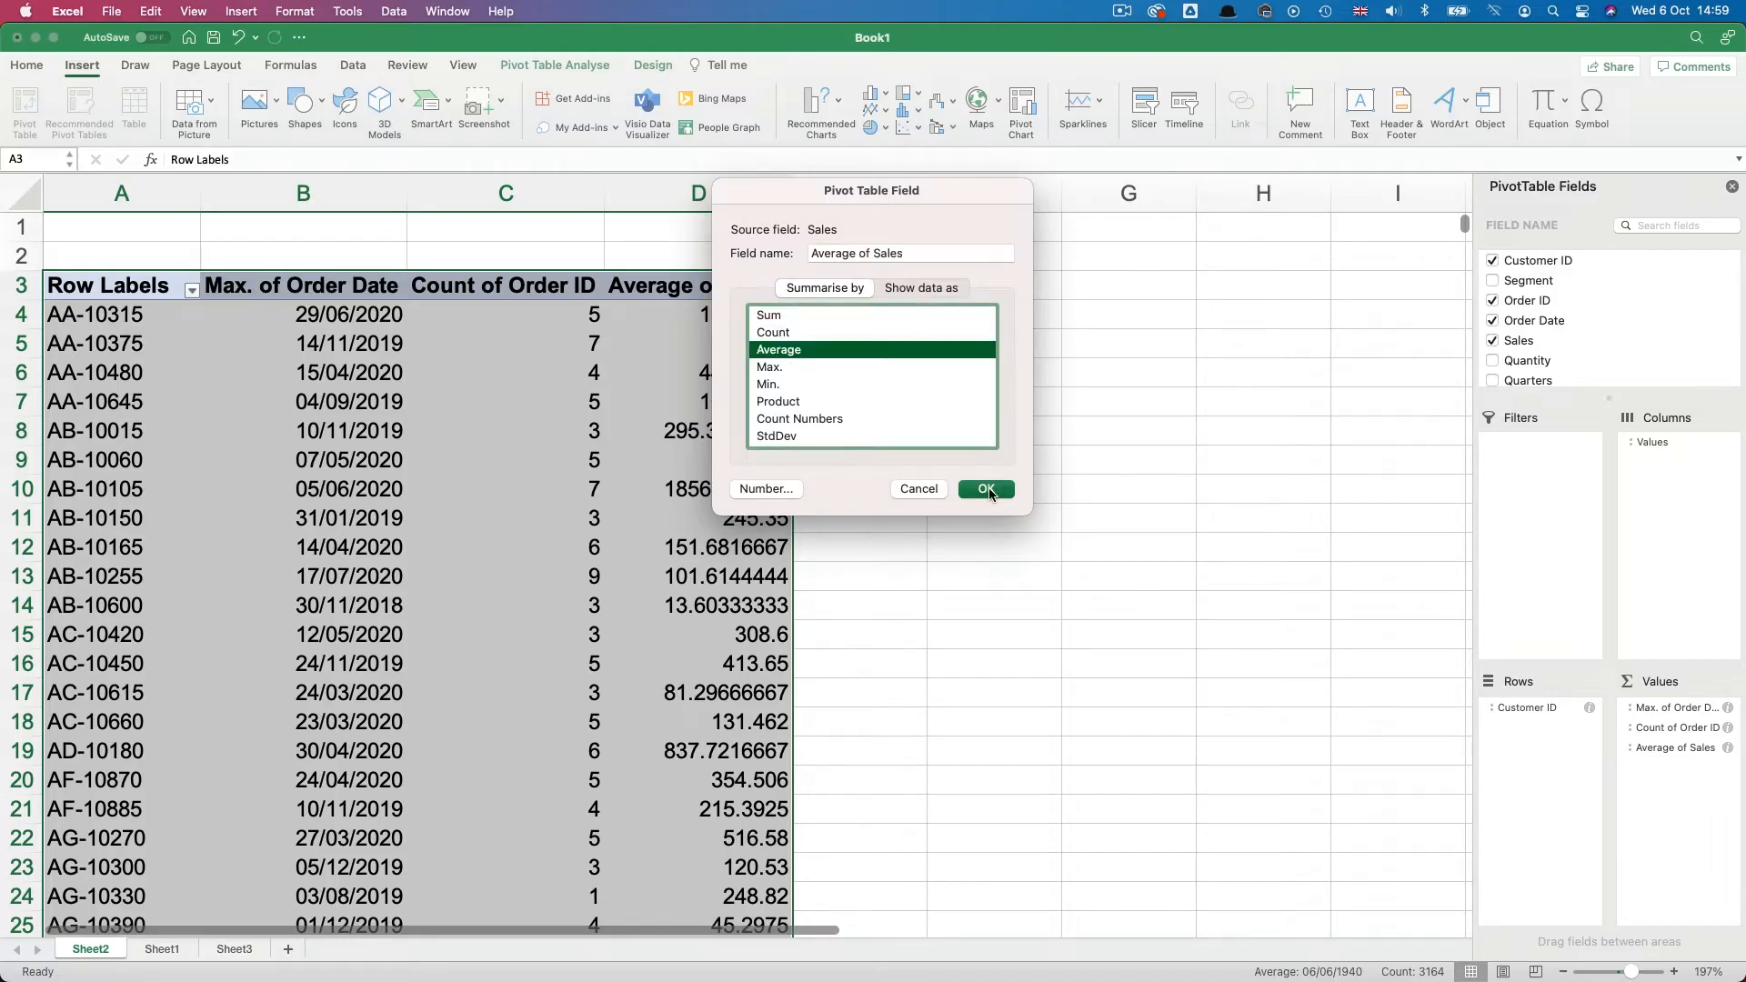
left_click(984, 487)
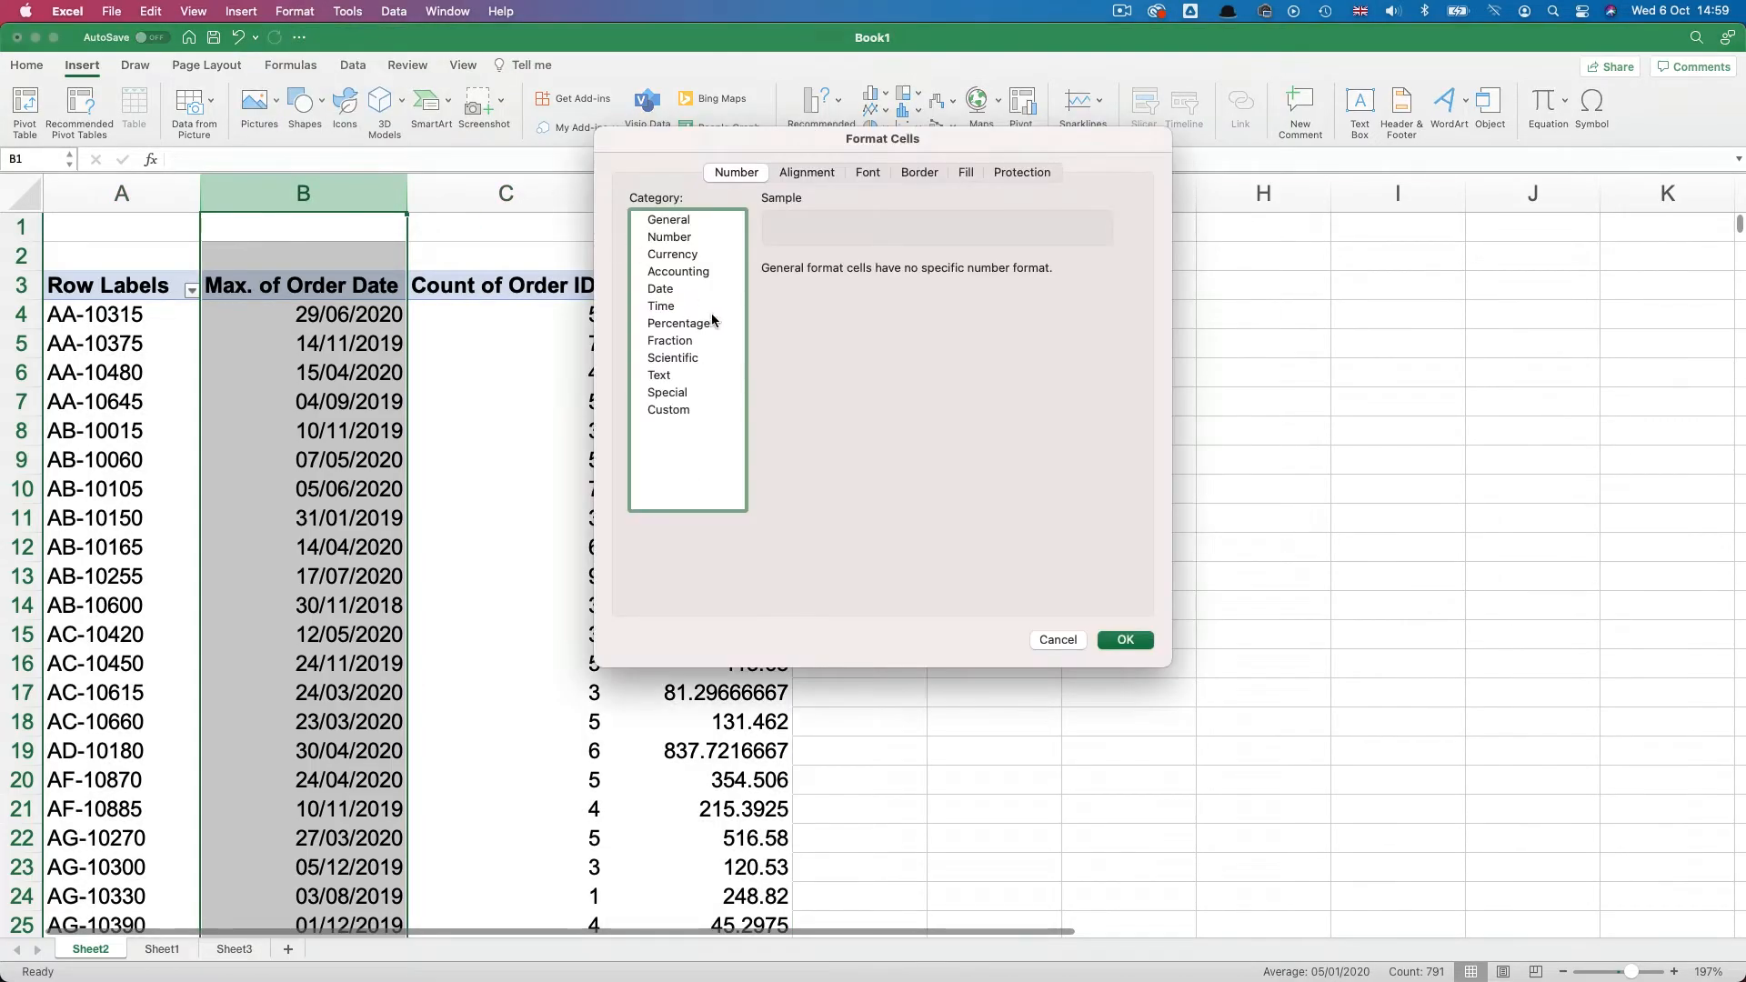
Step: Format the latest order date column as Date
left_click(662, 289)
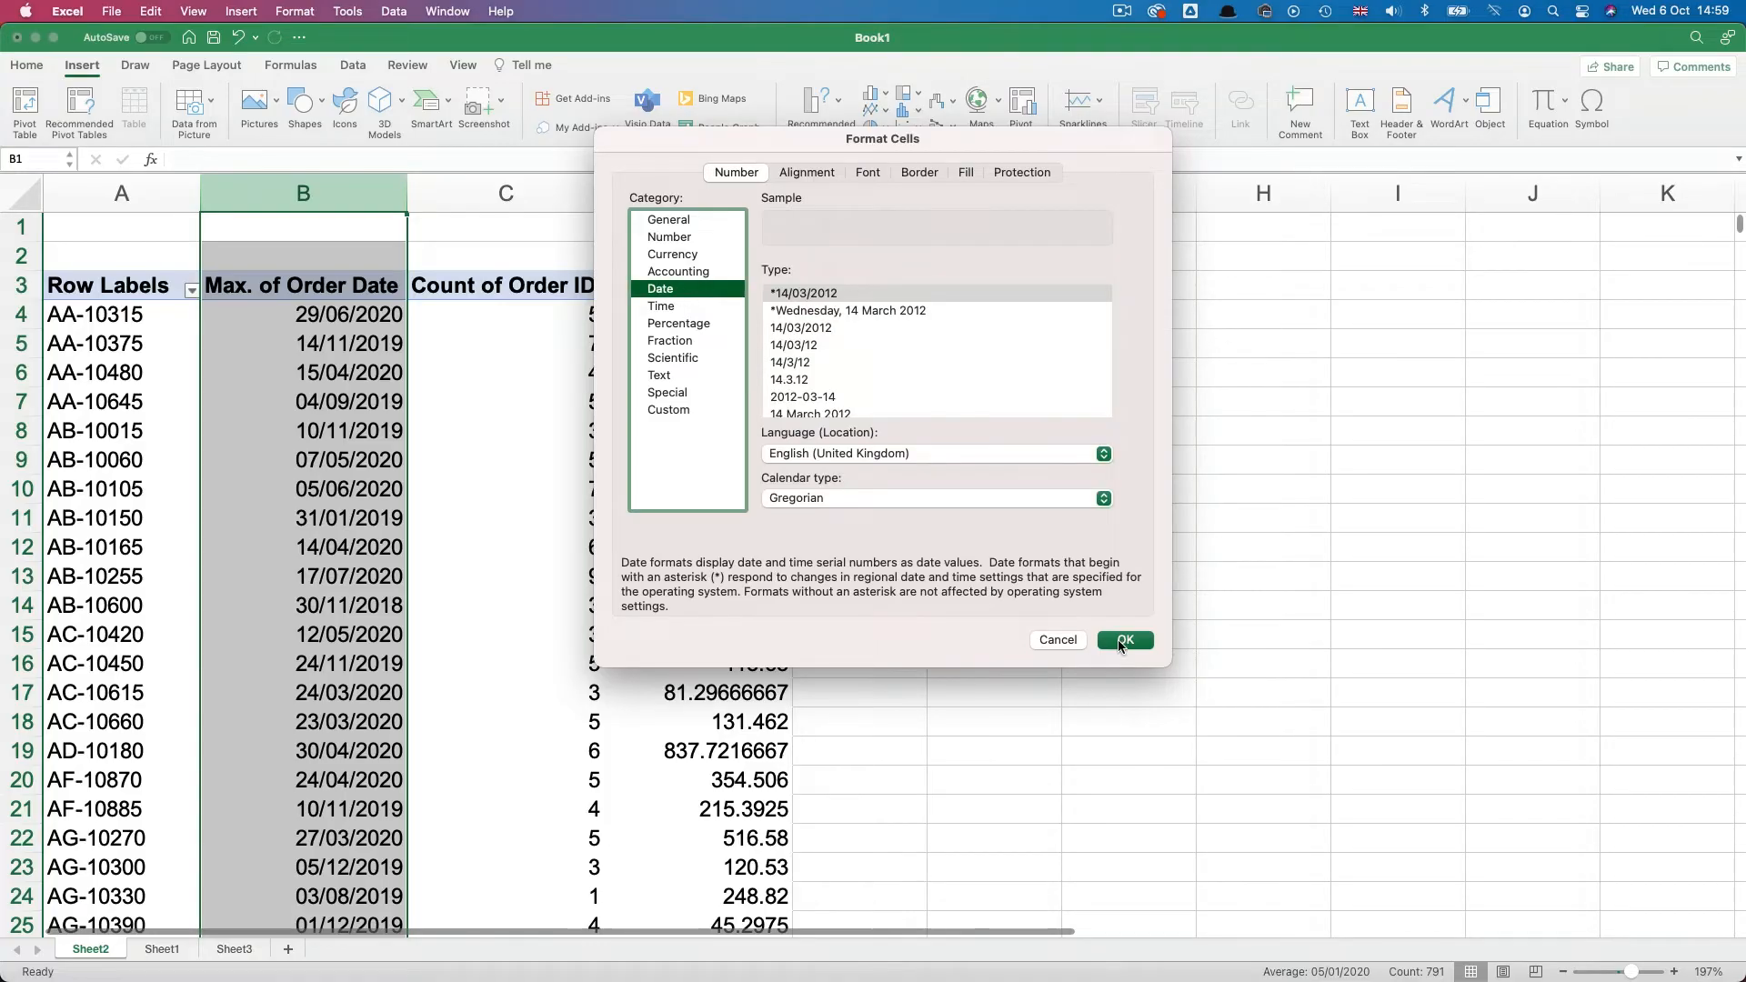
left_click(1124, 640)
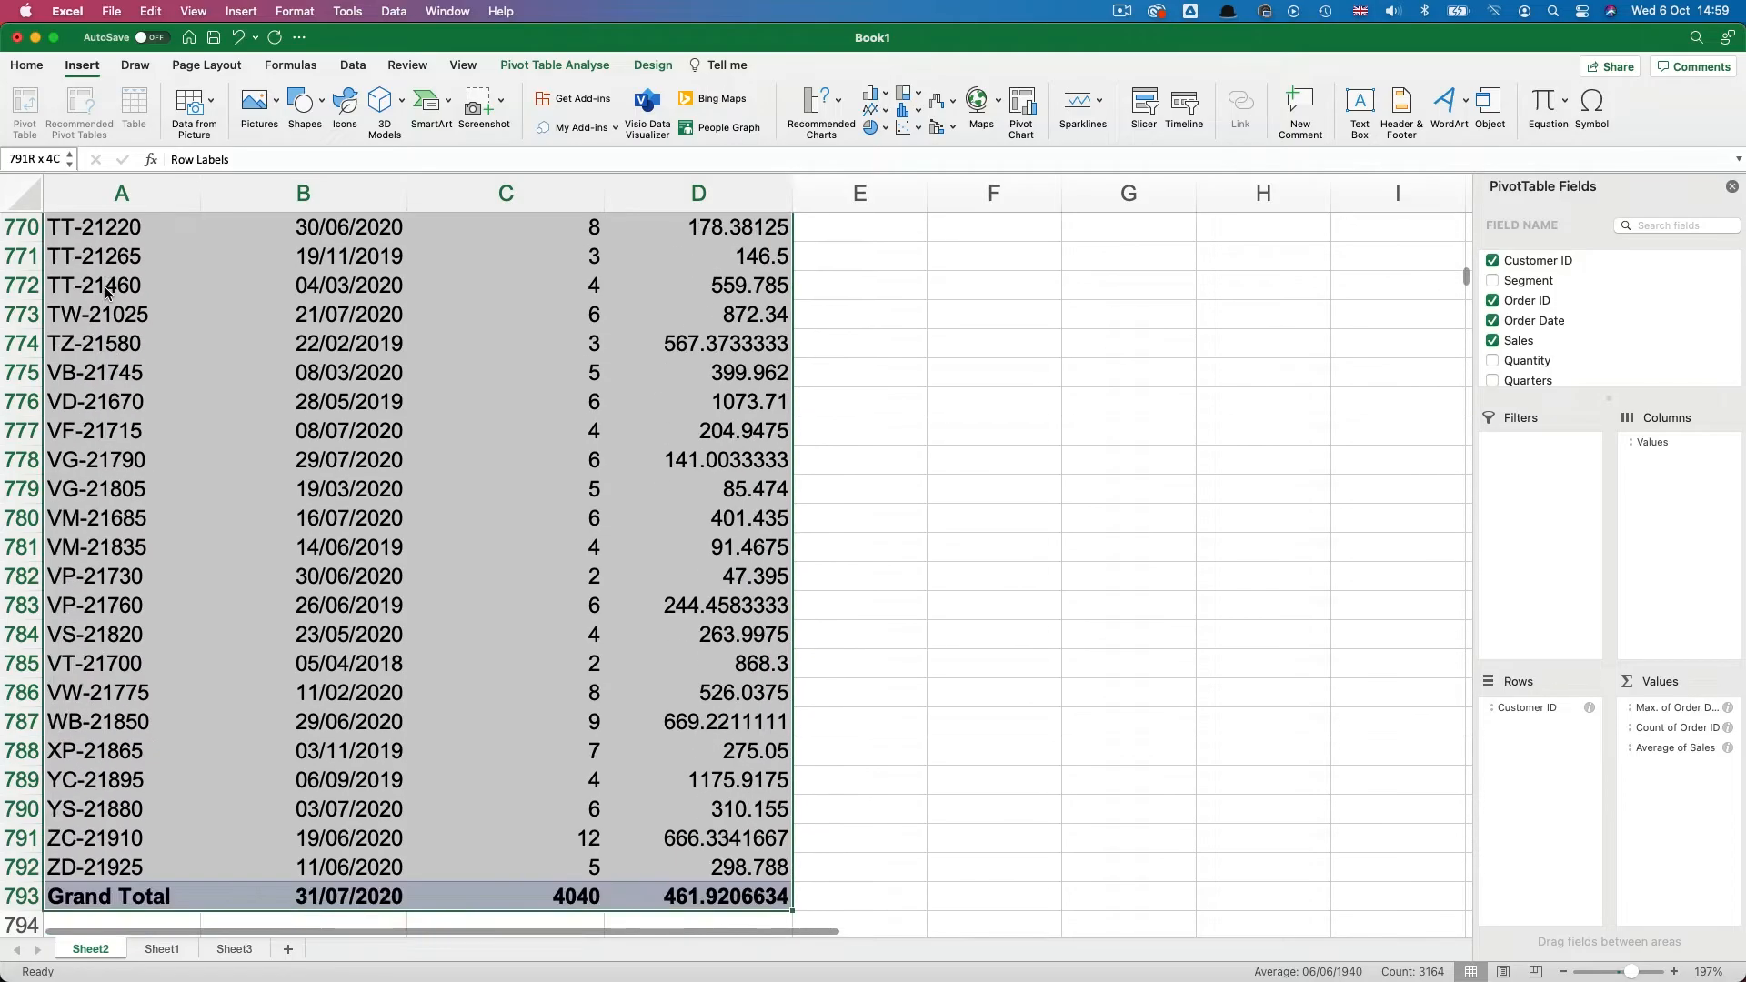
Step: Paste the copied pivot table onto Sheet3 as values only via Paste Special
left_click(234, 948)
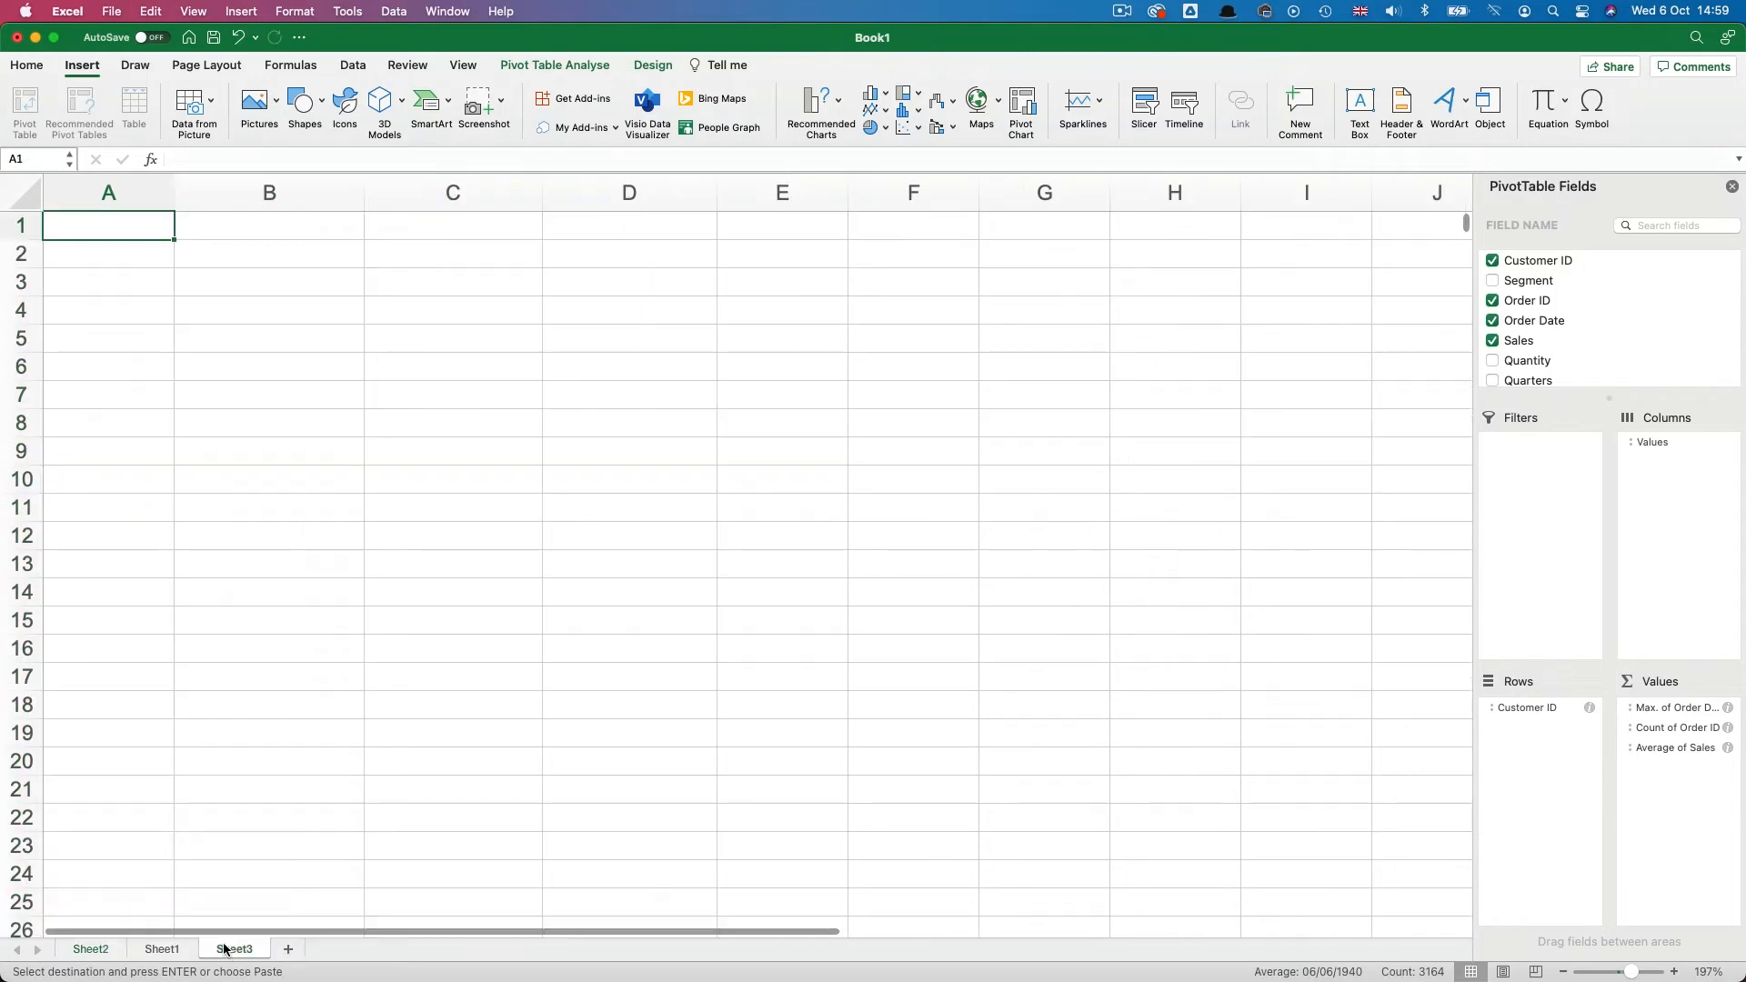
left_click(149, 11)
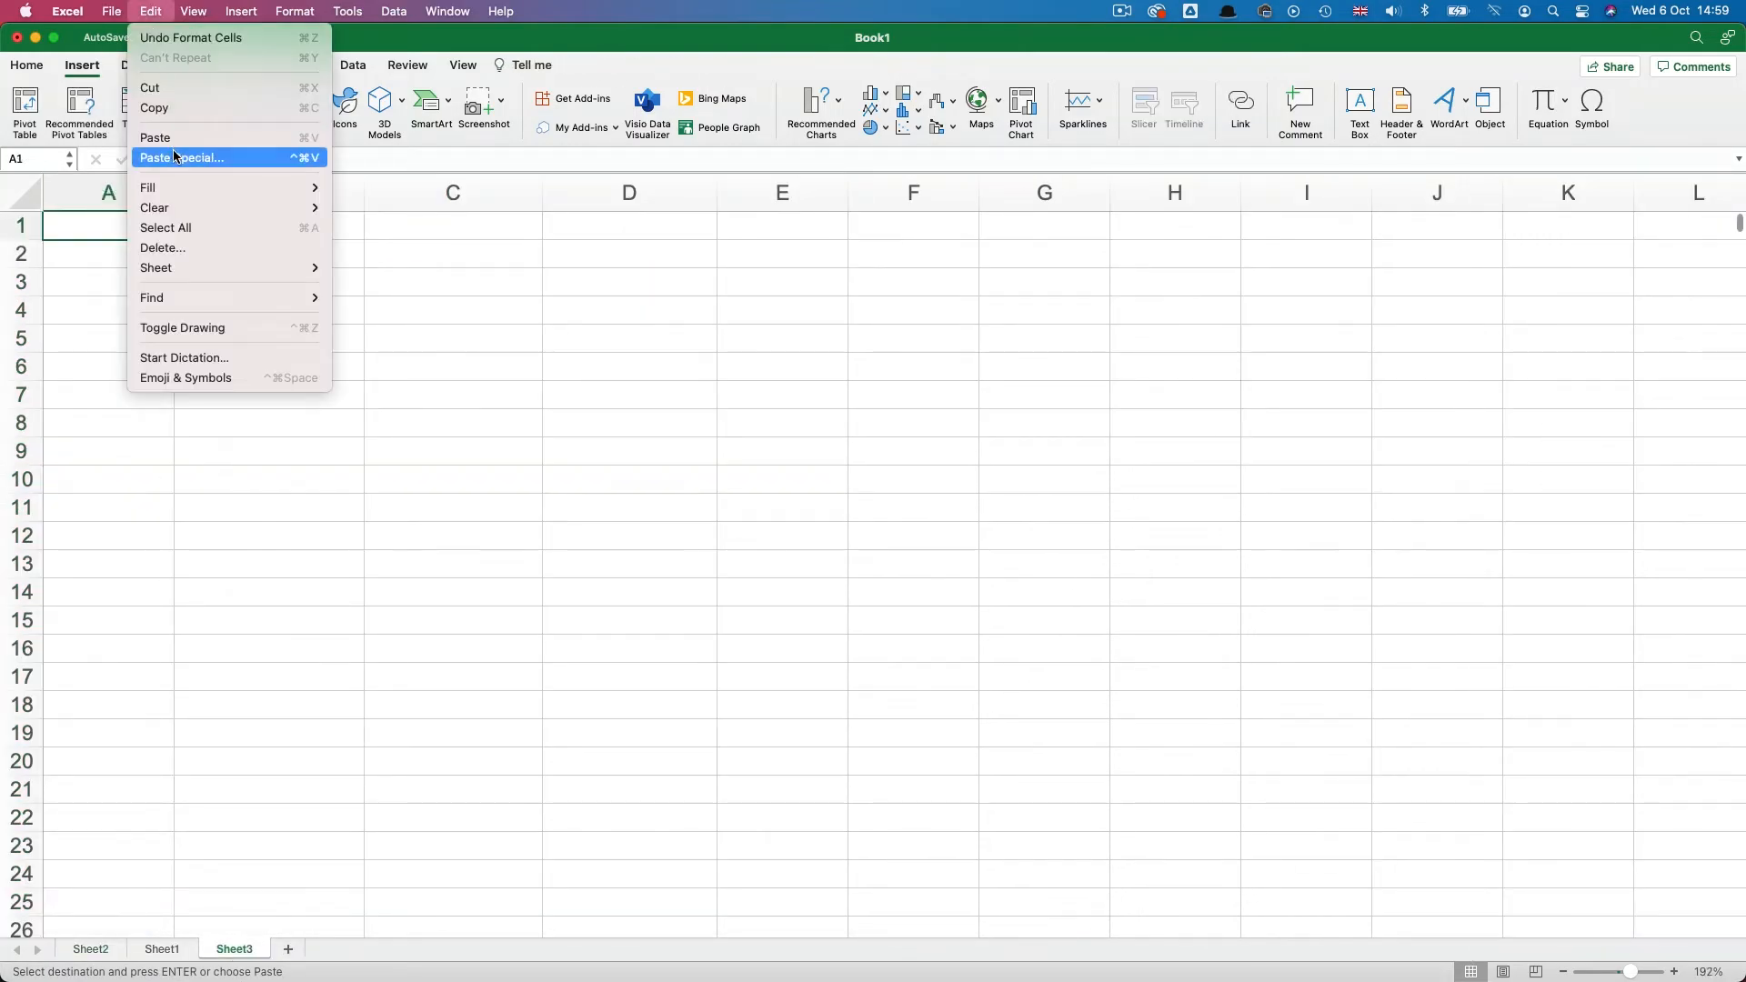
left_click(183, 158)
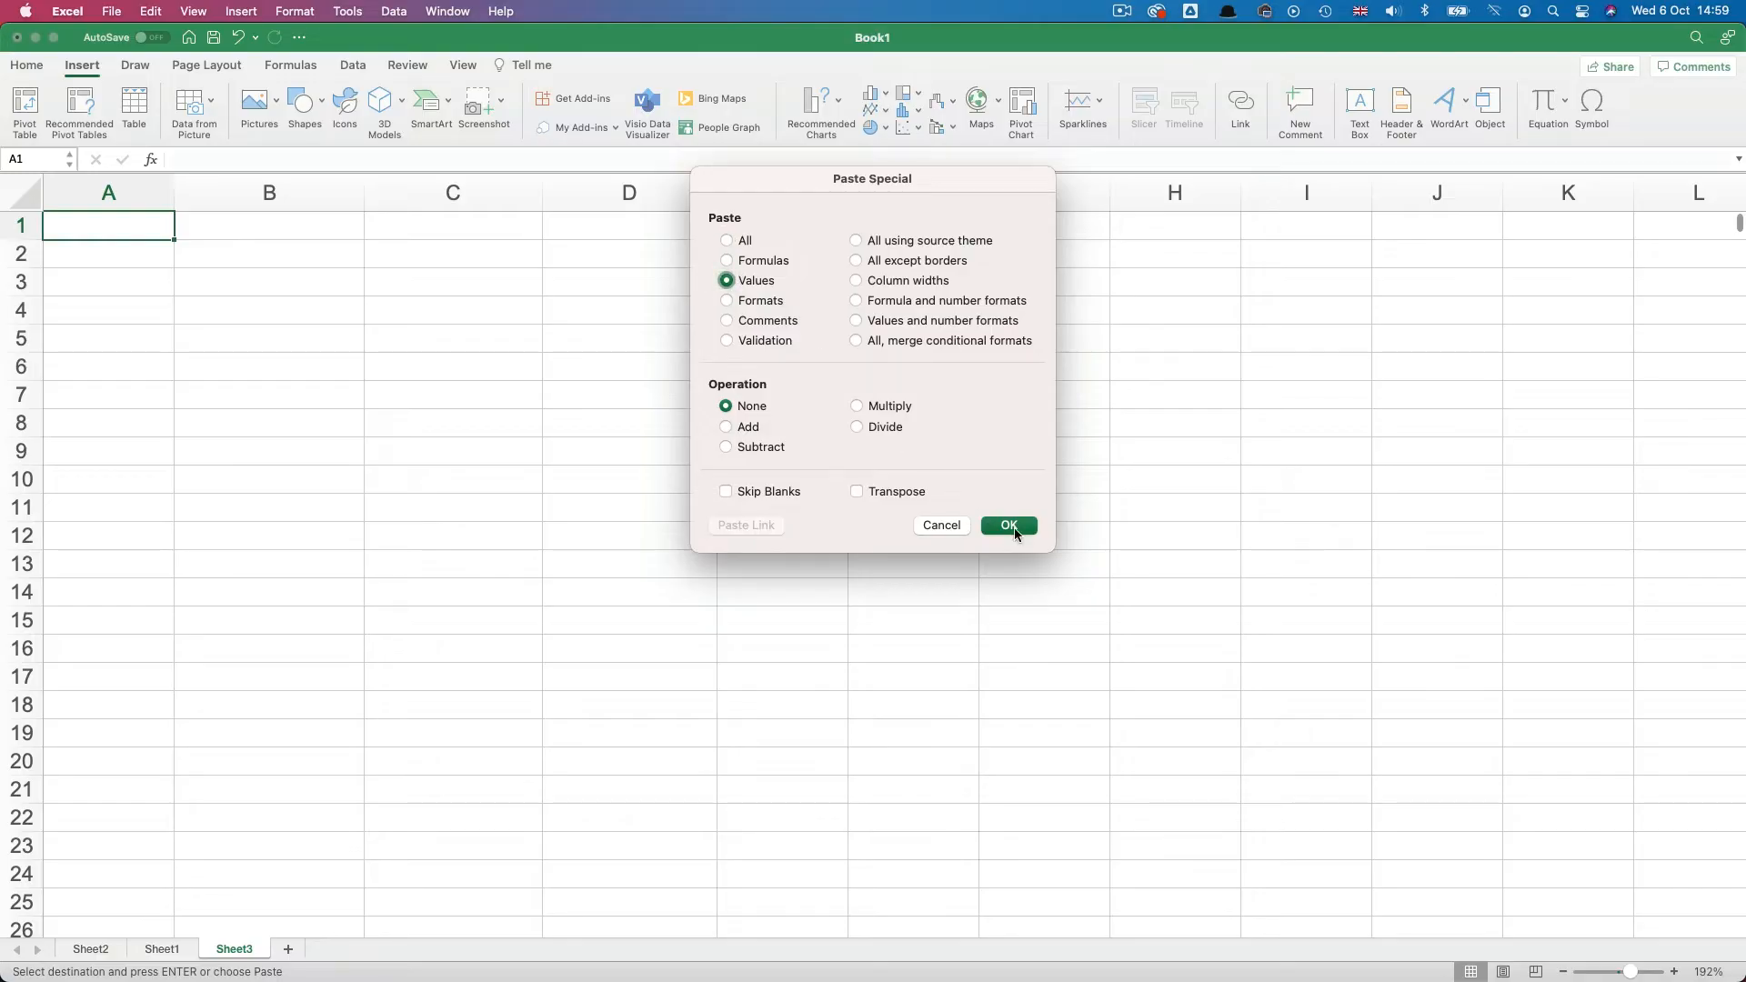
left_click(1008, 525)
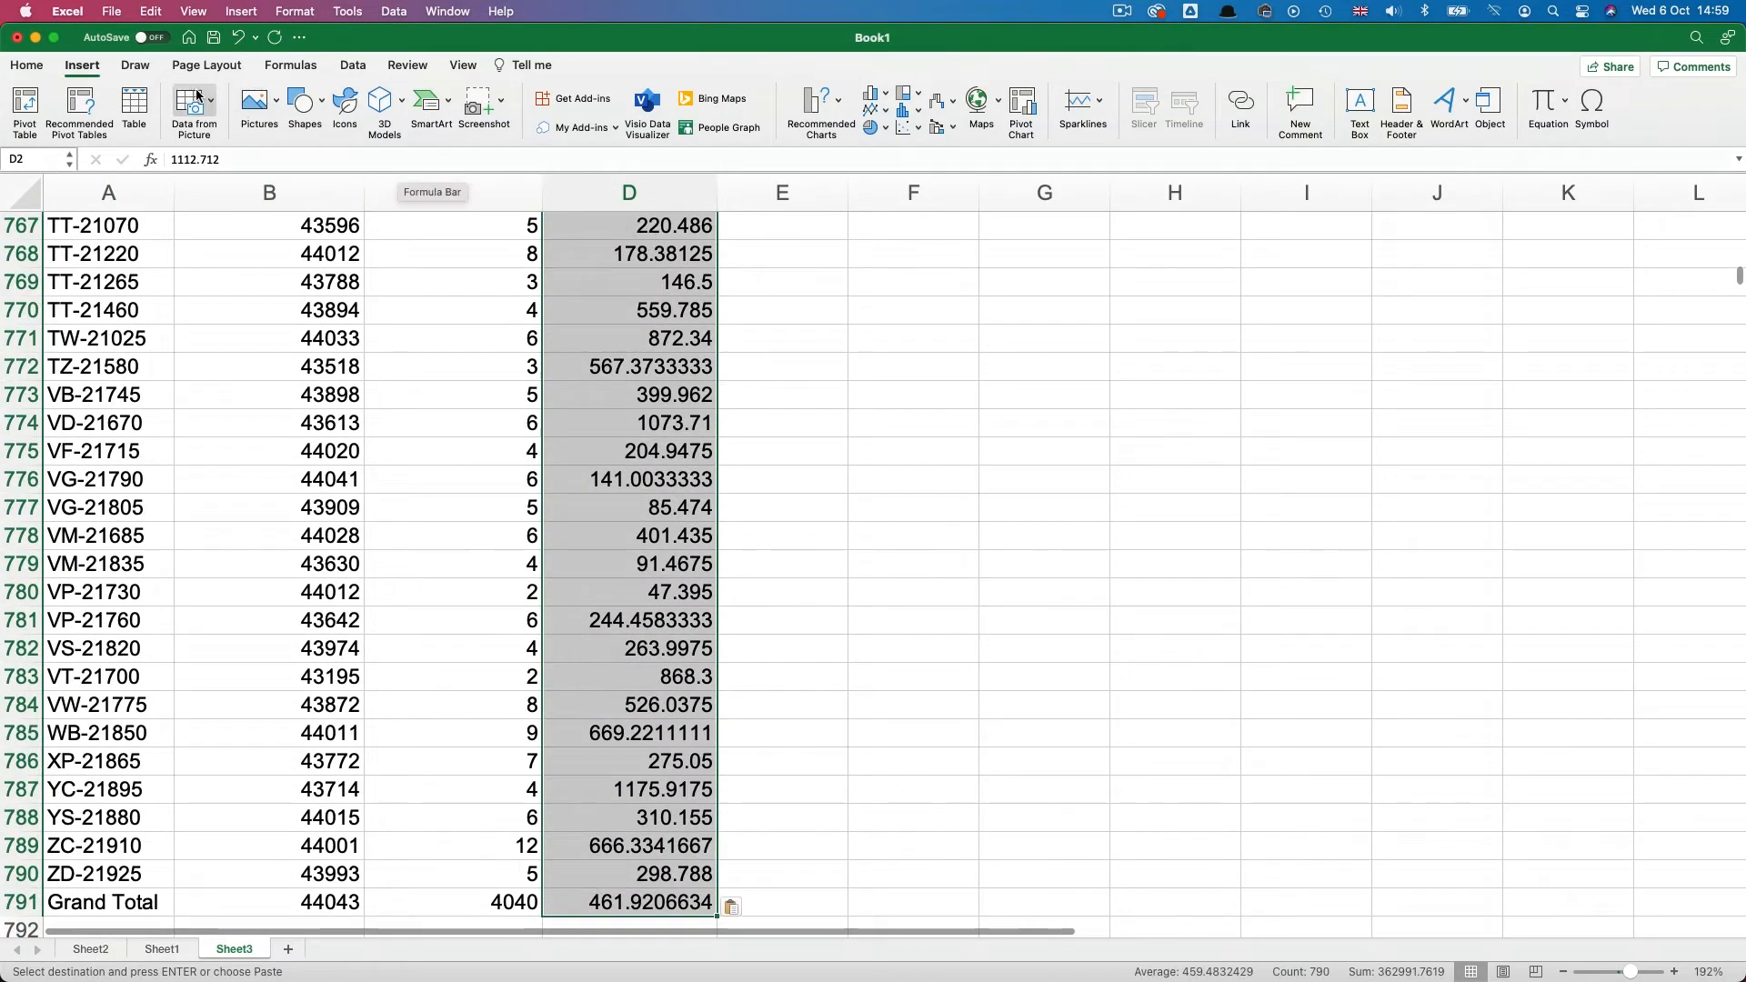
left_click(26, 64)
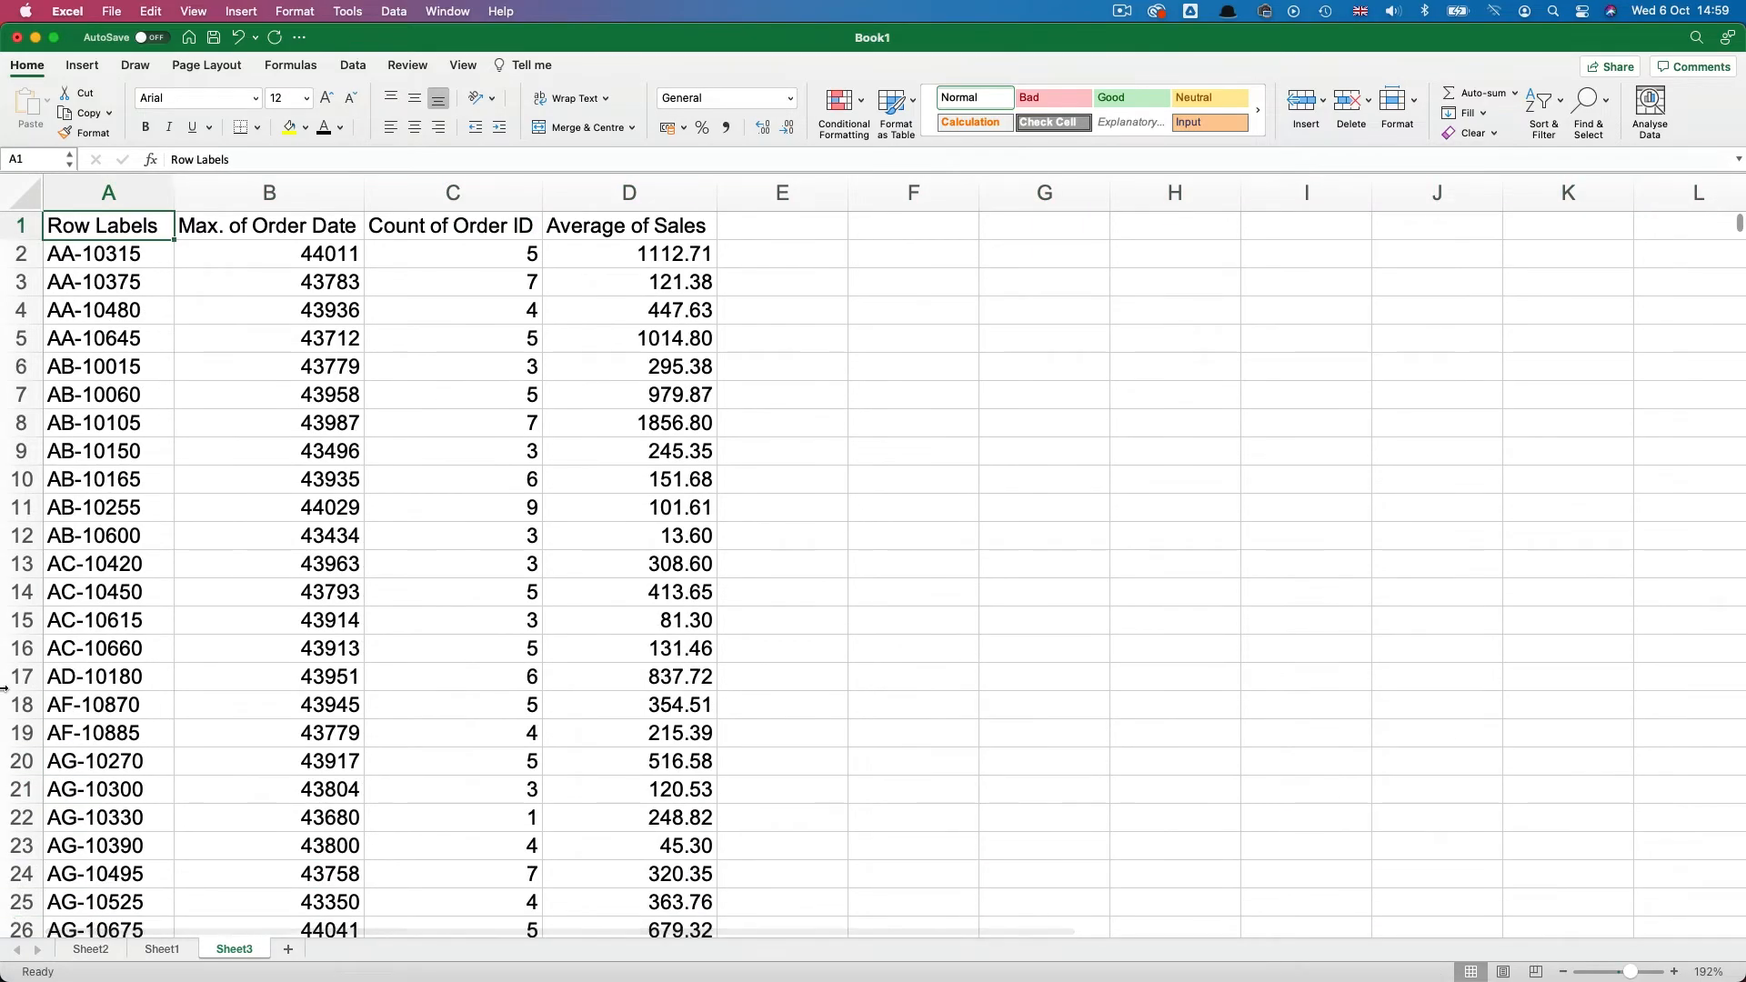
mouse_move(483, 202)
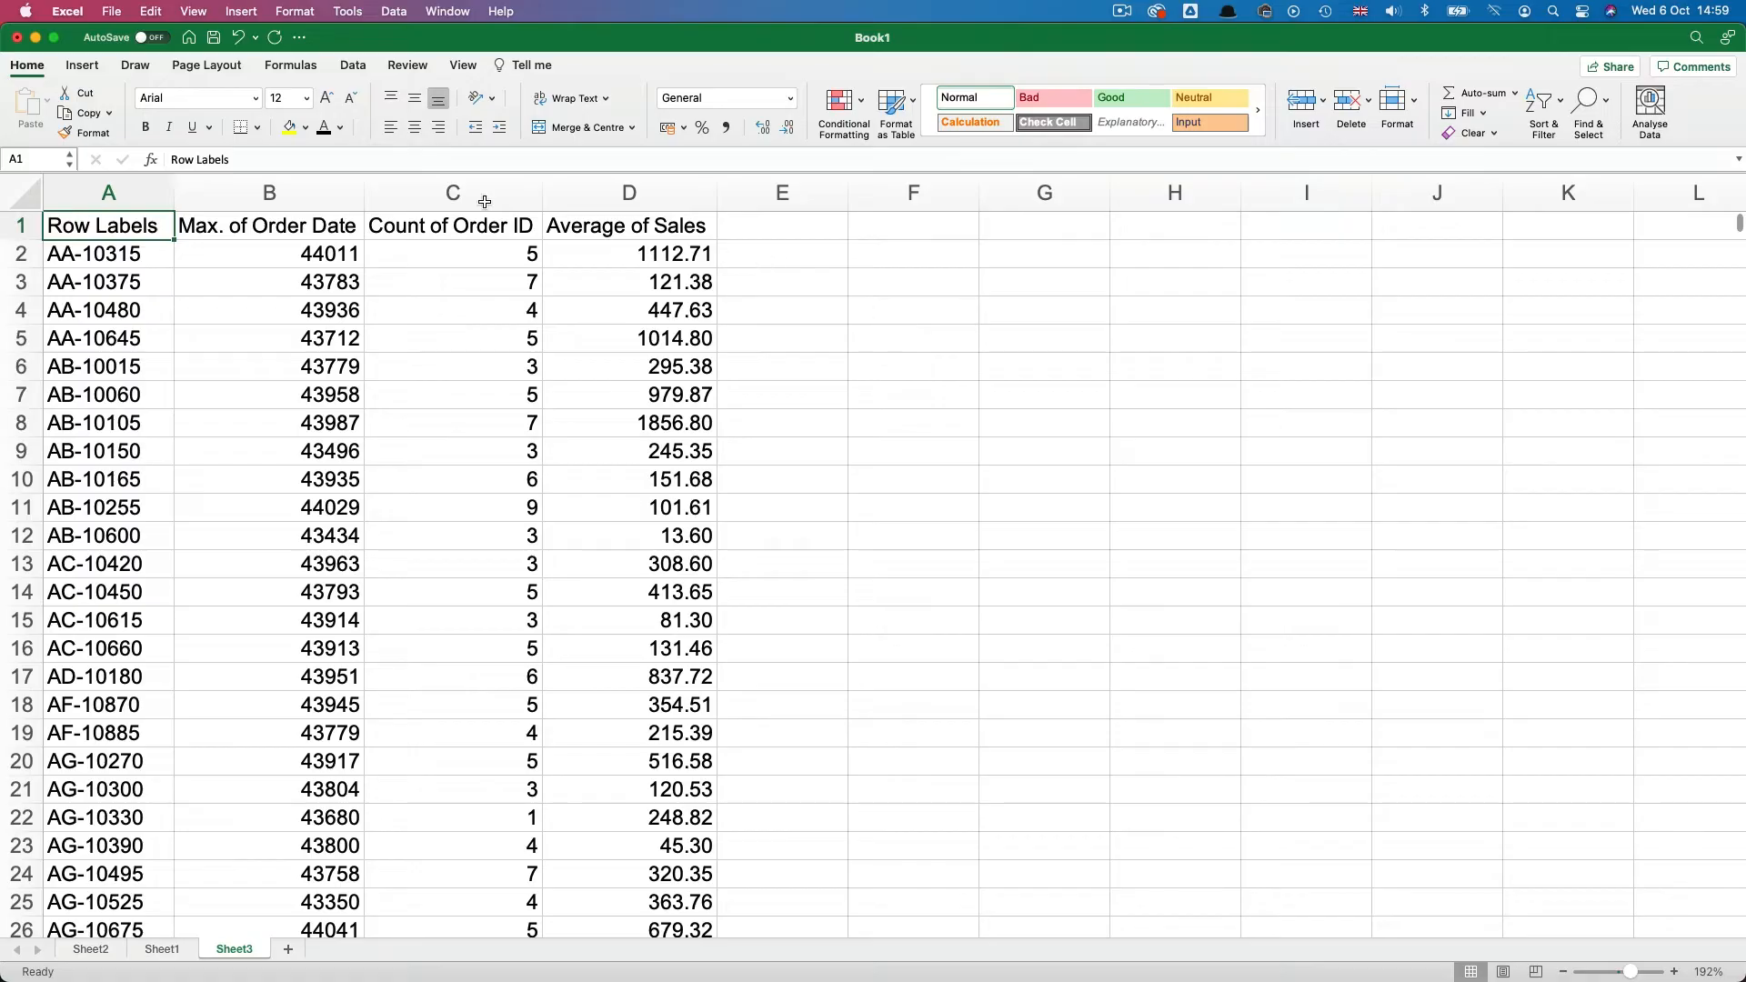
left_click(452, 193)
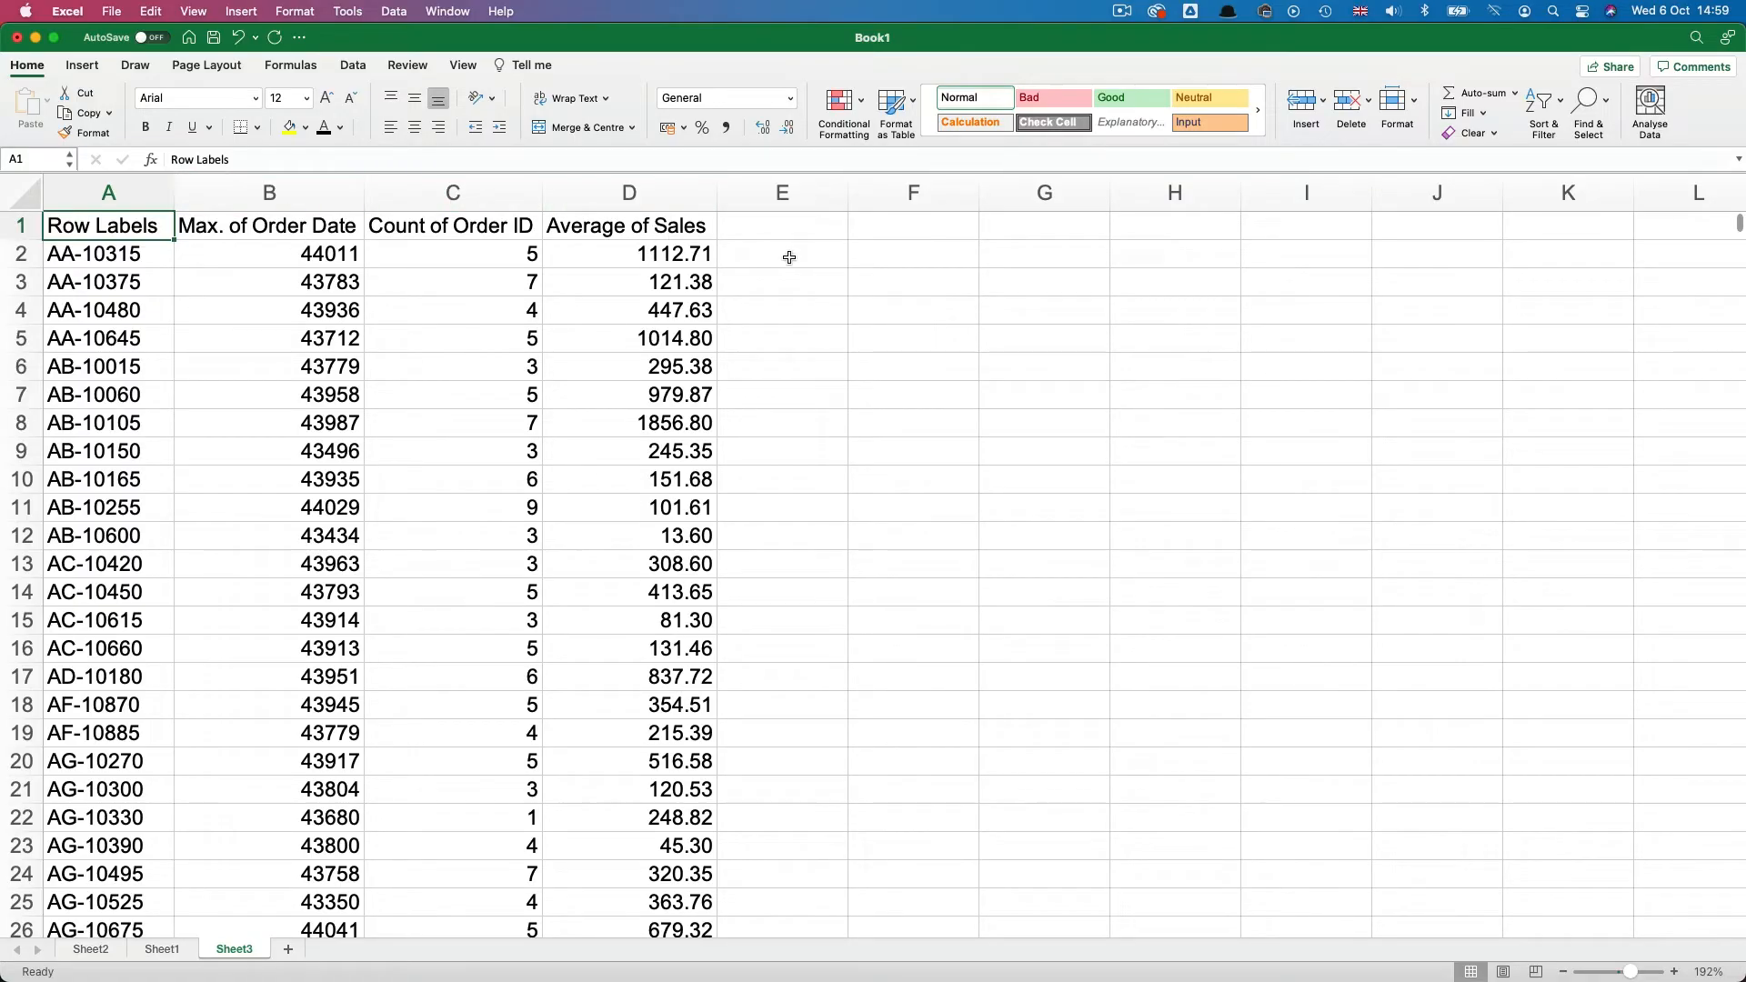
left_click(780, 254)
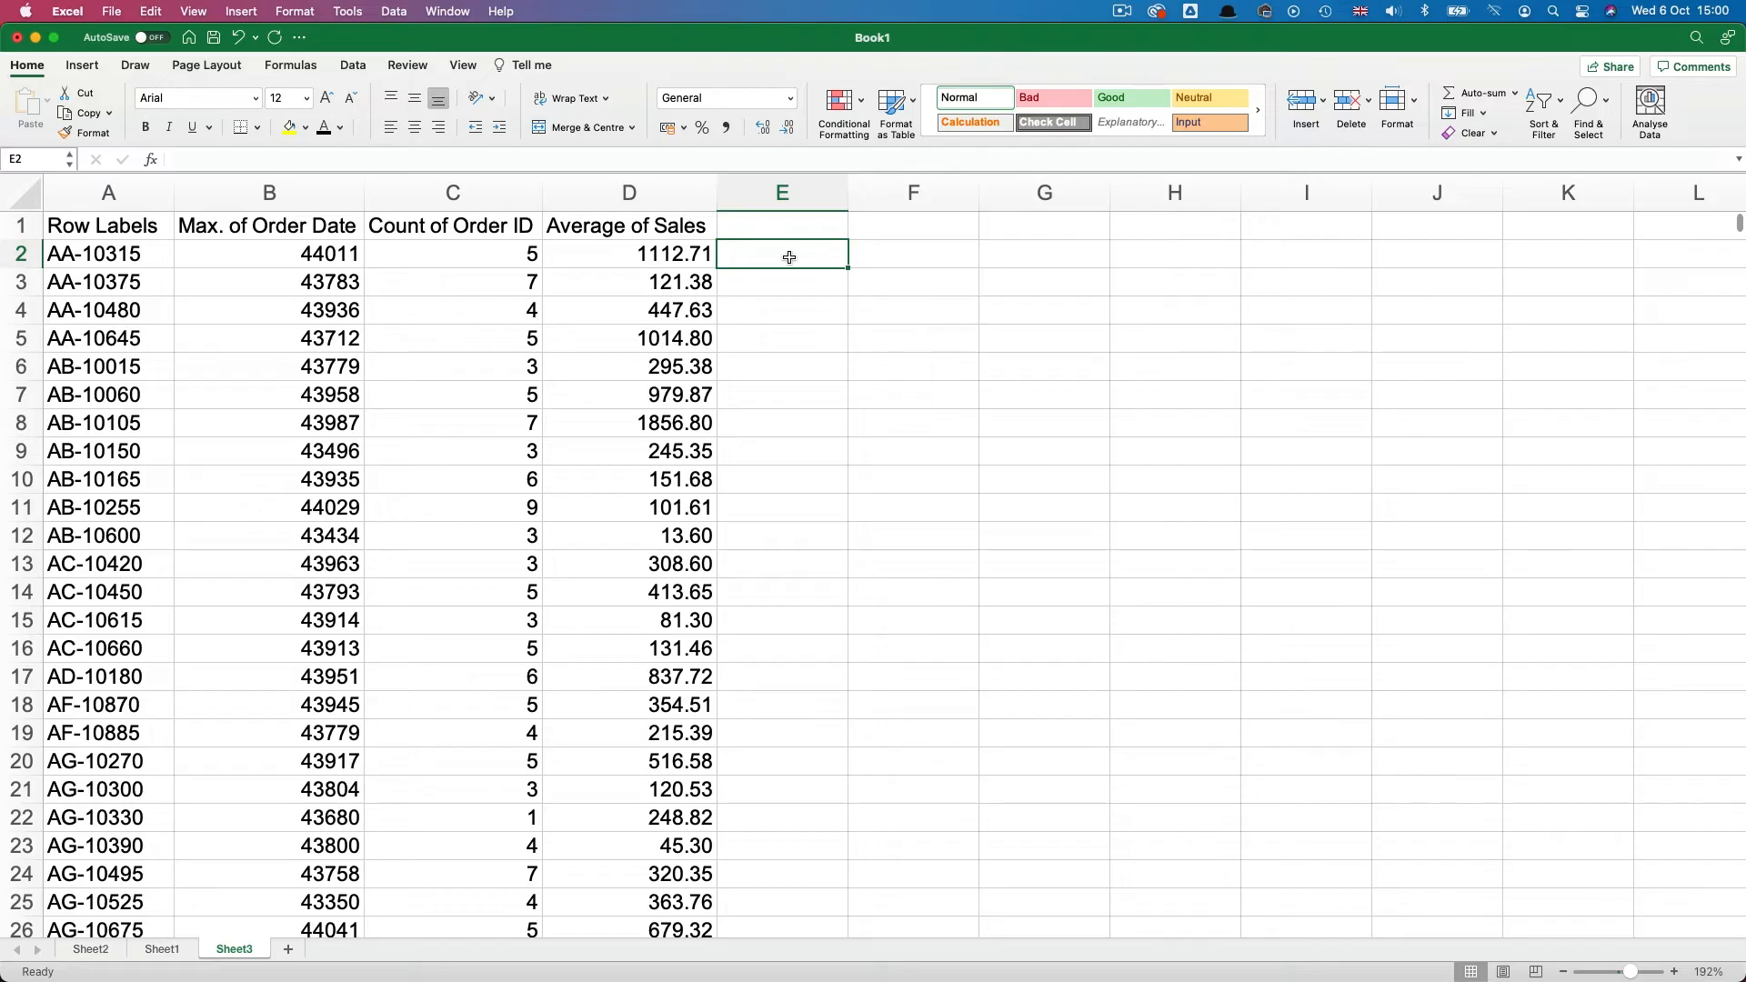
Step: Enter =PERCENTRANK.EXC(B:B,B2,1)*10 in E2 to score recency as 8
type("=perce")
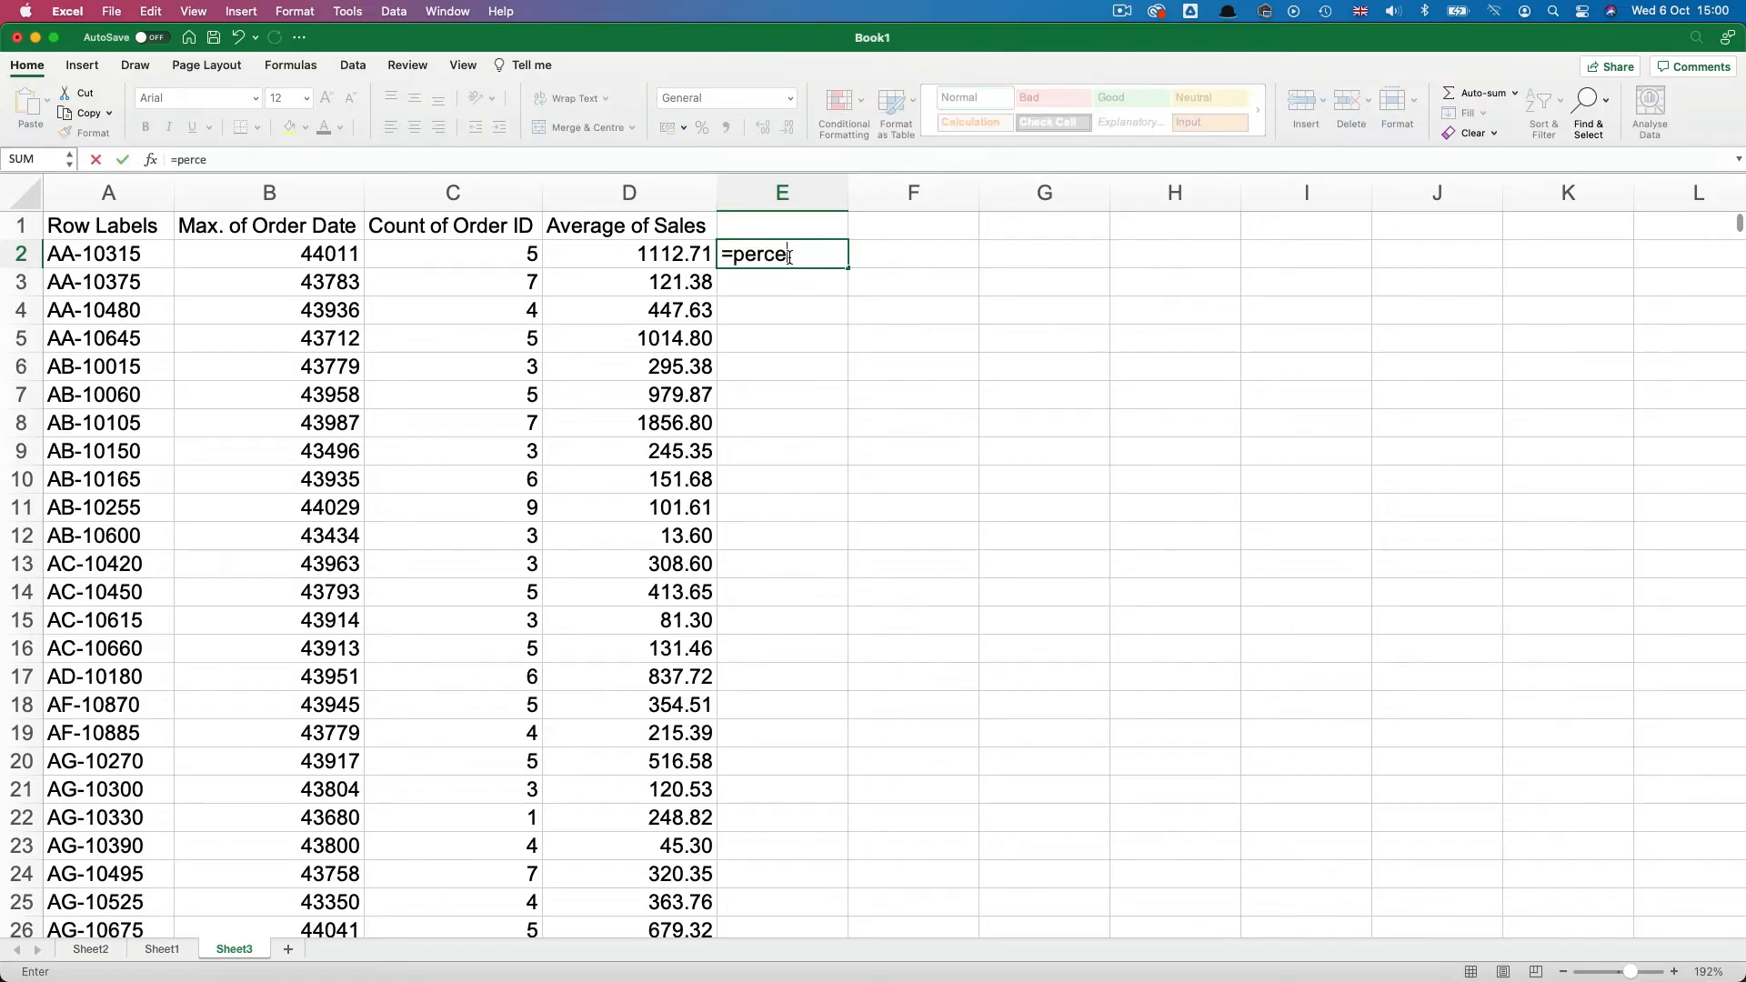
type("ntrank")
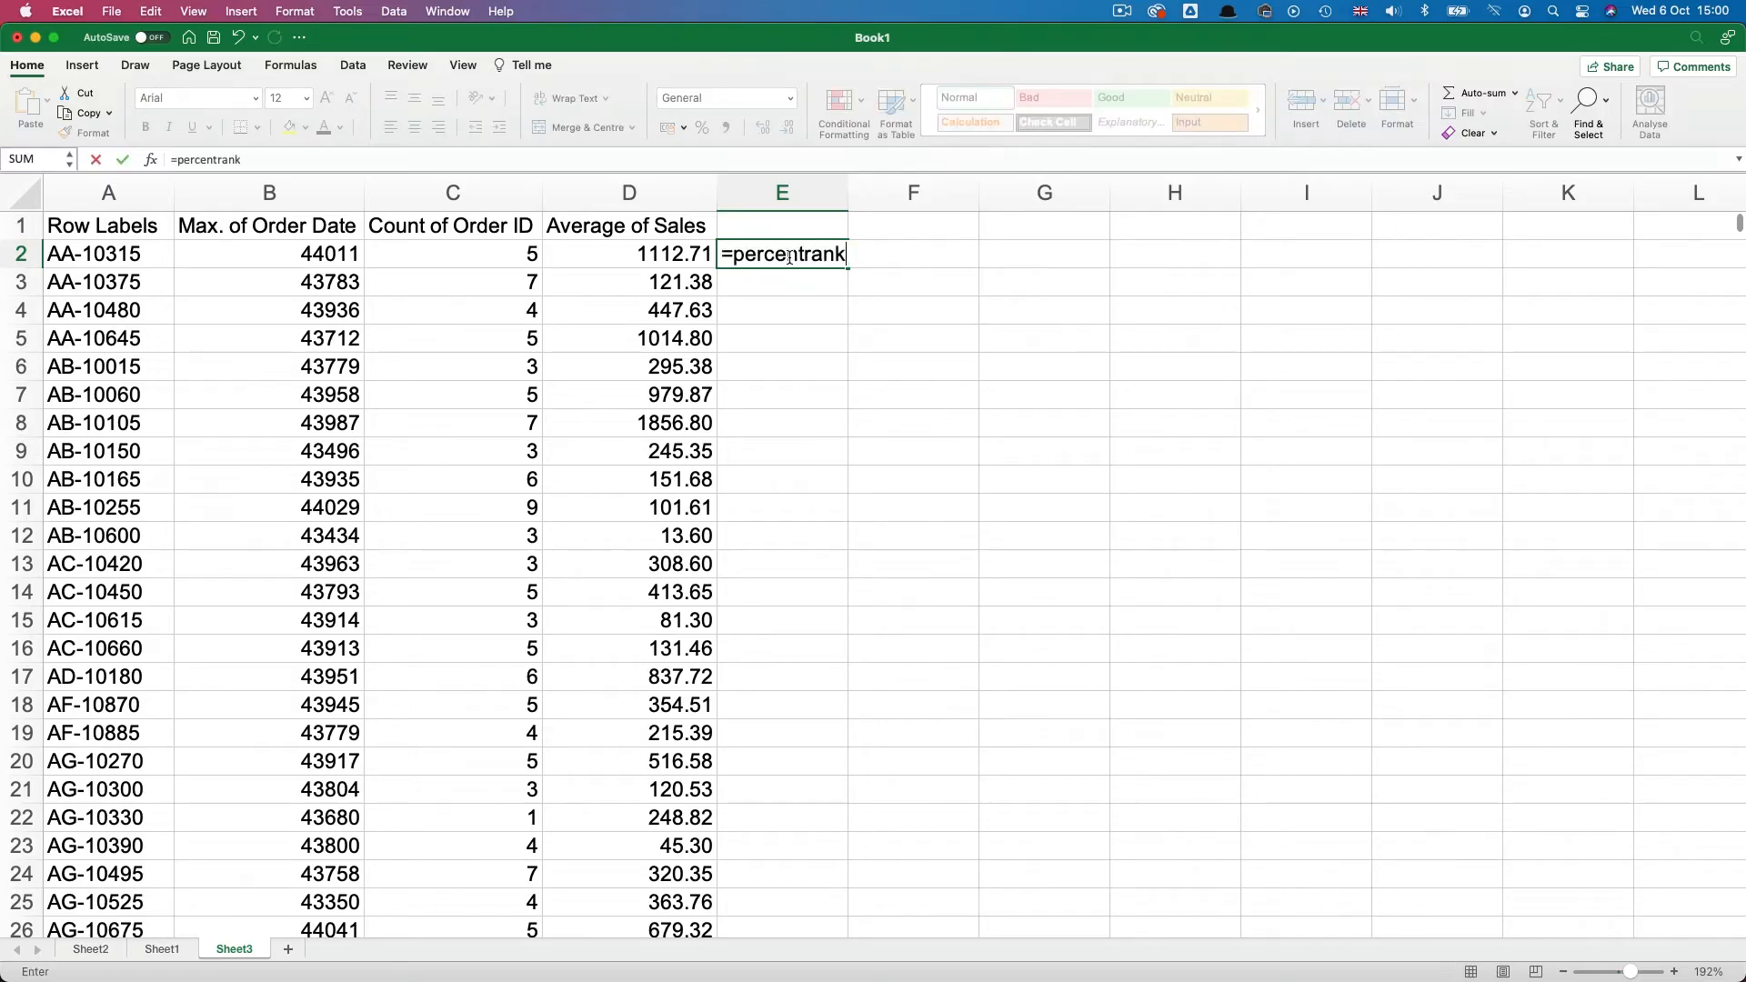
type(".exc")
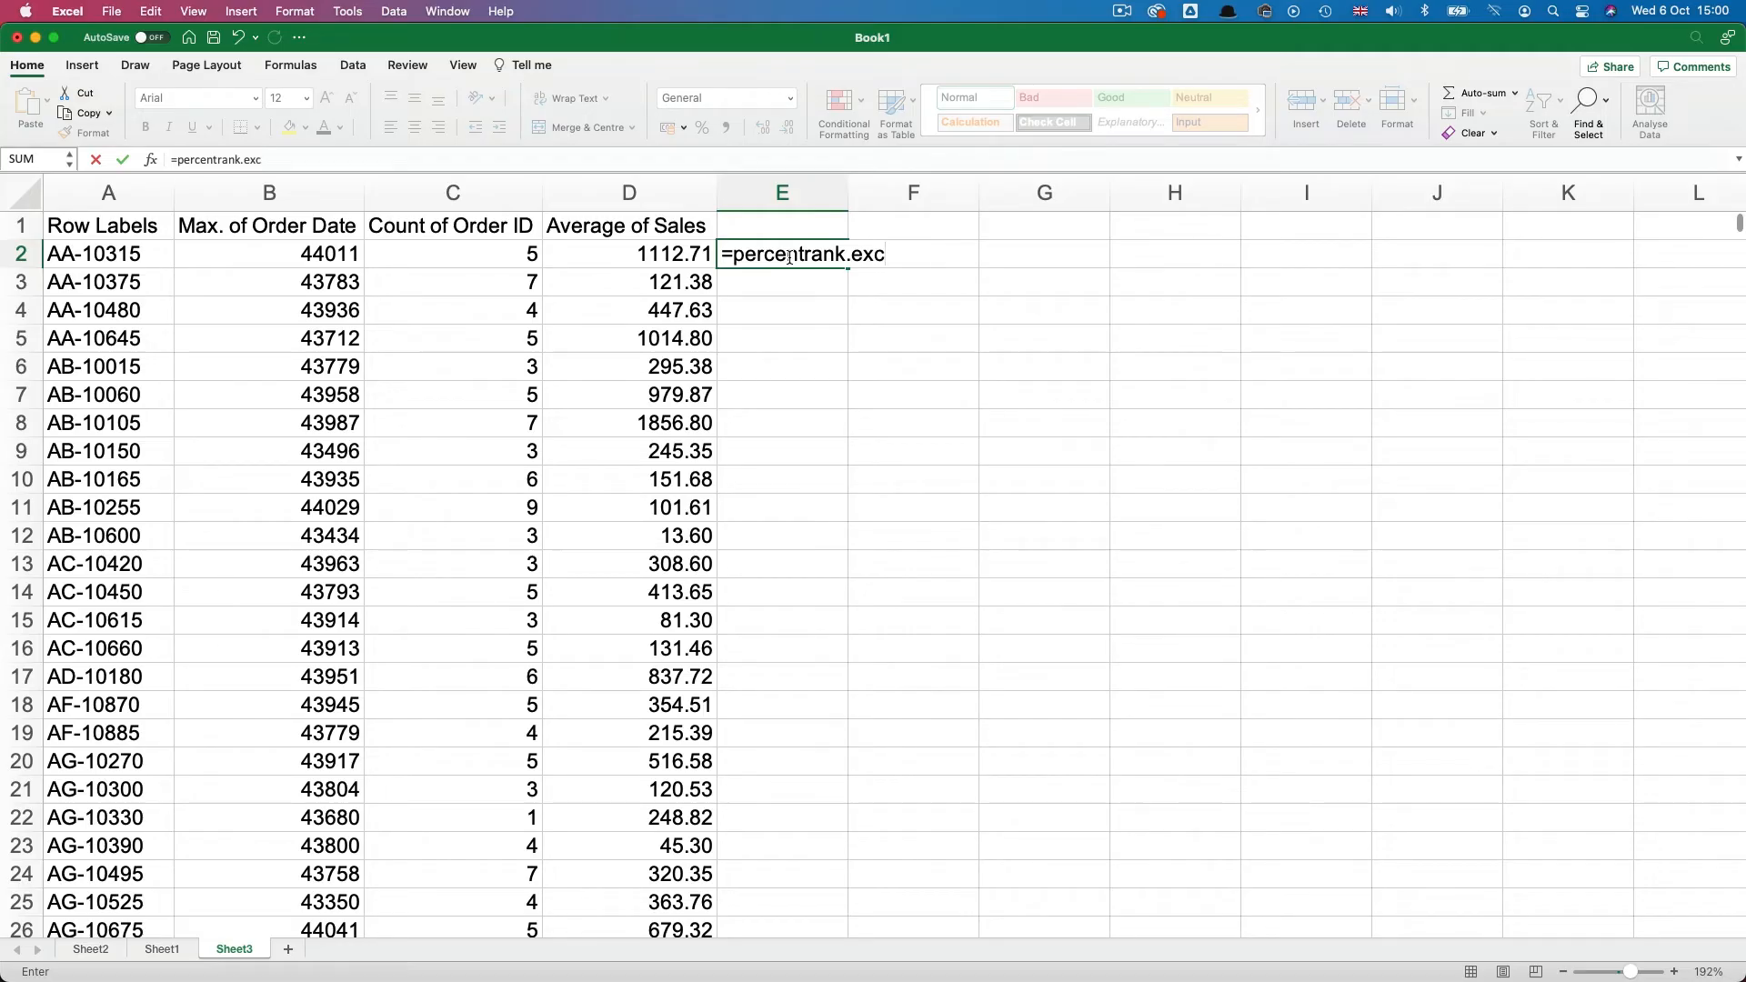
type("(")
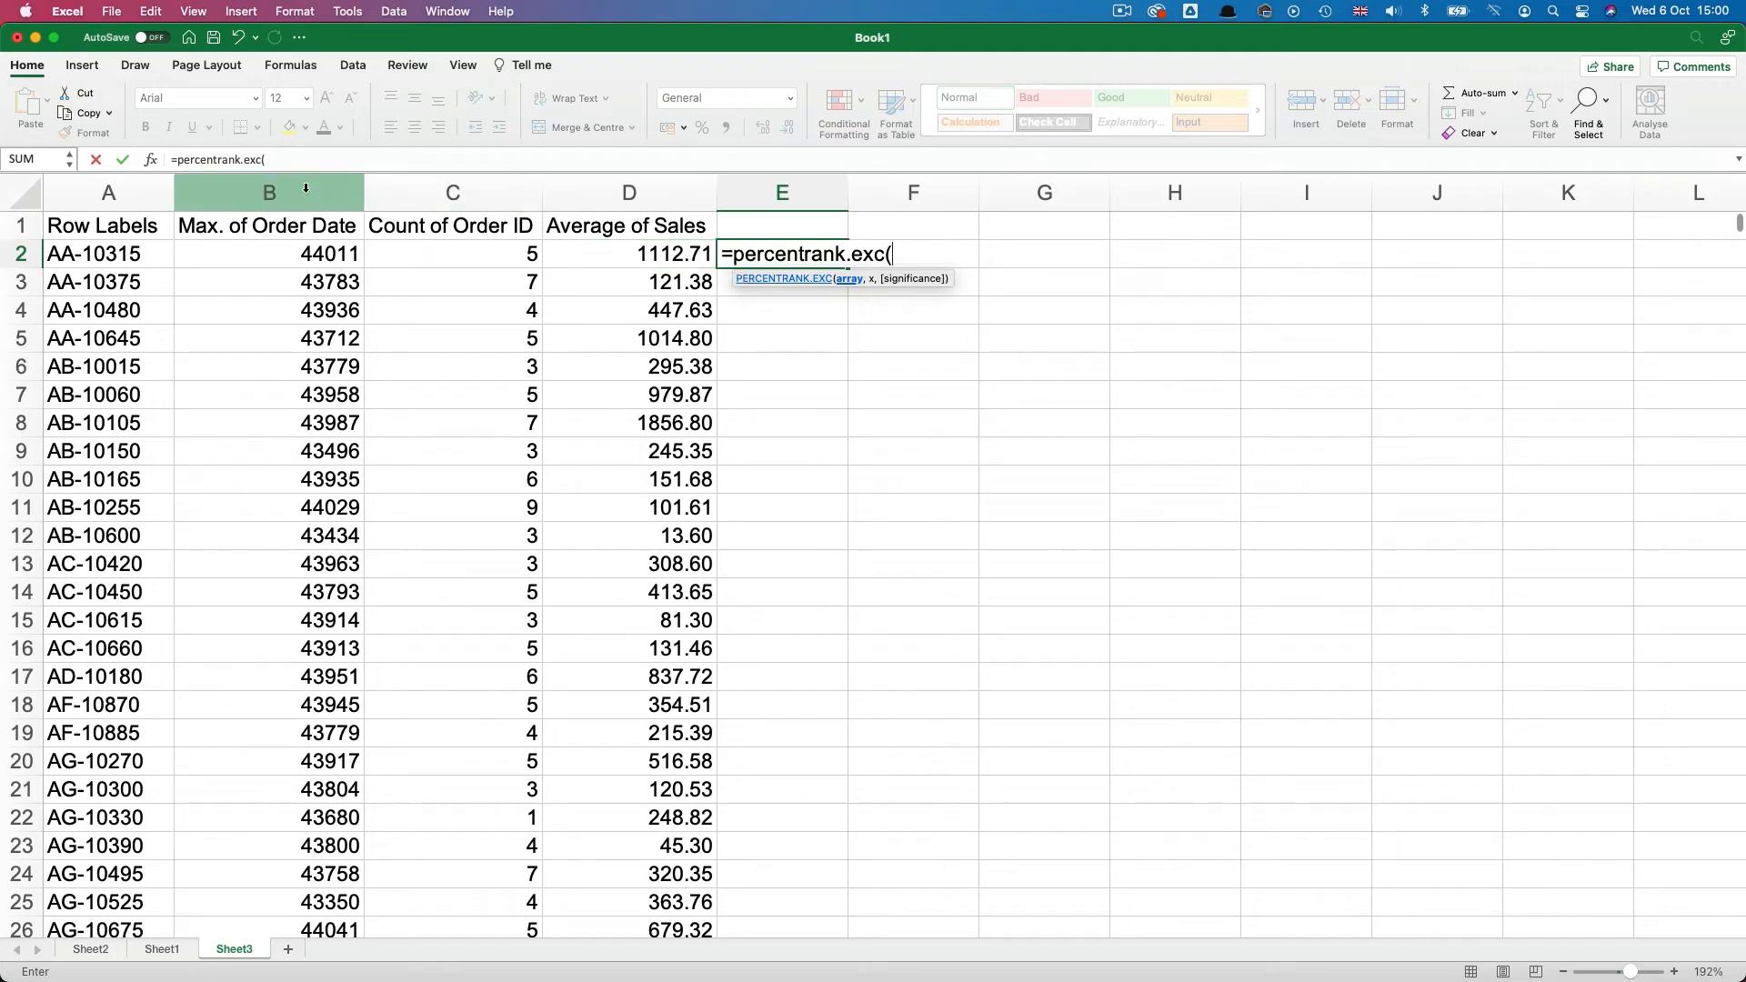
left_click(268, 193)
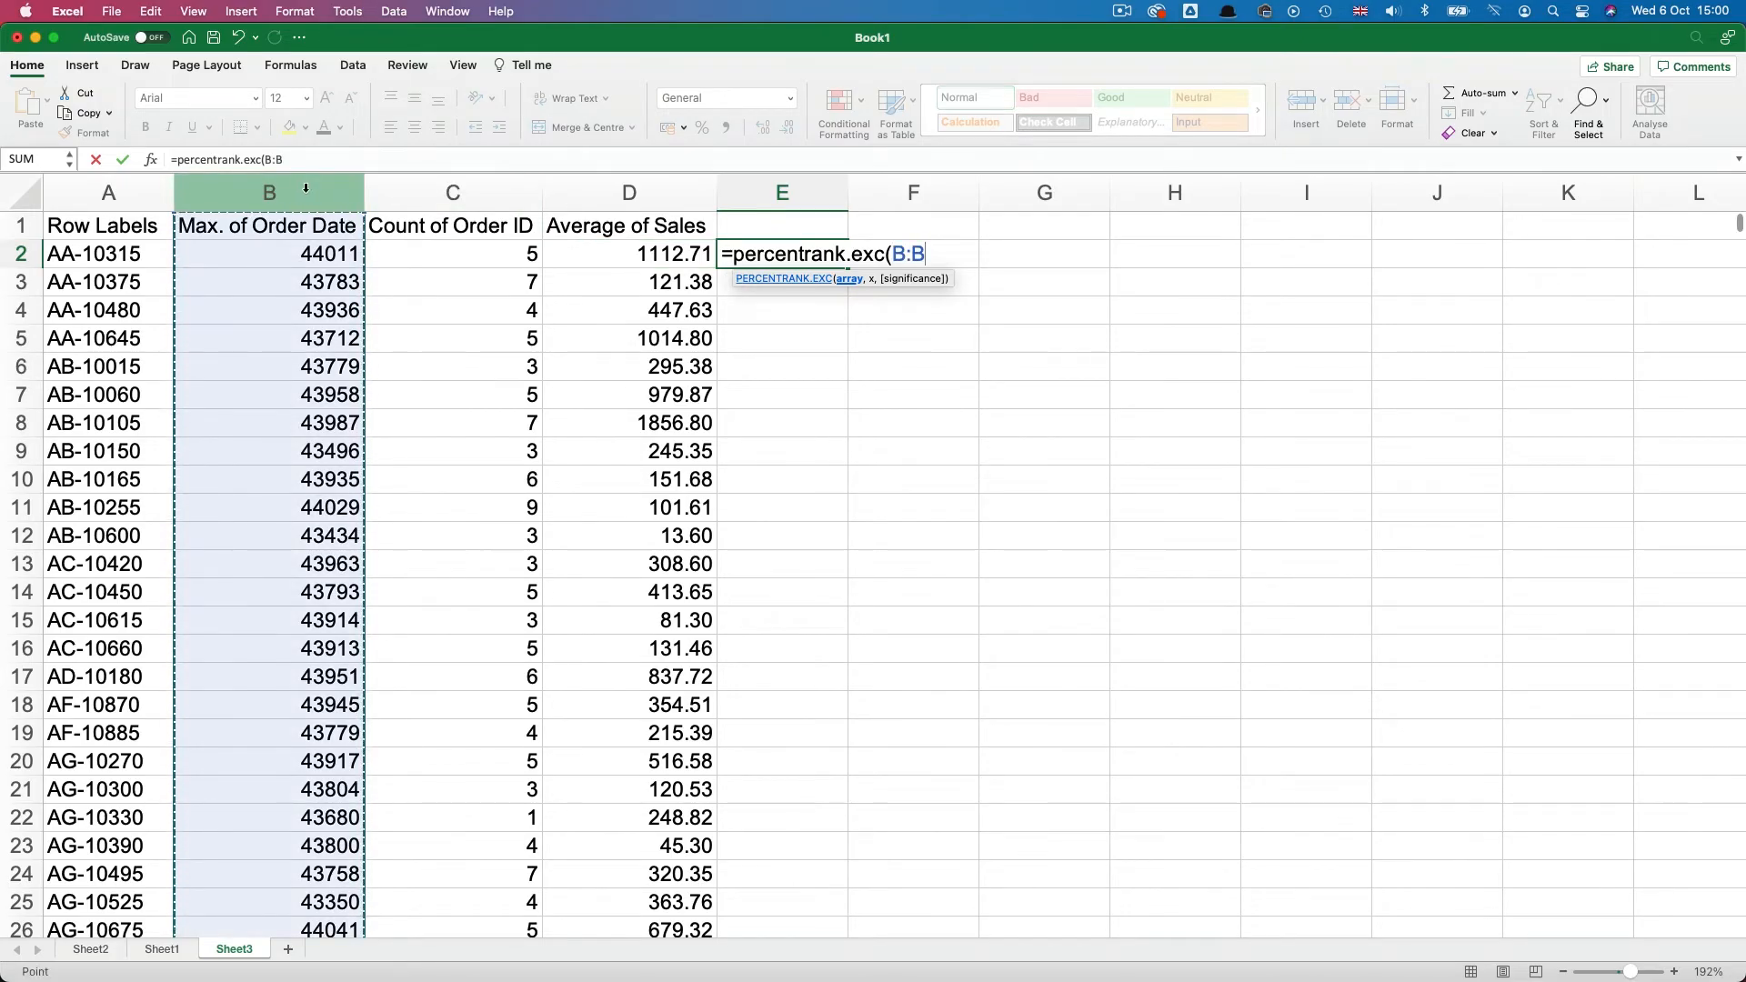
left_click(268, 254)
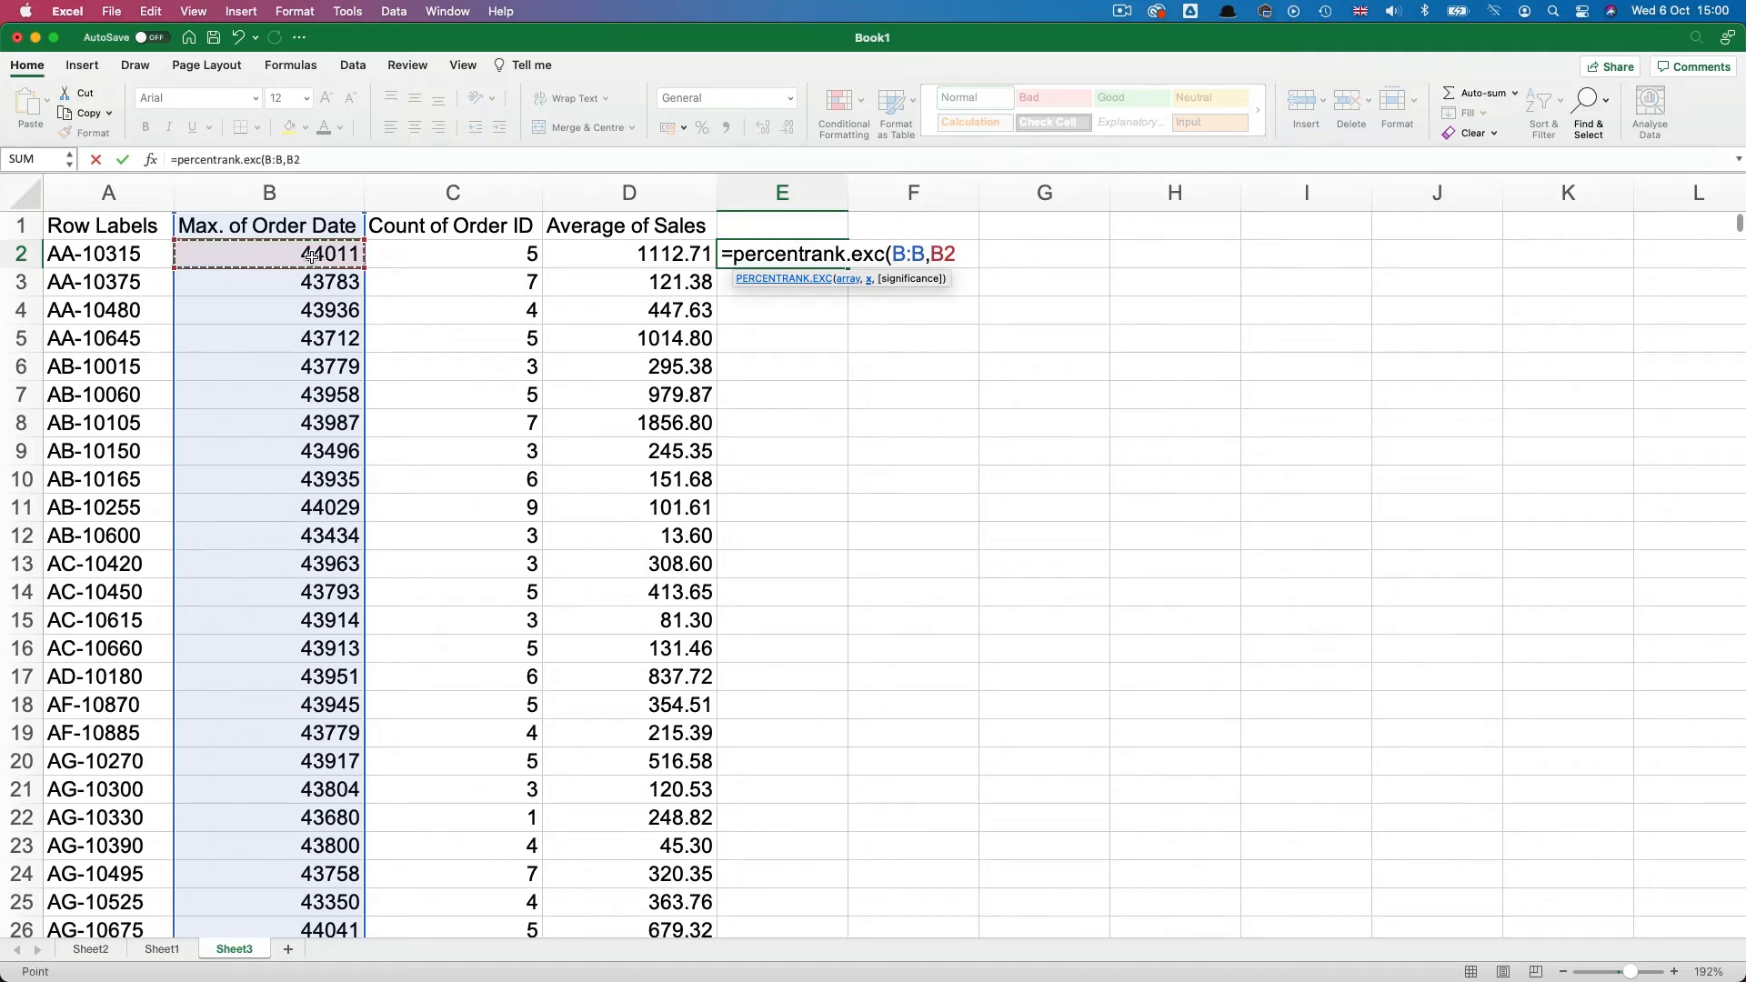
type(",")
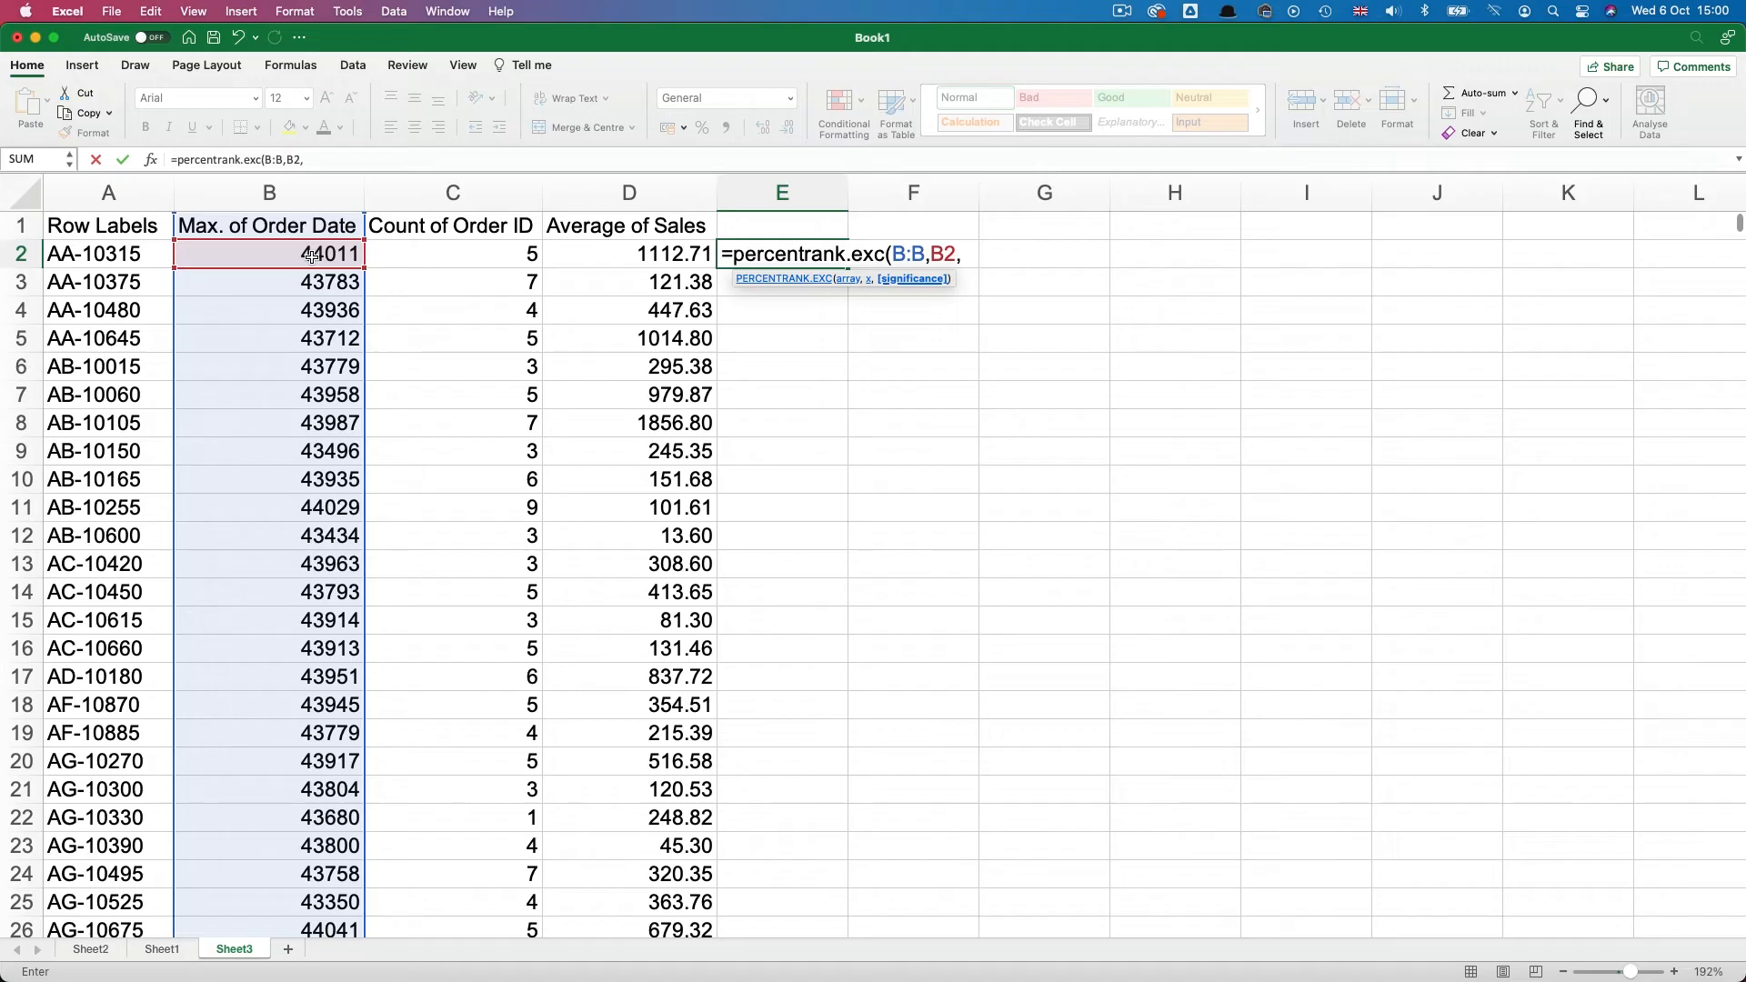
type("1)")
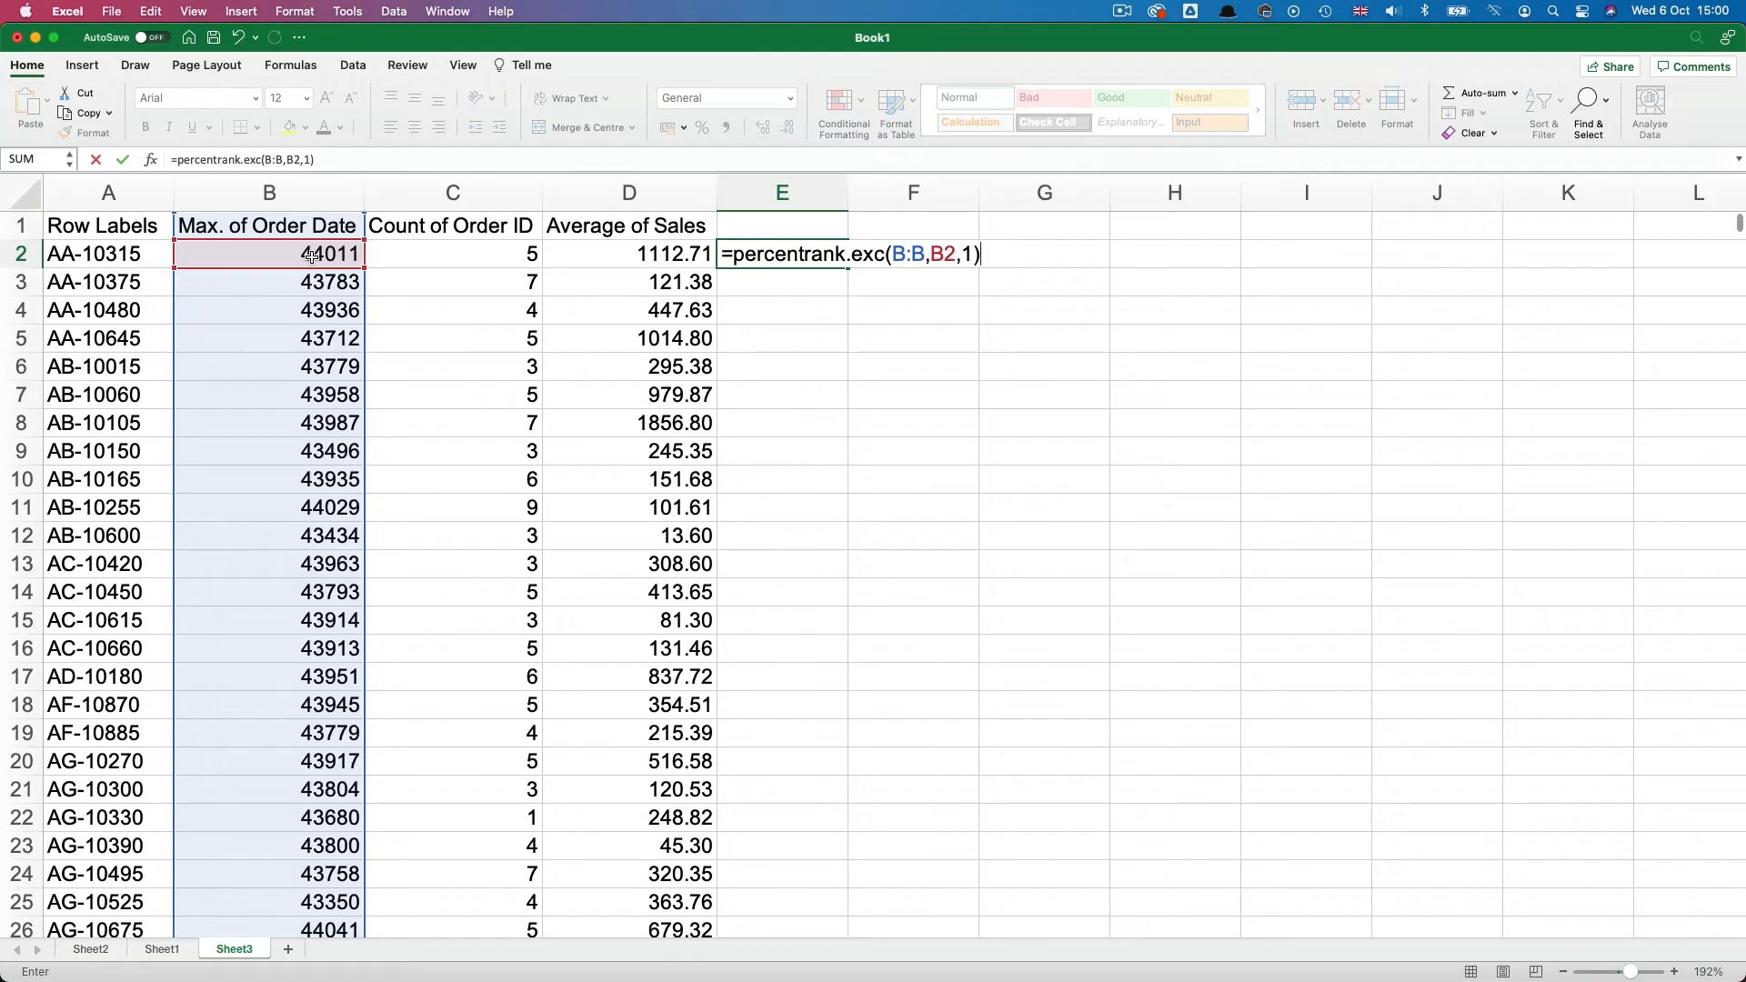
type("*10")
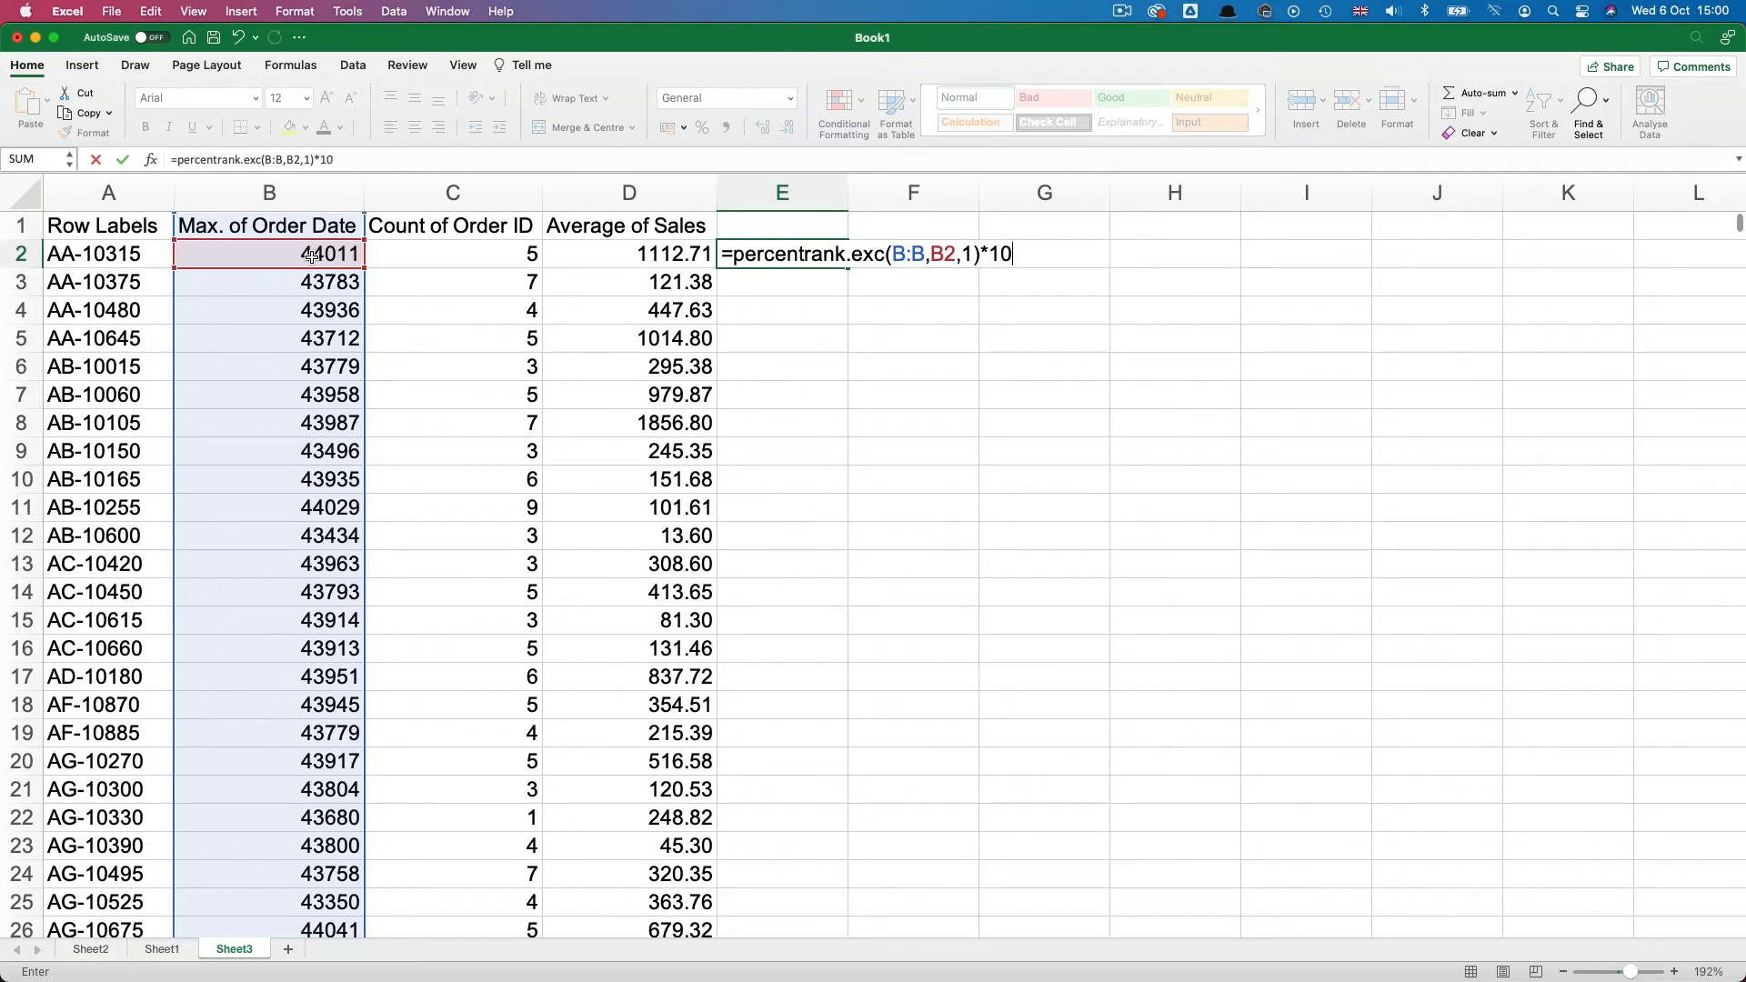
key("Return")
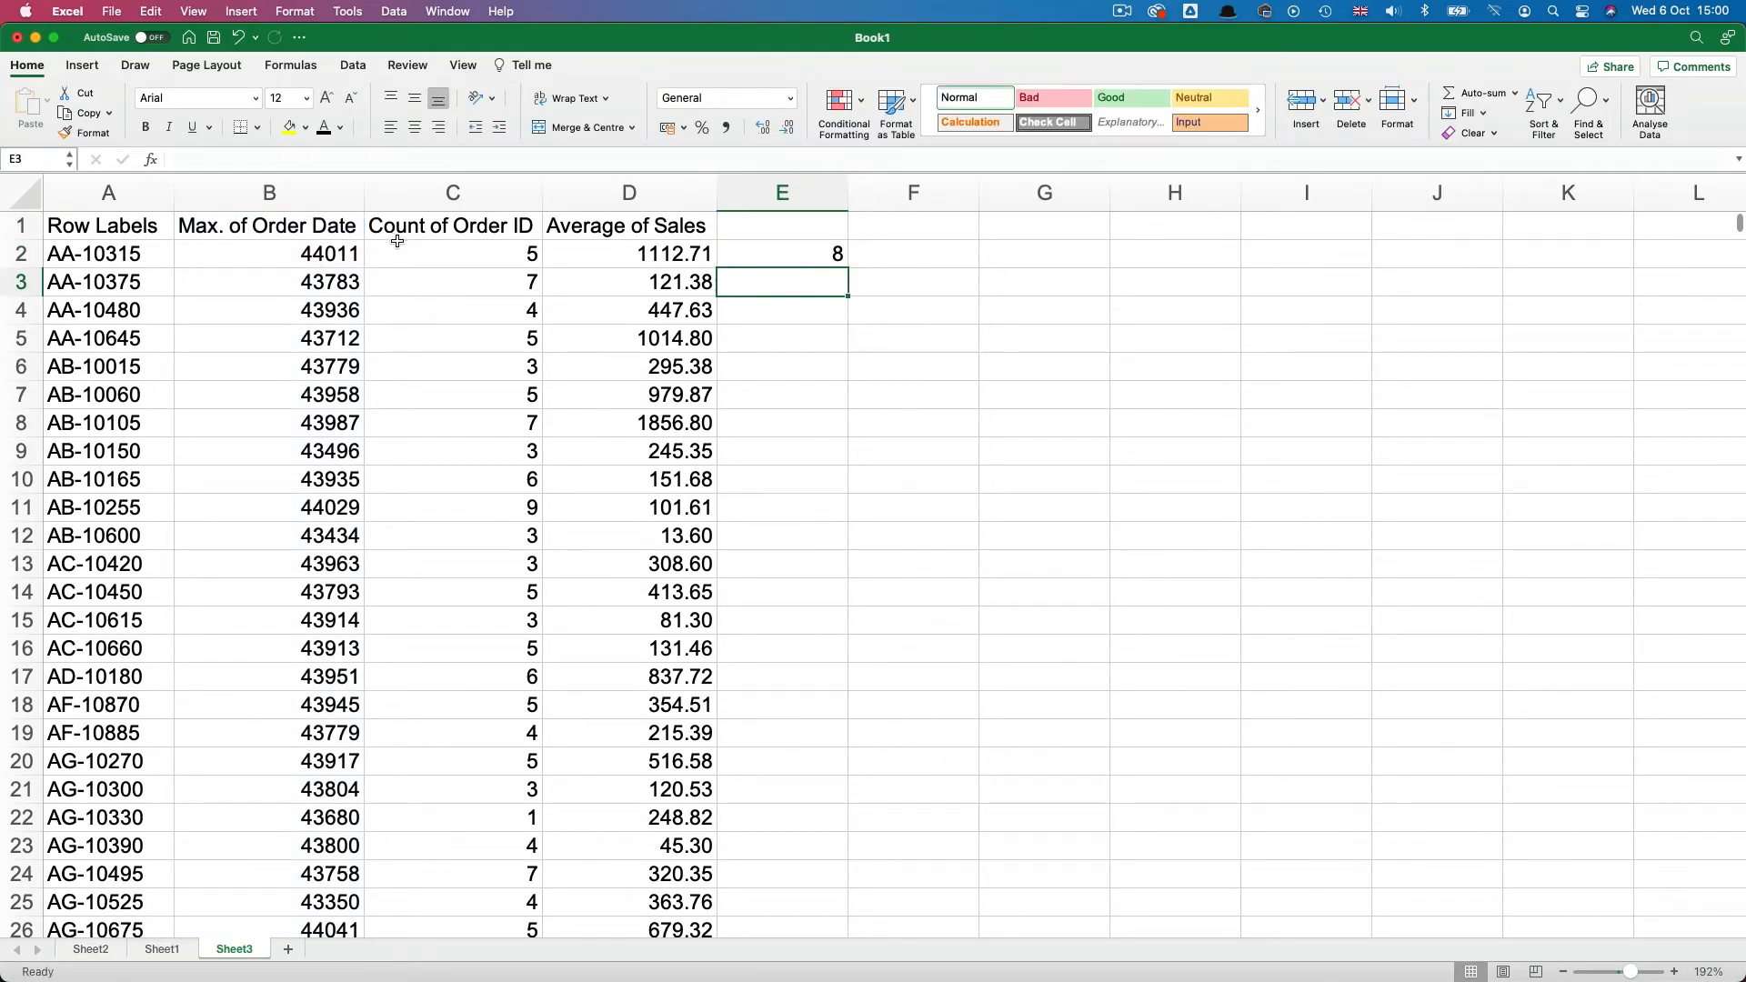
Step: Fill the E2 recency score formula down column E
left_click(781, 252)
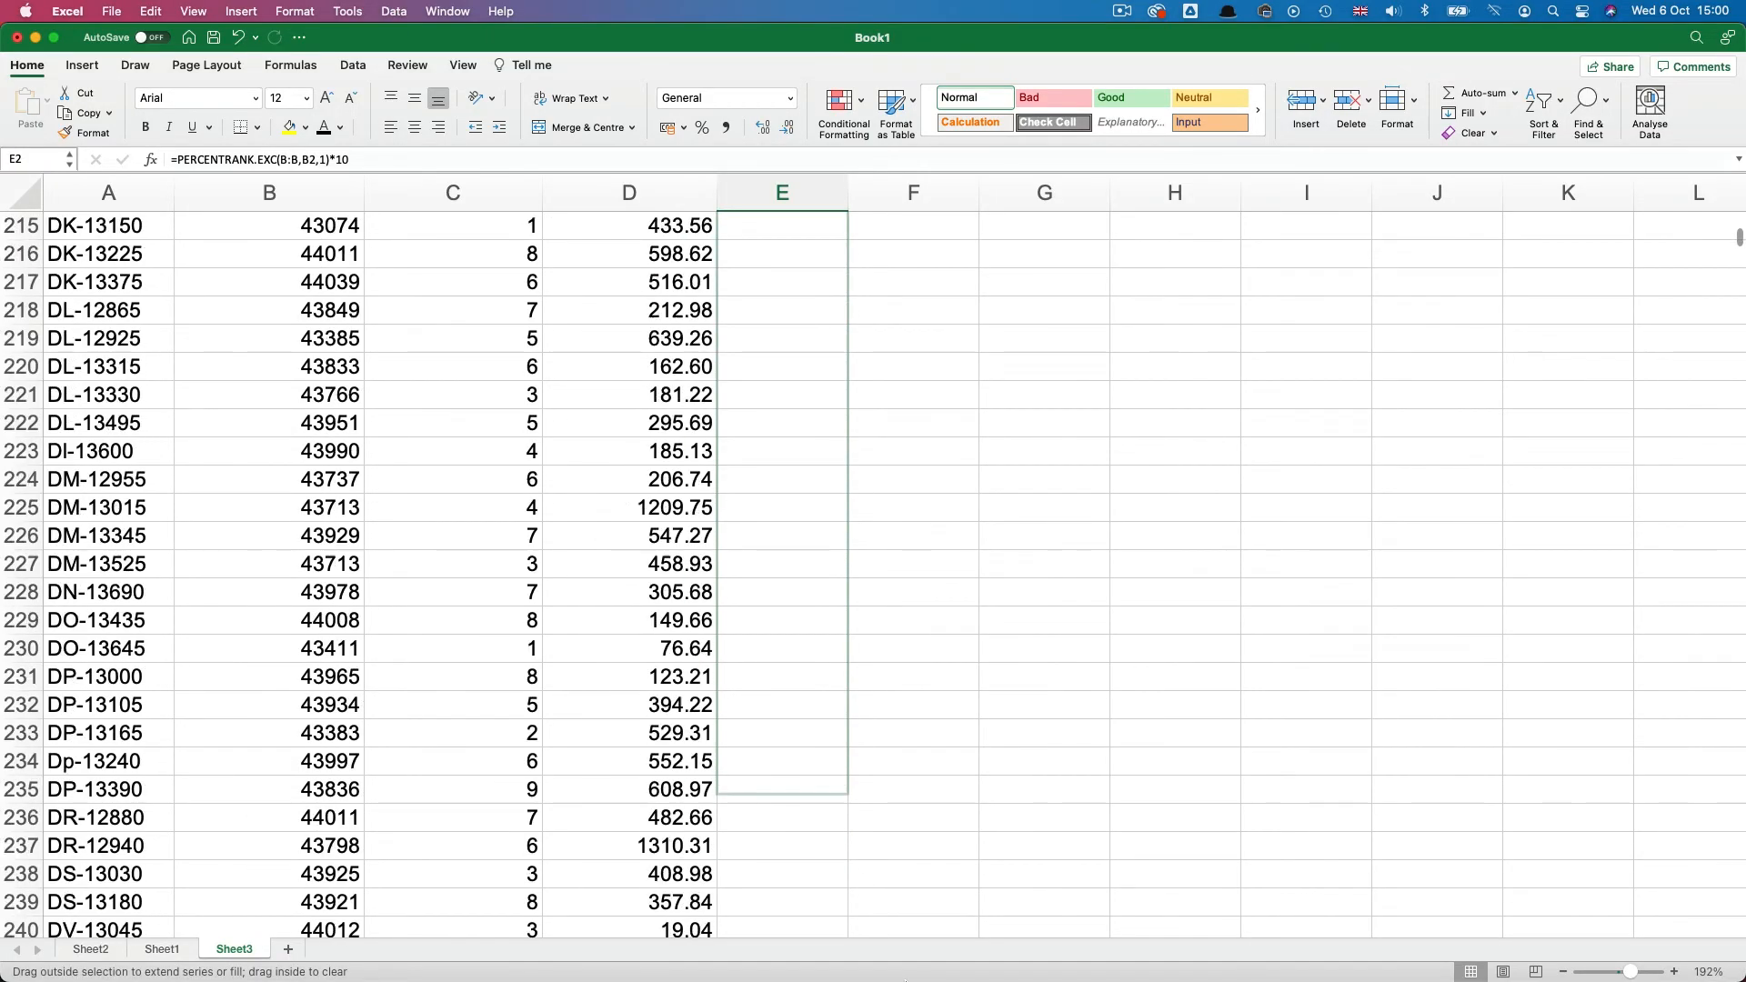
scroll("down", 3)
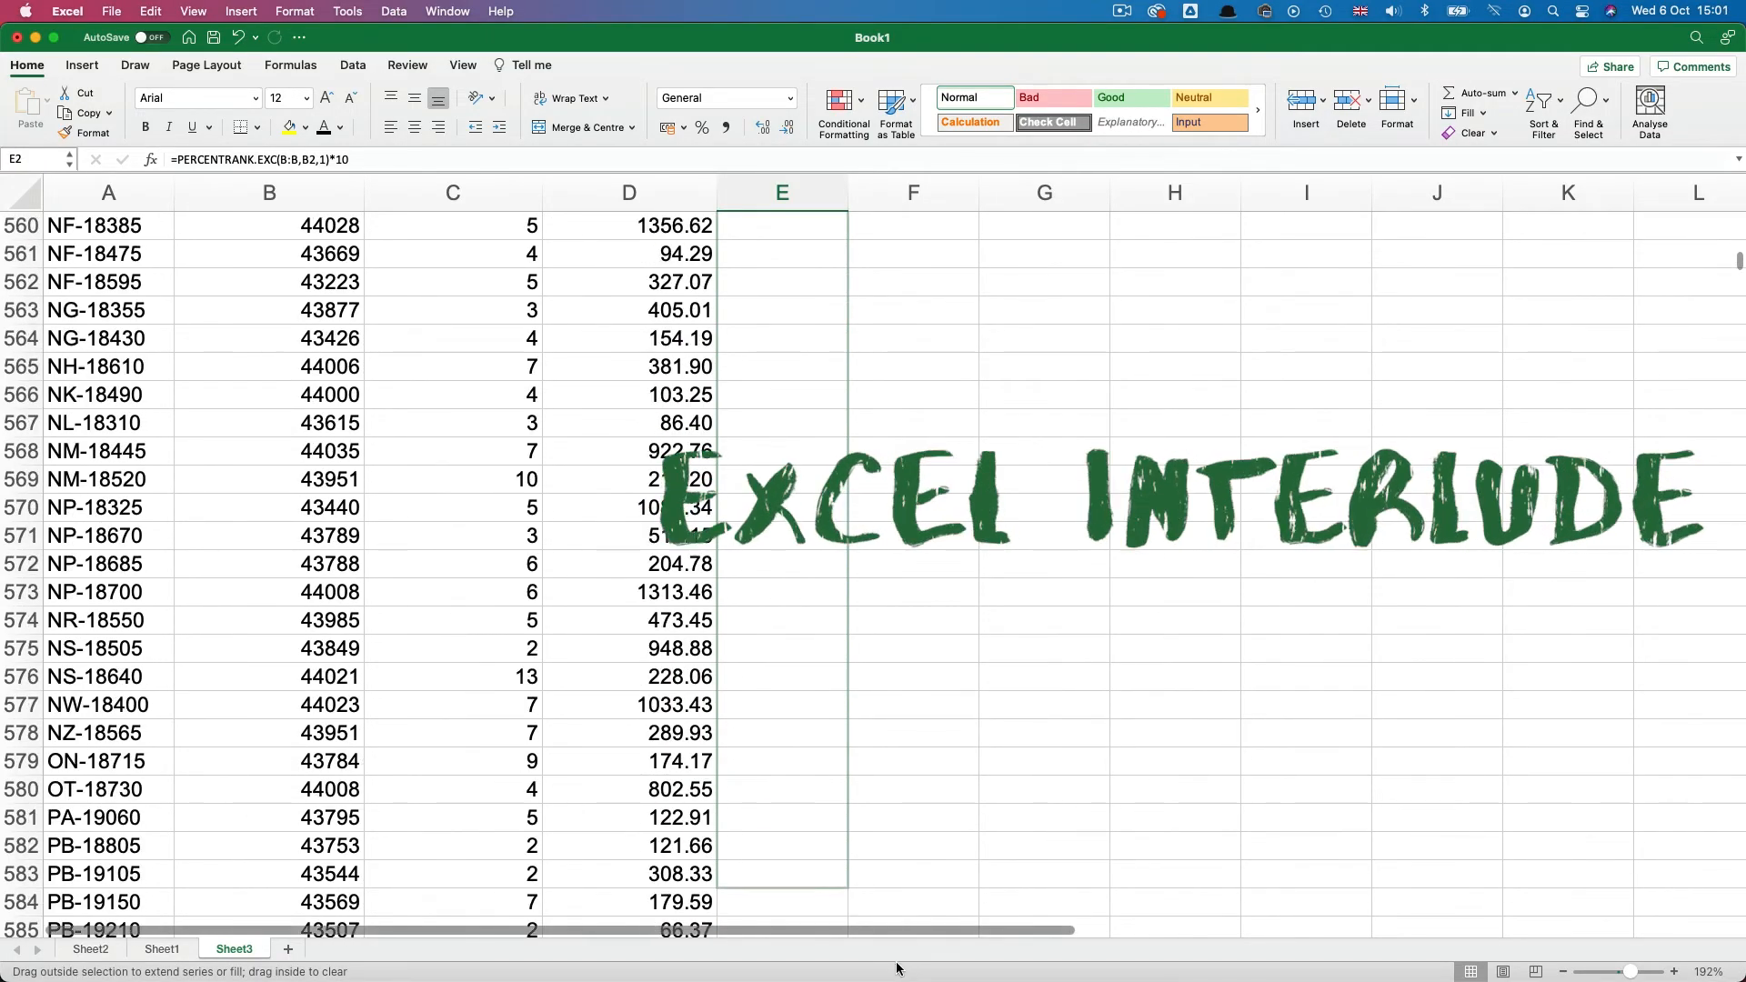
scroll("down", 3)
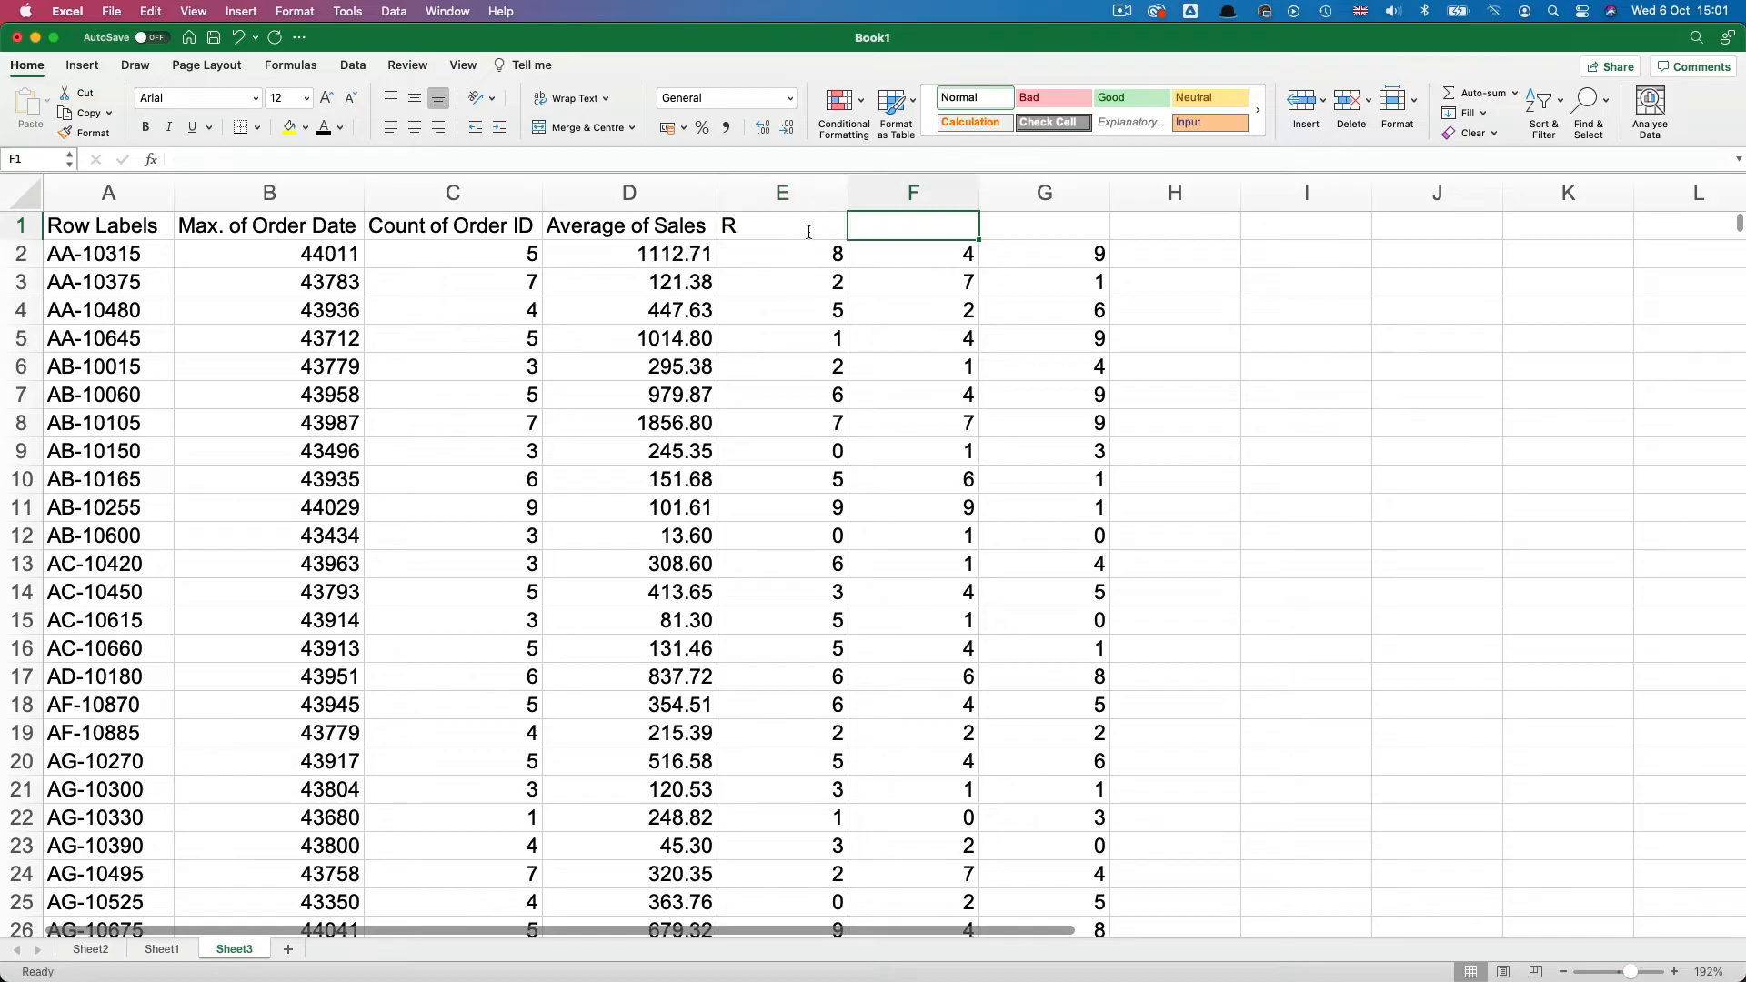
Step: Head the third score column M and go to the Sort & Filter options
type("M")
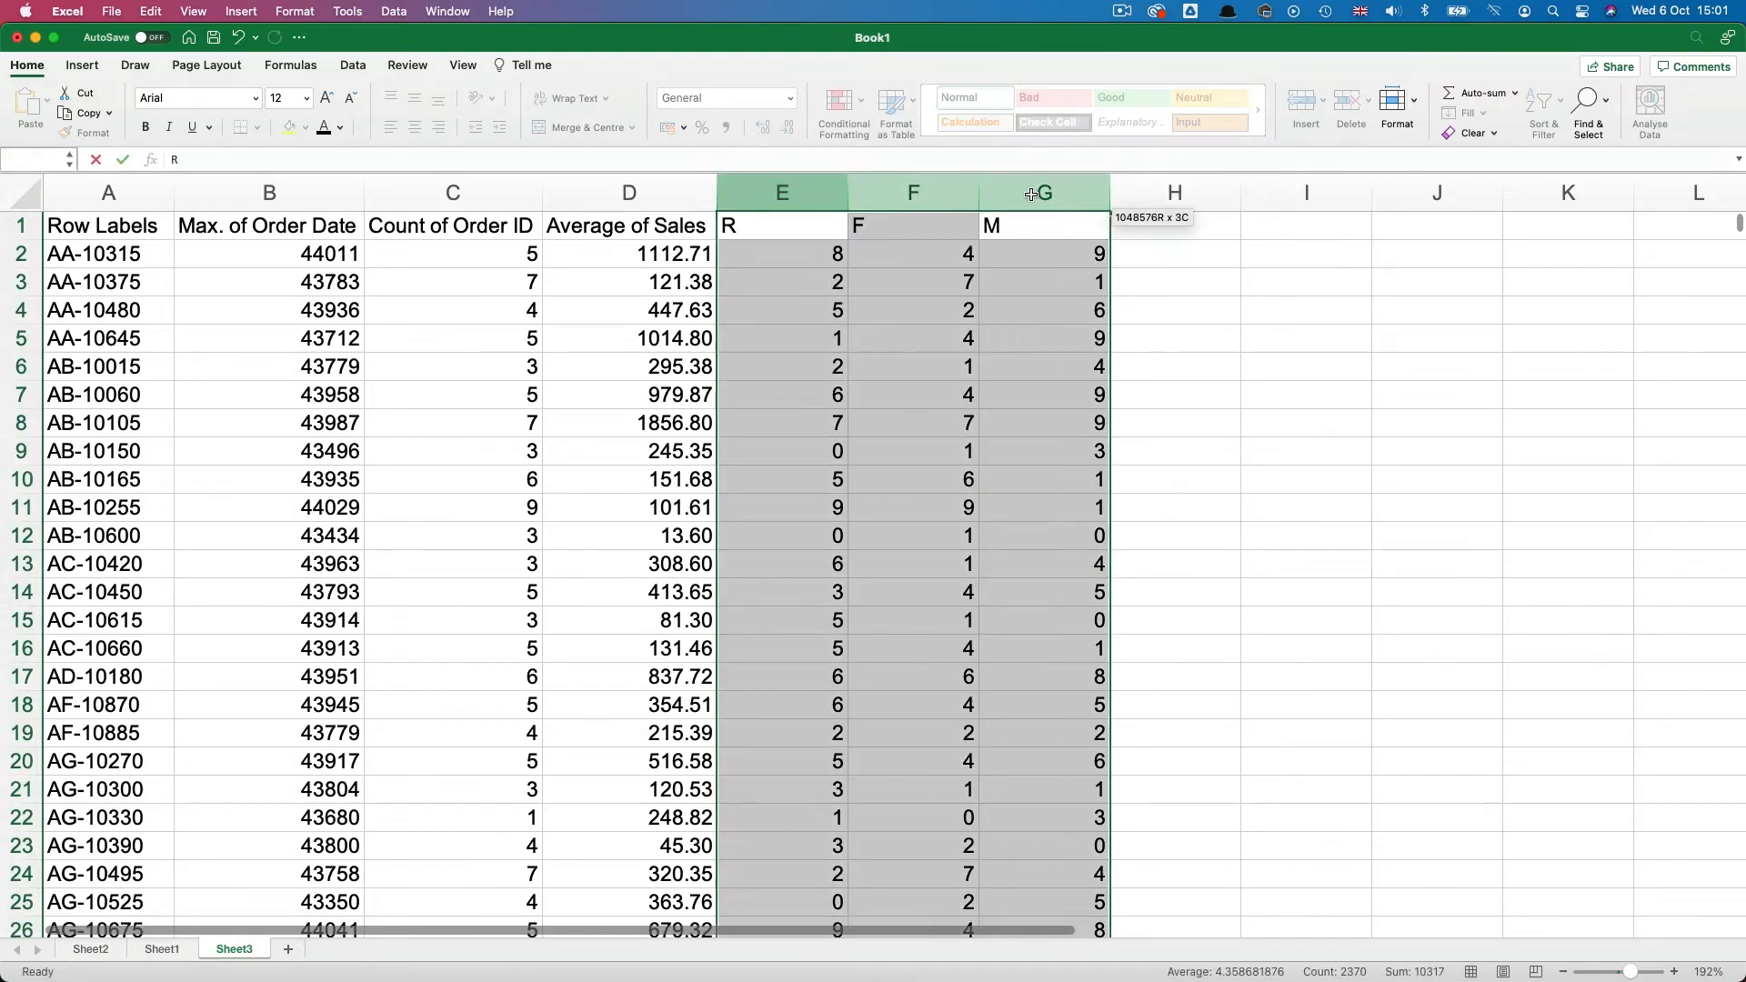
left_click(1542, 100)
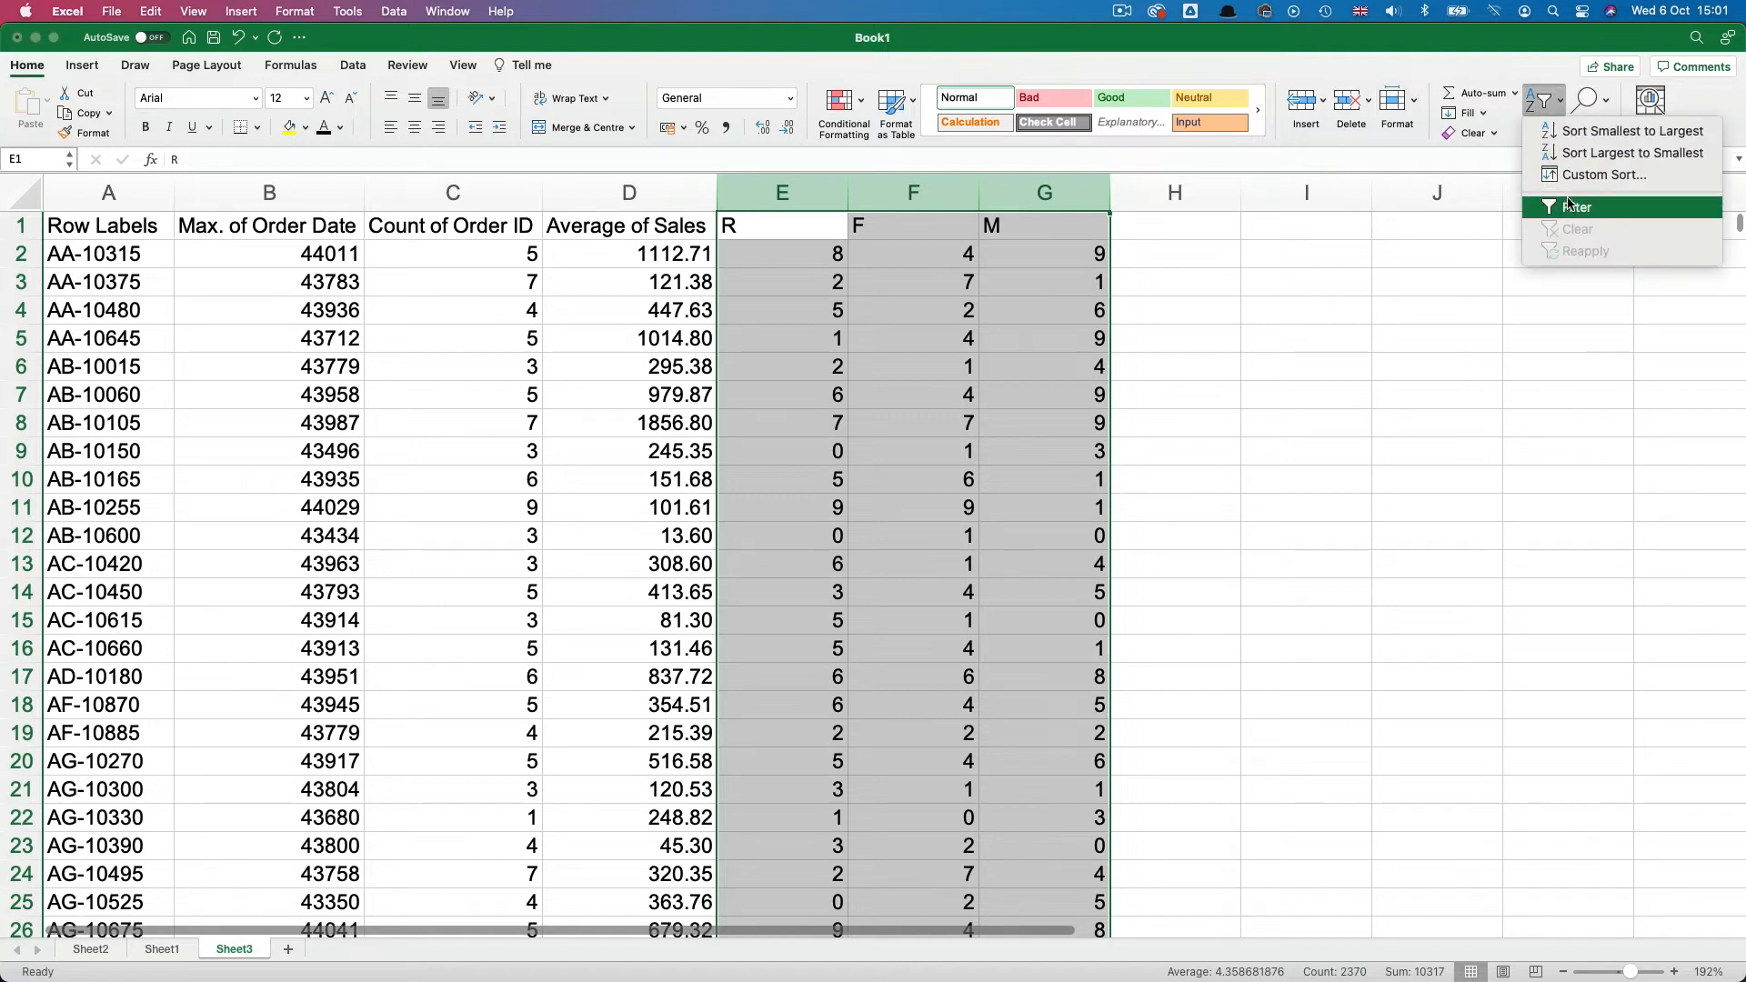
Step: Filter the R, F and M columns to keep only scores 7, 8 and 9
left_click(1576, 207)
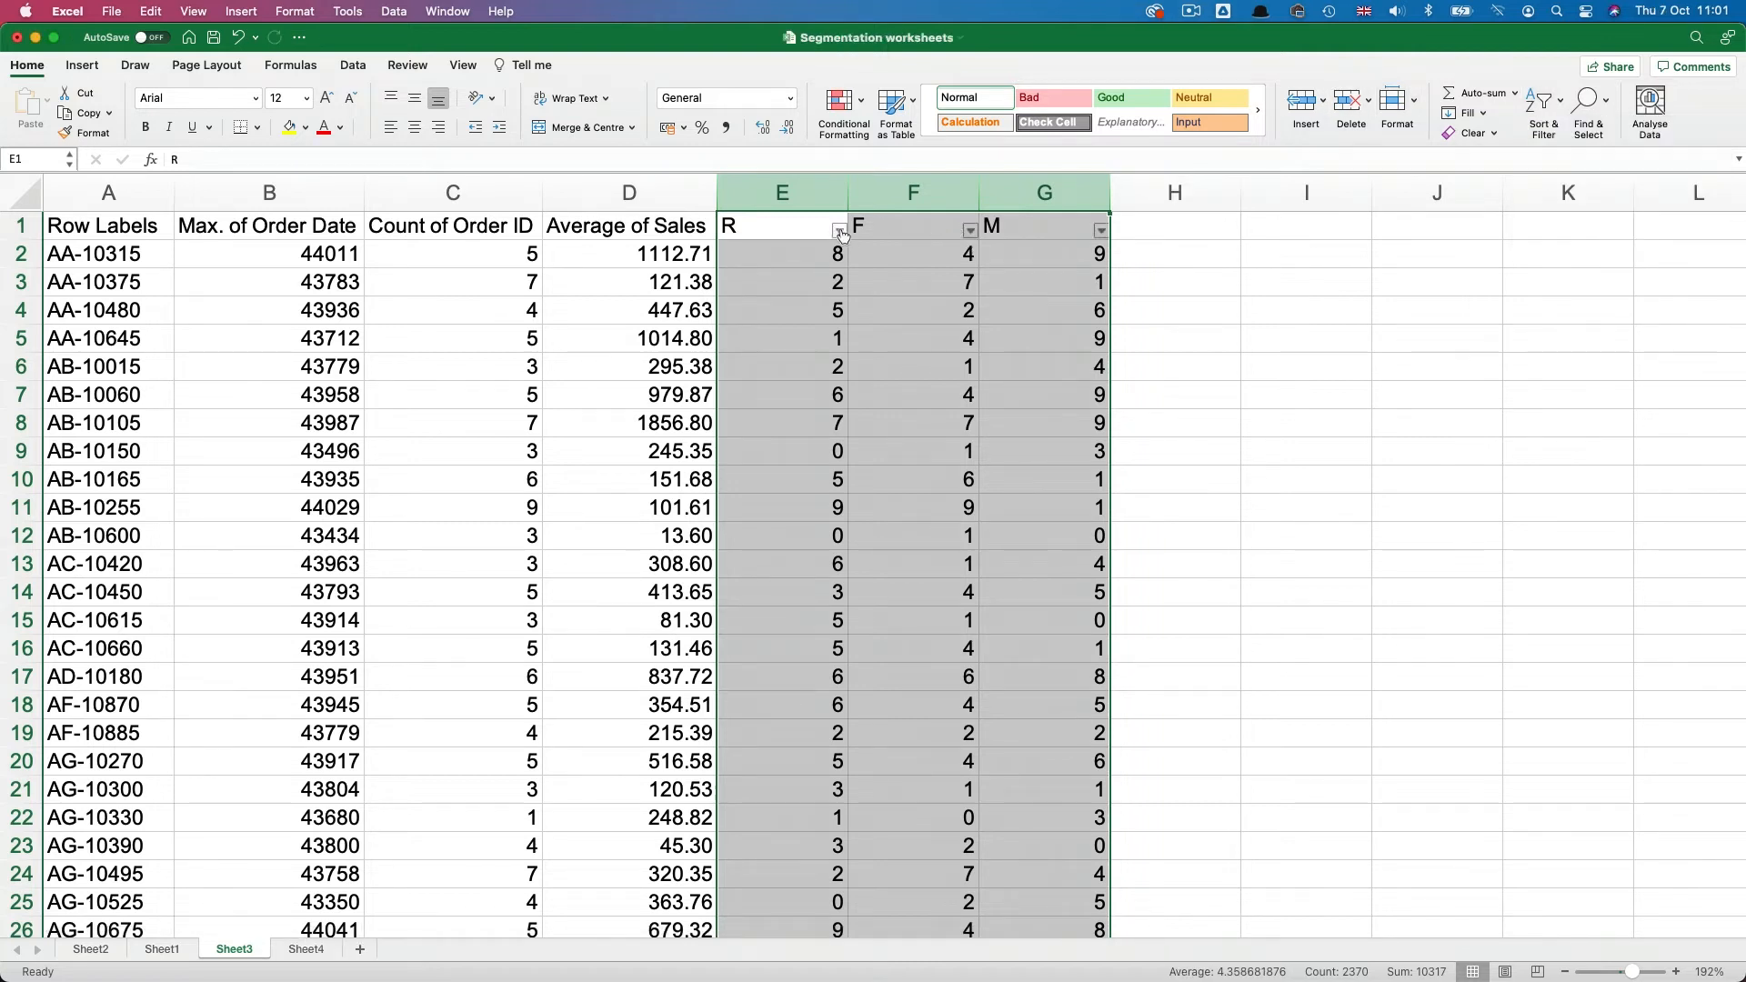
left_click(838, 230)
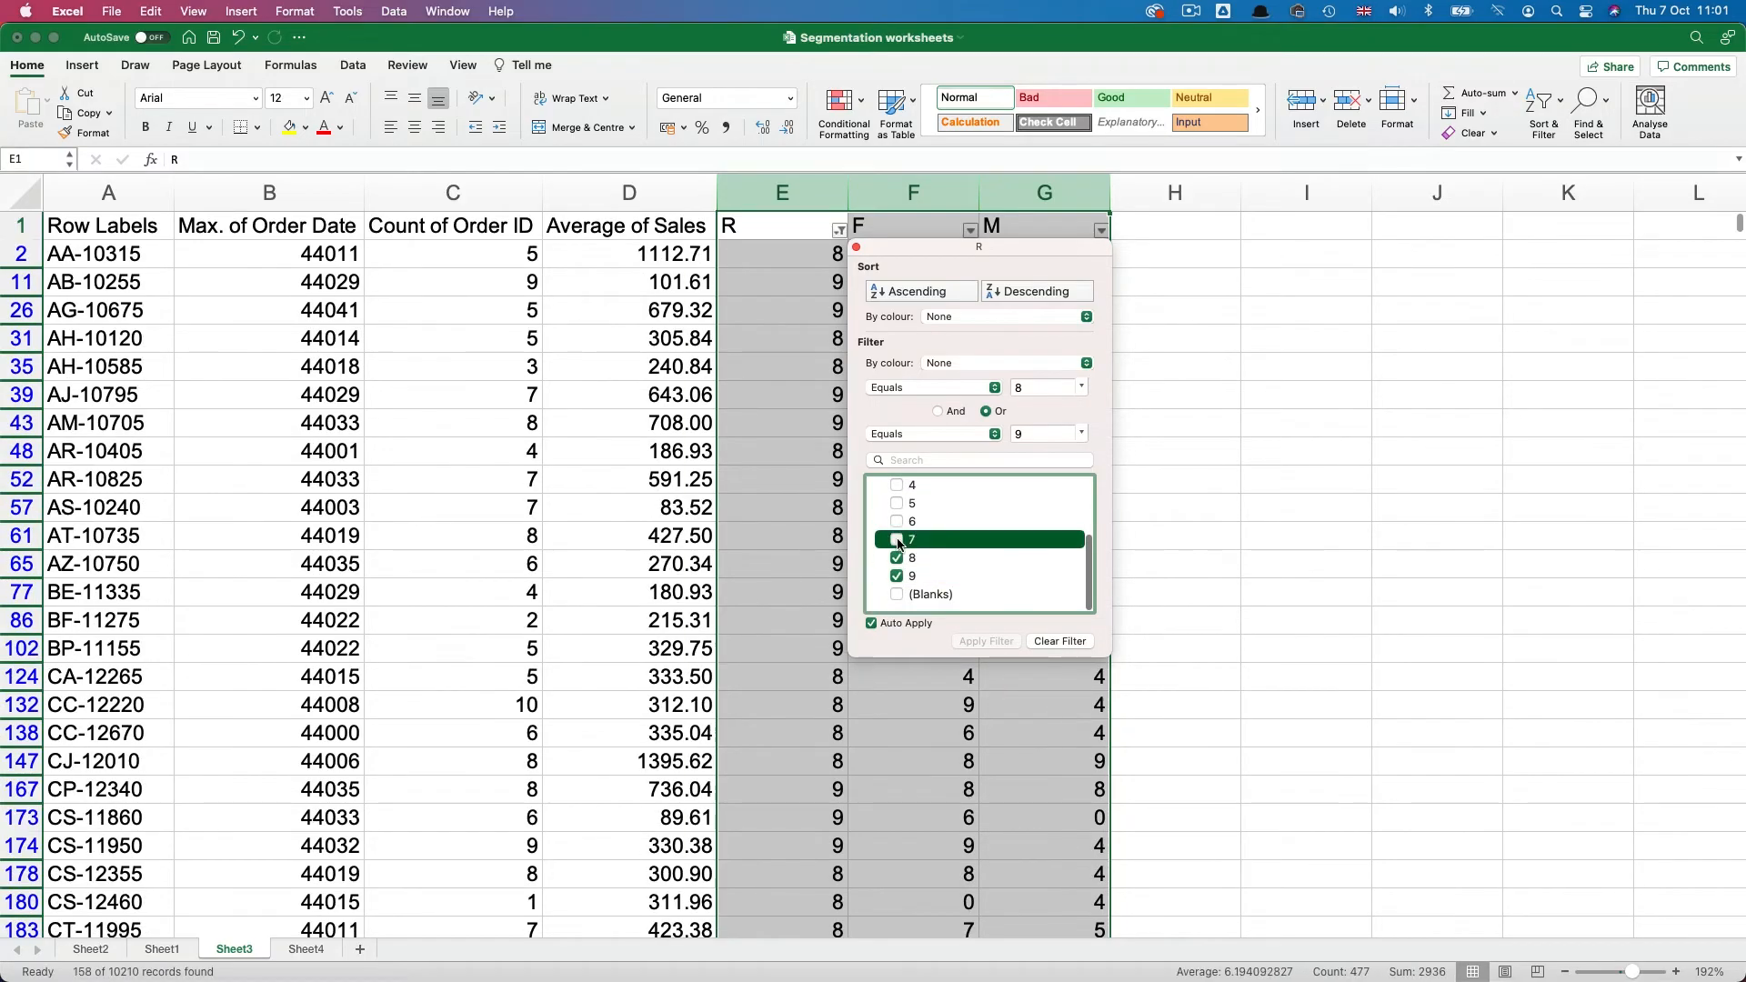
left_click(897, 540)
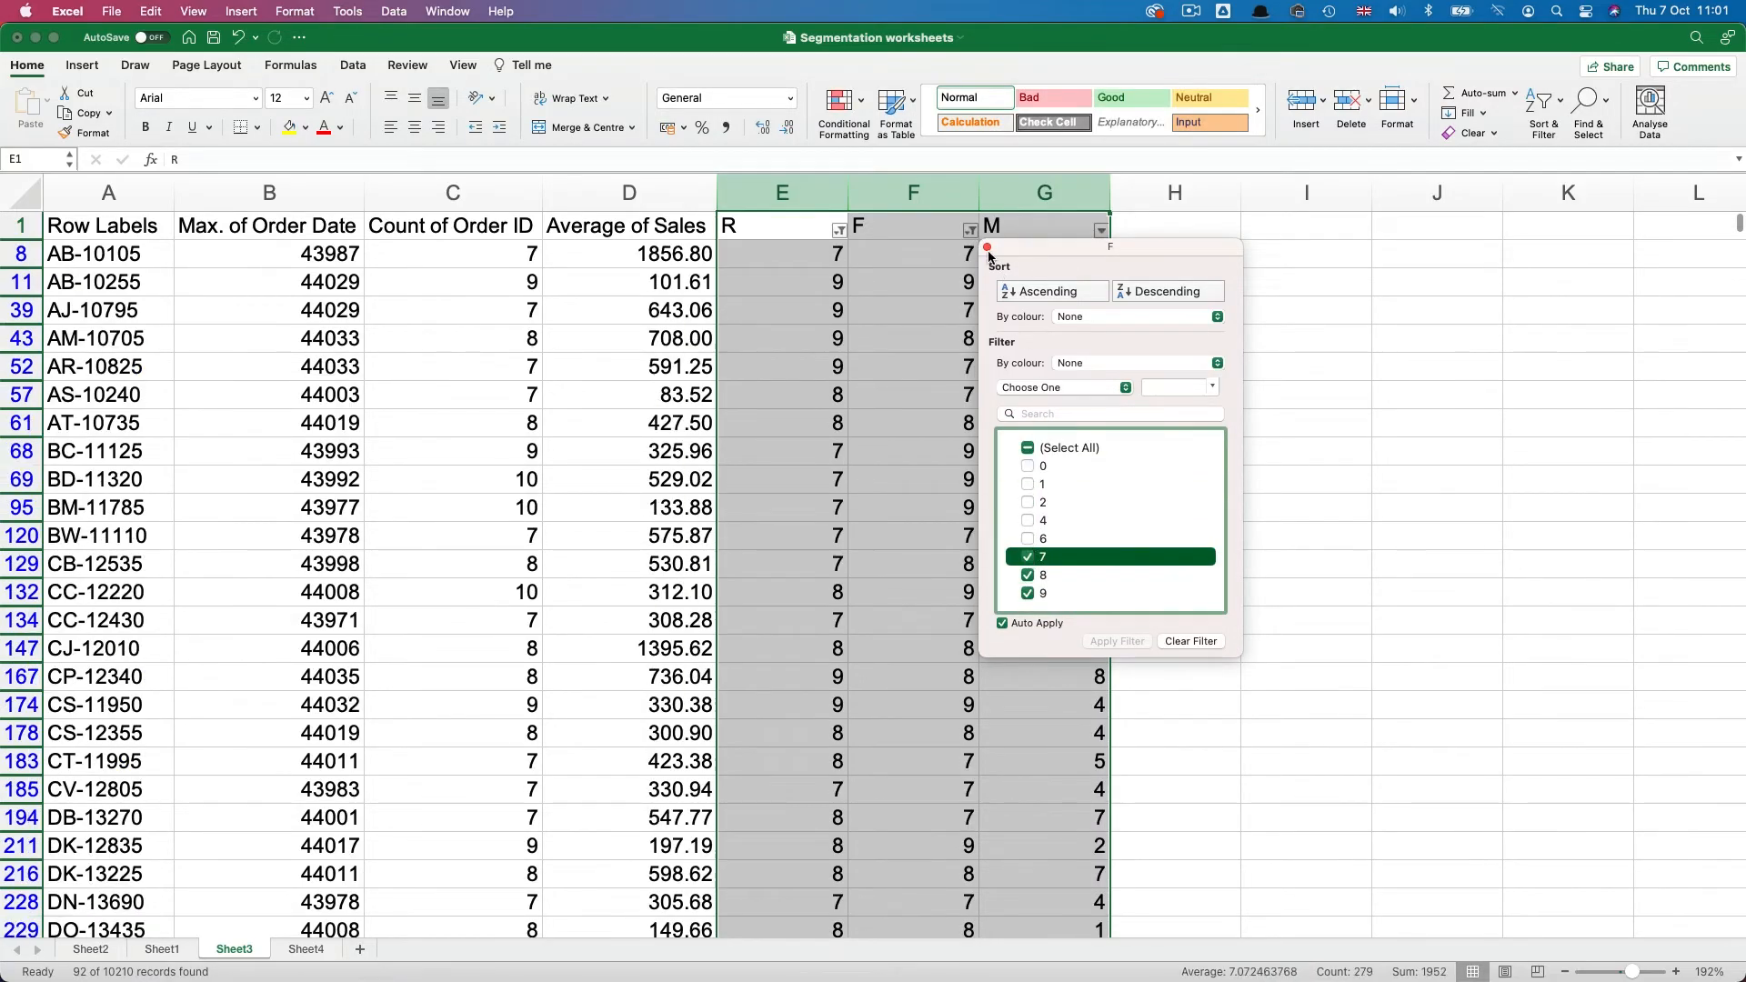
left_click(1101, 228)
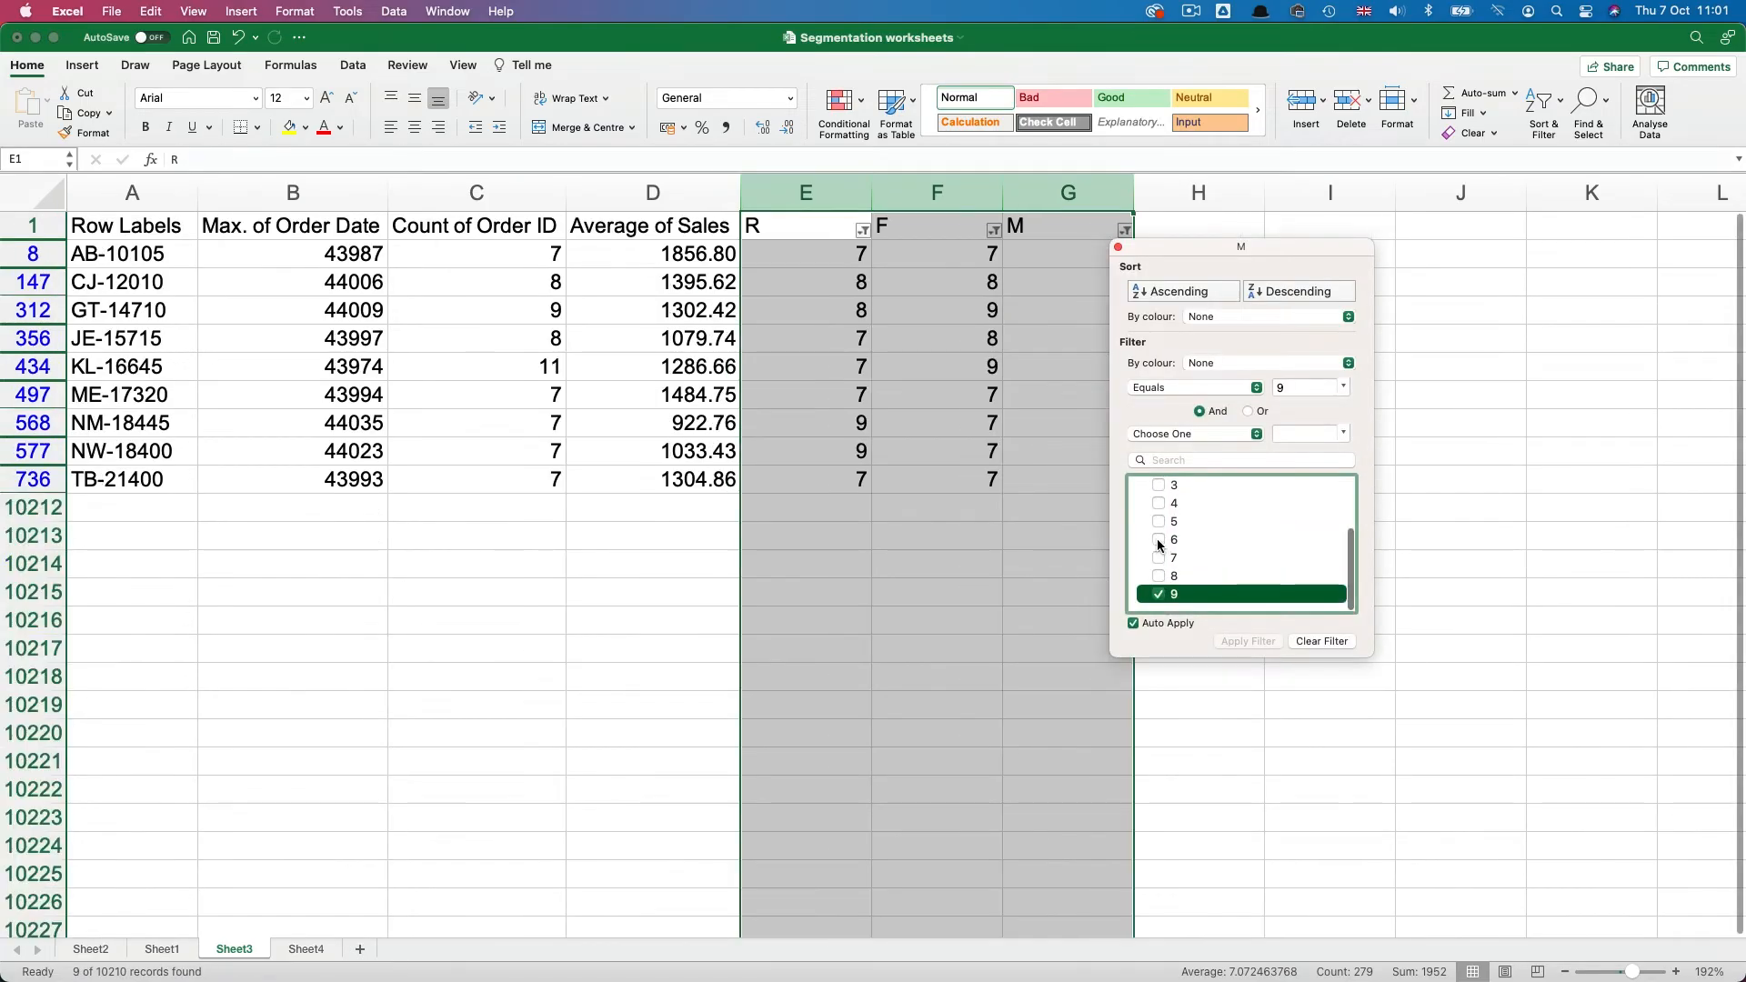
left_click(1158, 557)
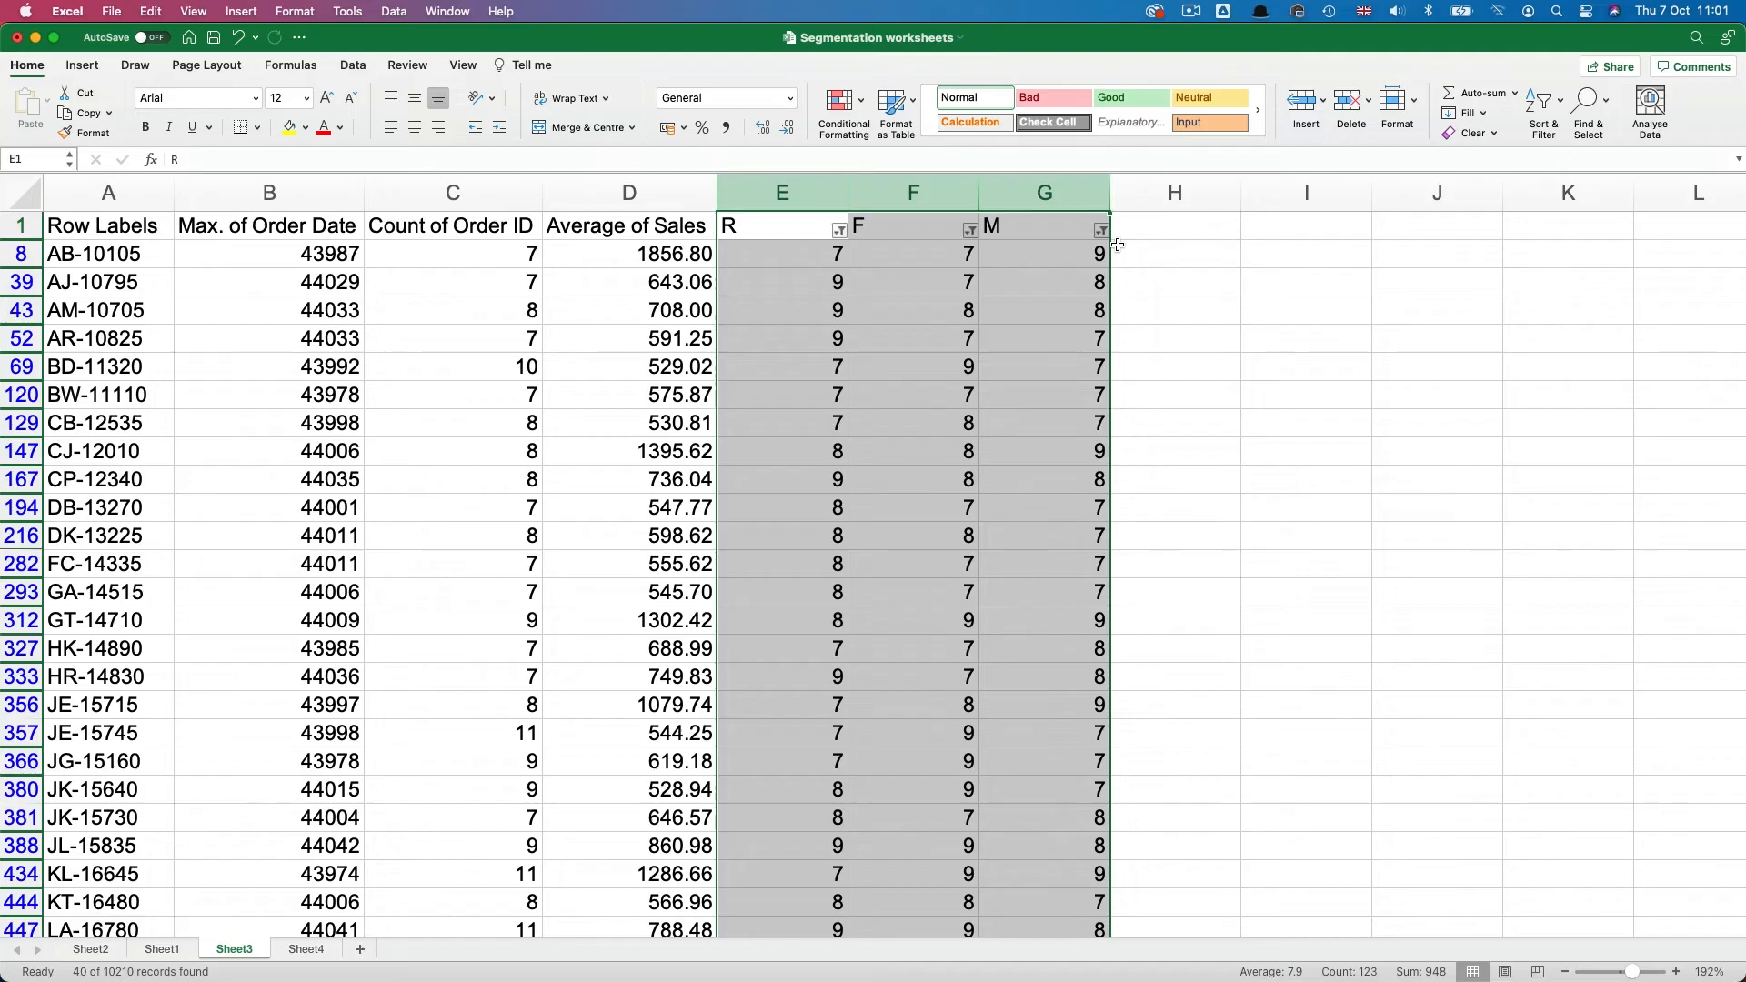
mouse_move(1150, 253)
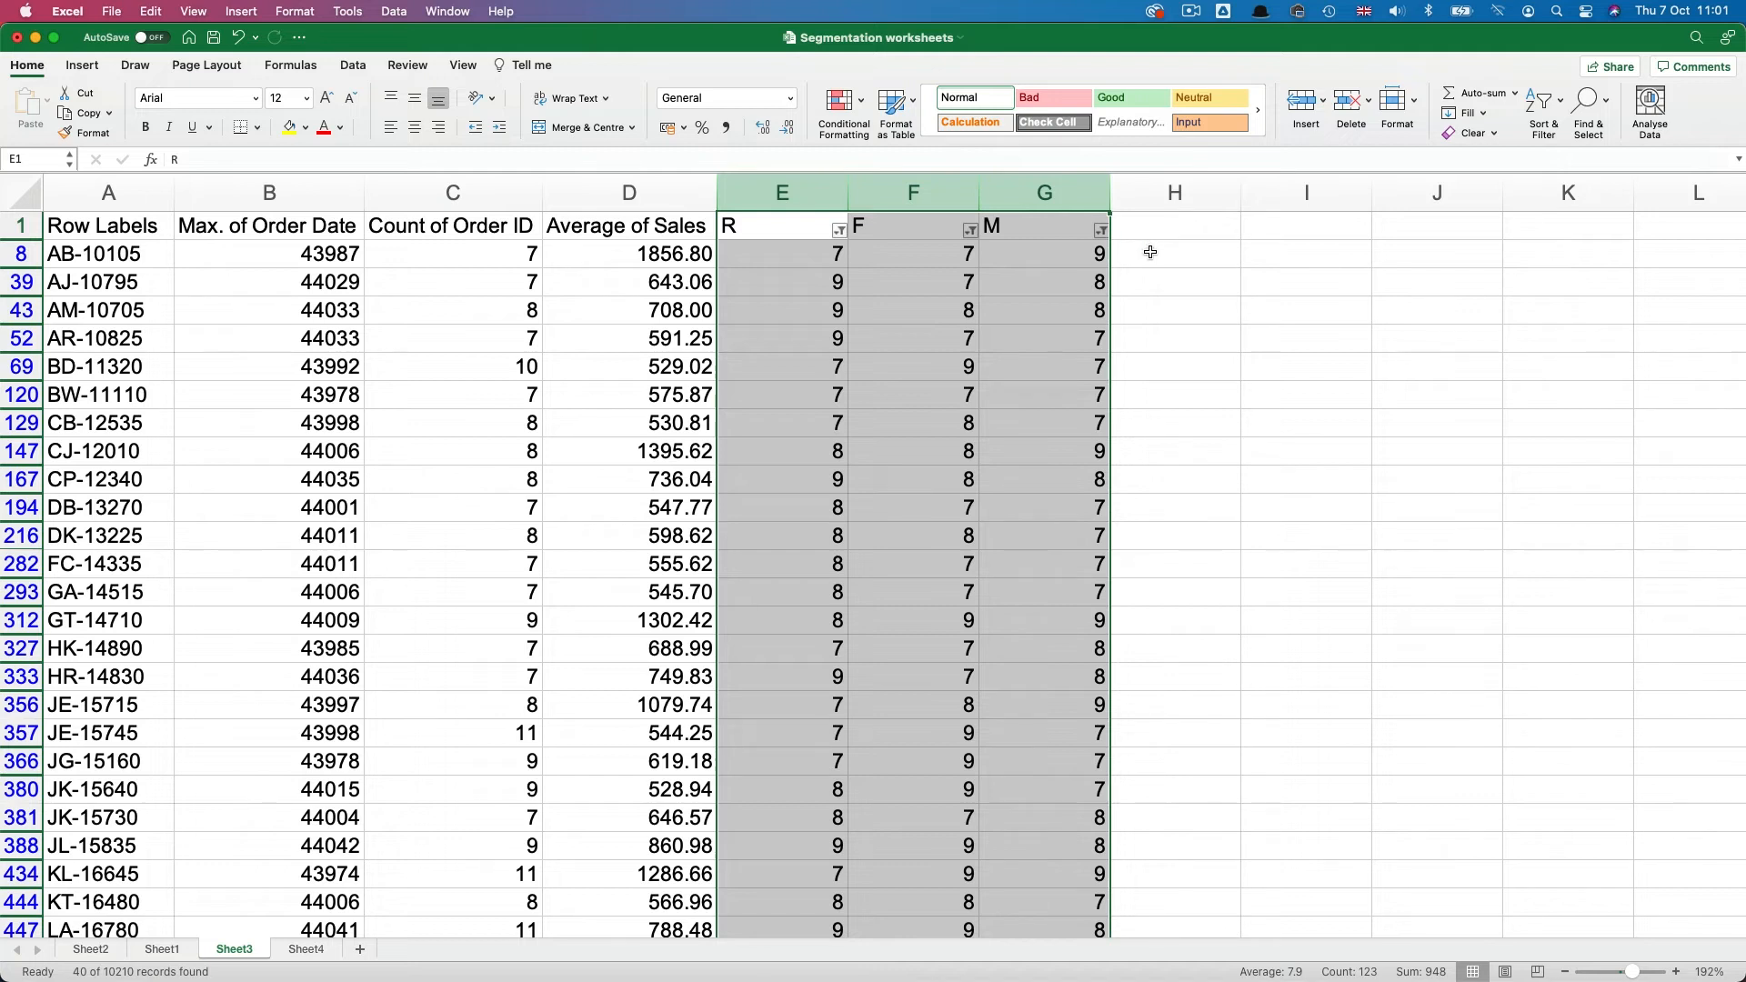
Step: Enter the label 'Best customer' in H8 and switch to Sheet4
type("Best c")
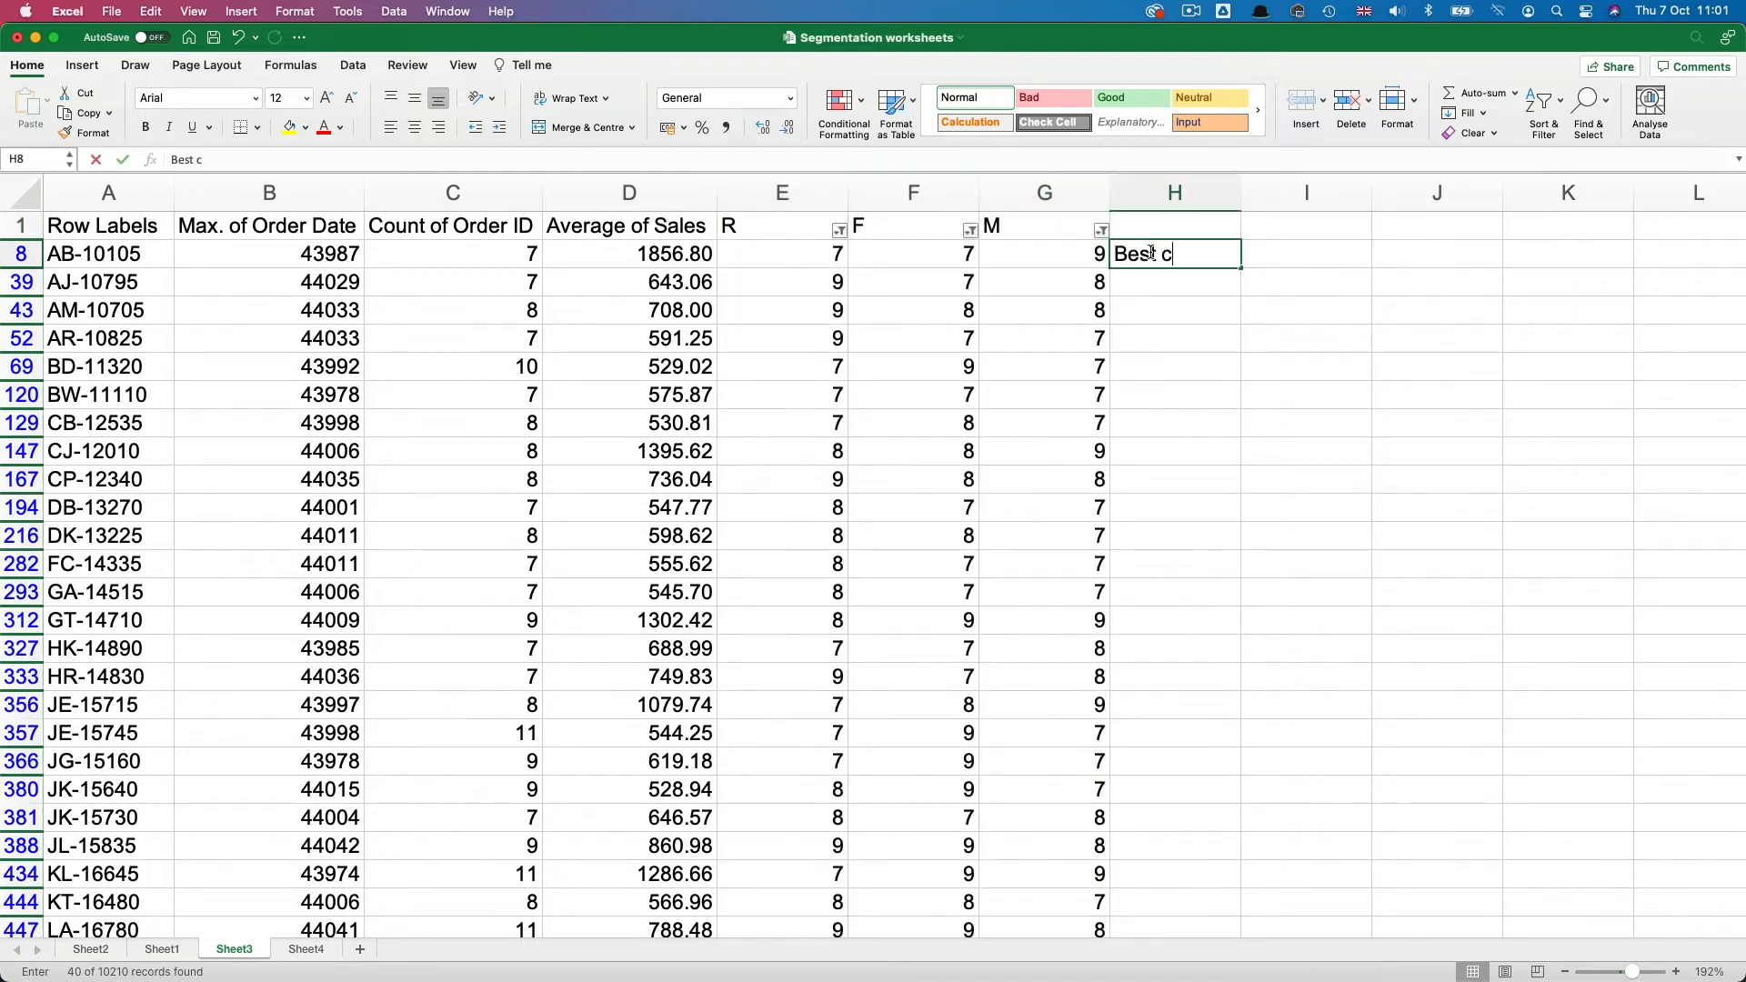
type("ustomer")
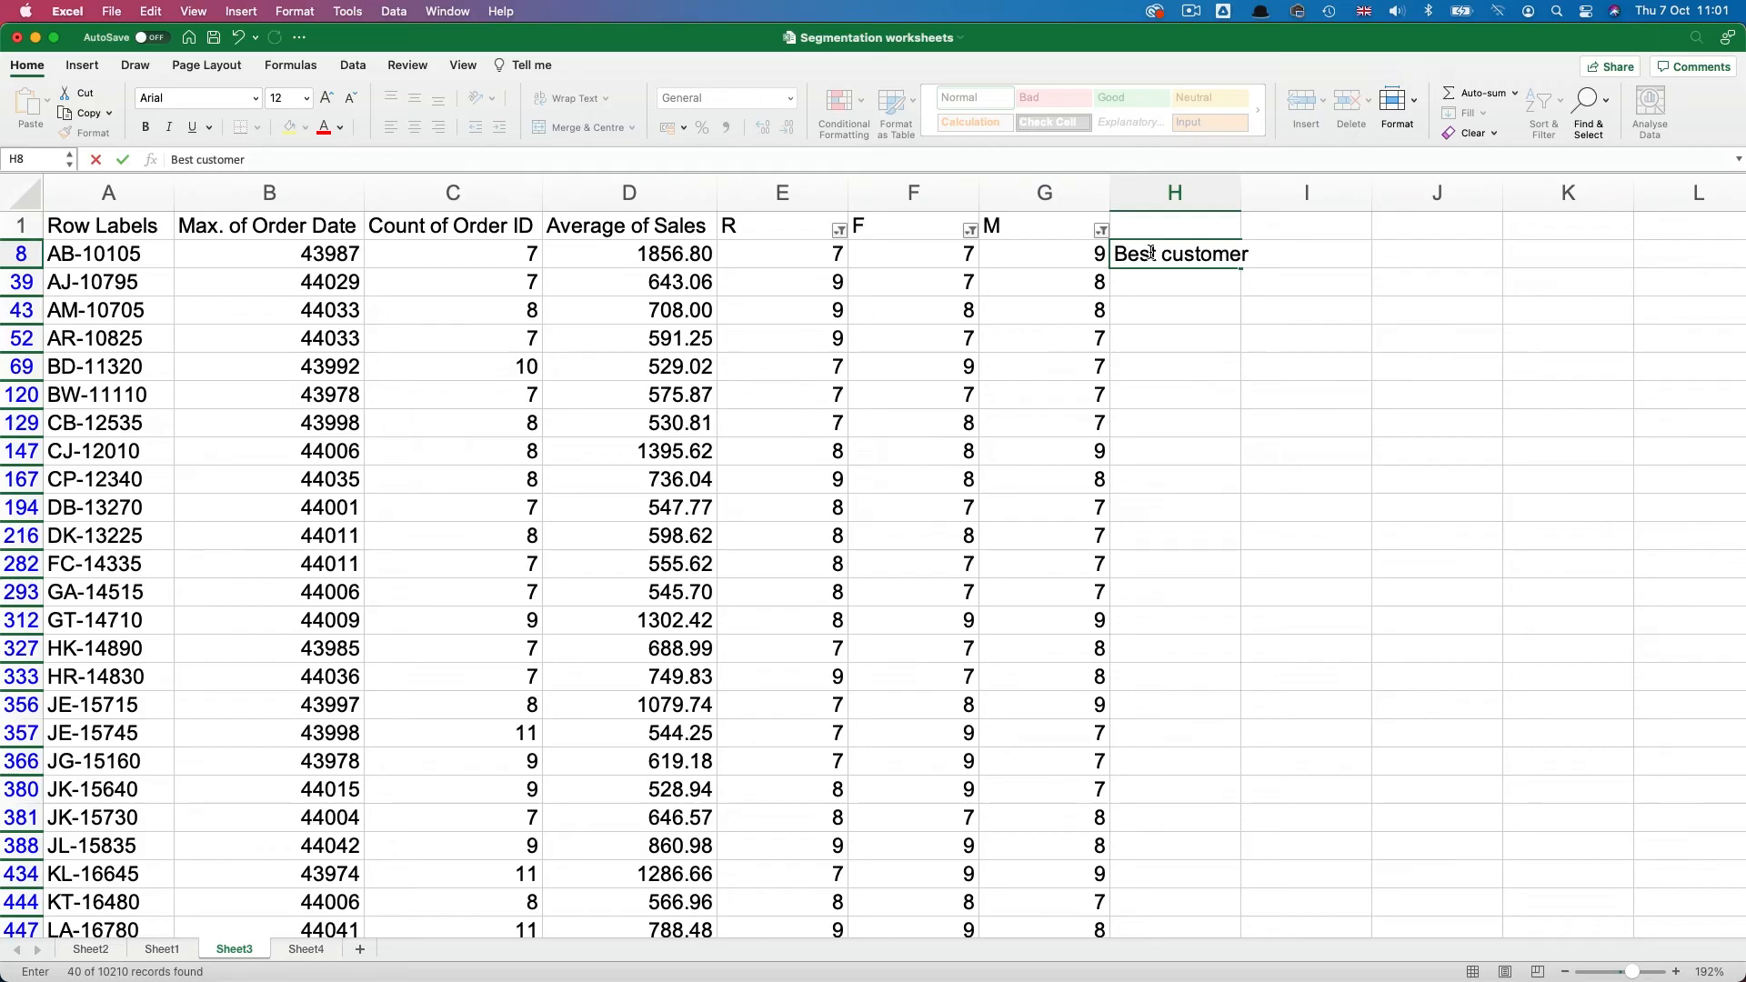
left_click(306, 948)
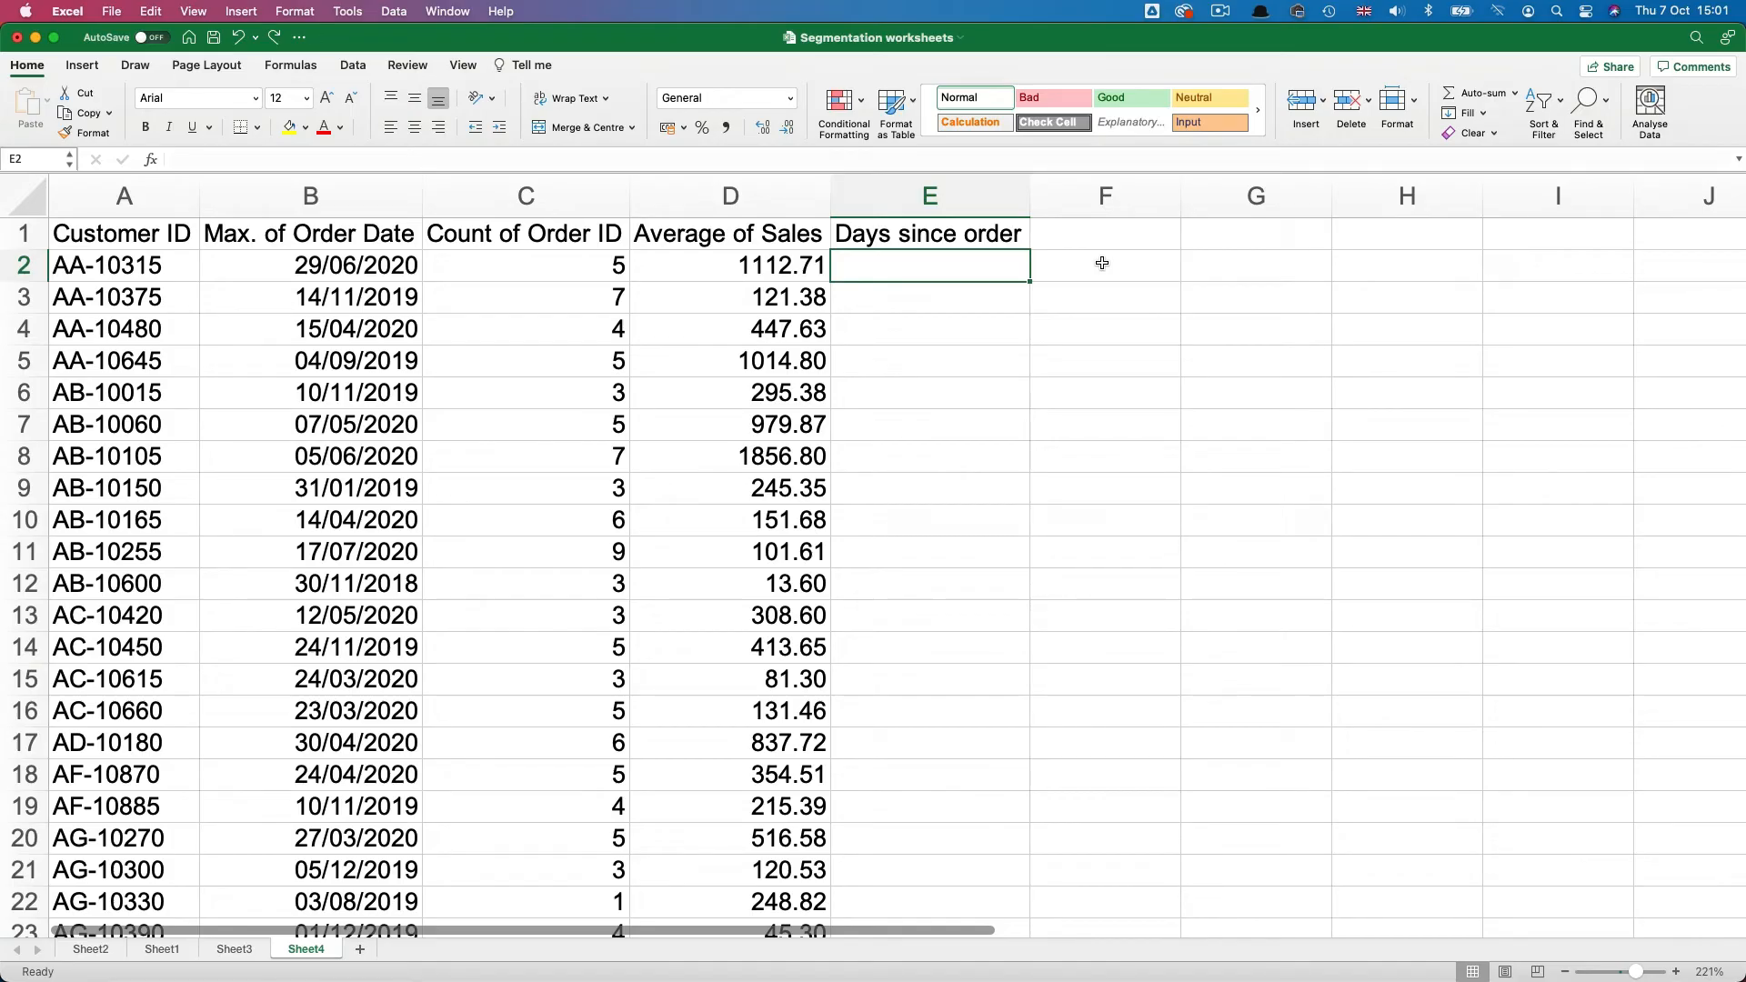
Step: Enter =DATEDIF(B2,TODAY(),"d") in E2 for days since the last order
type("=")
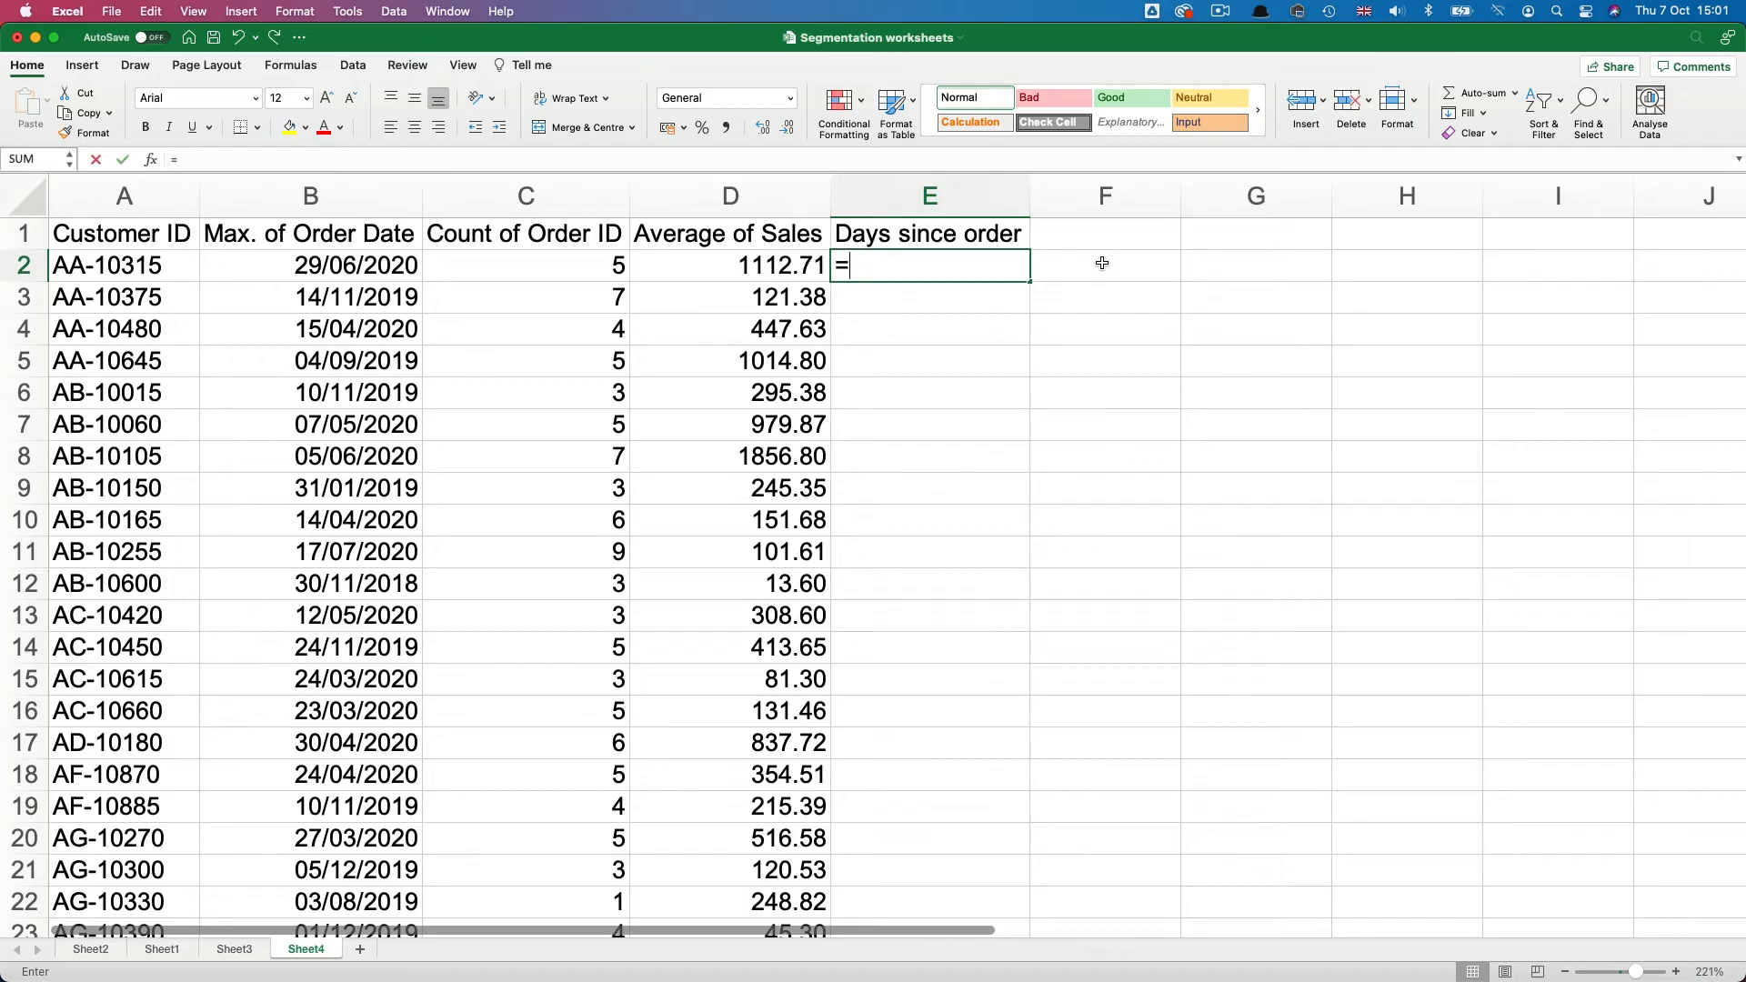
type("datedif")
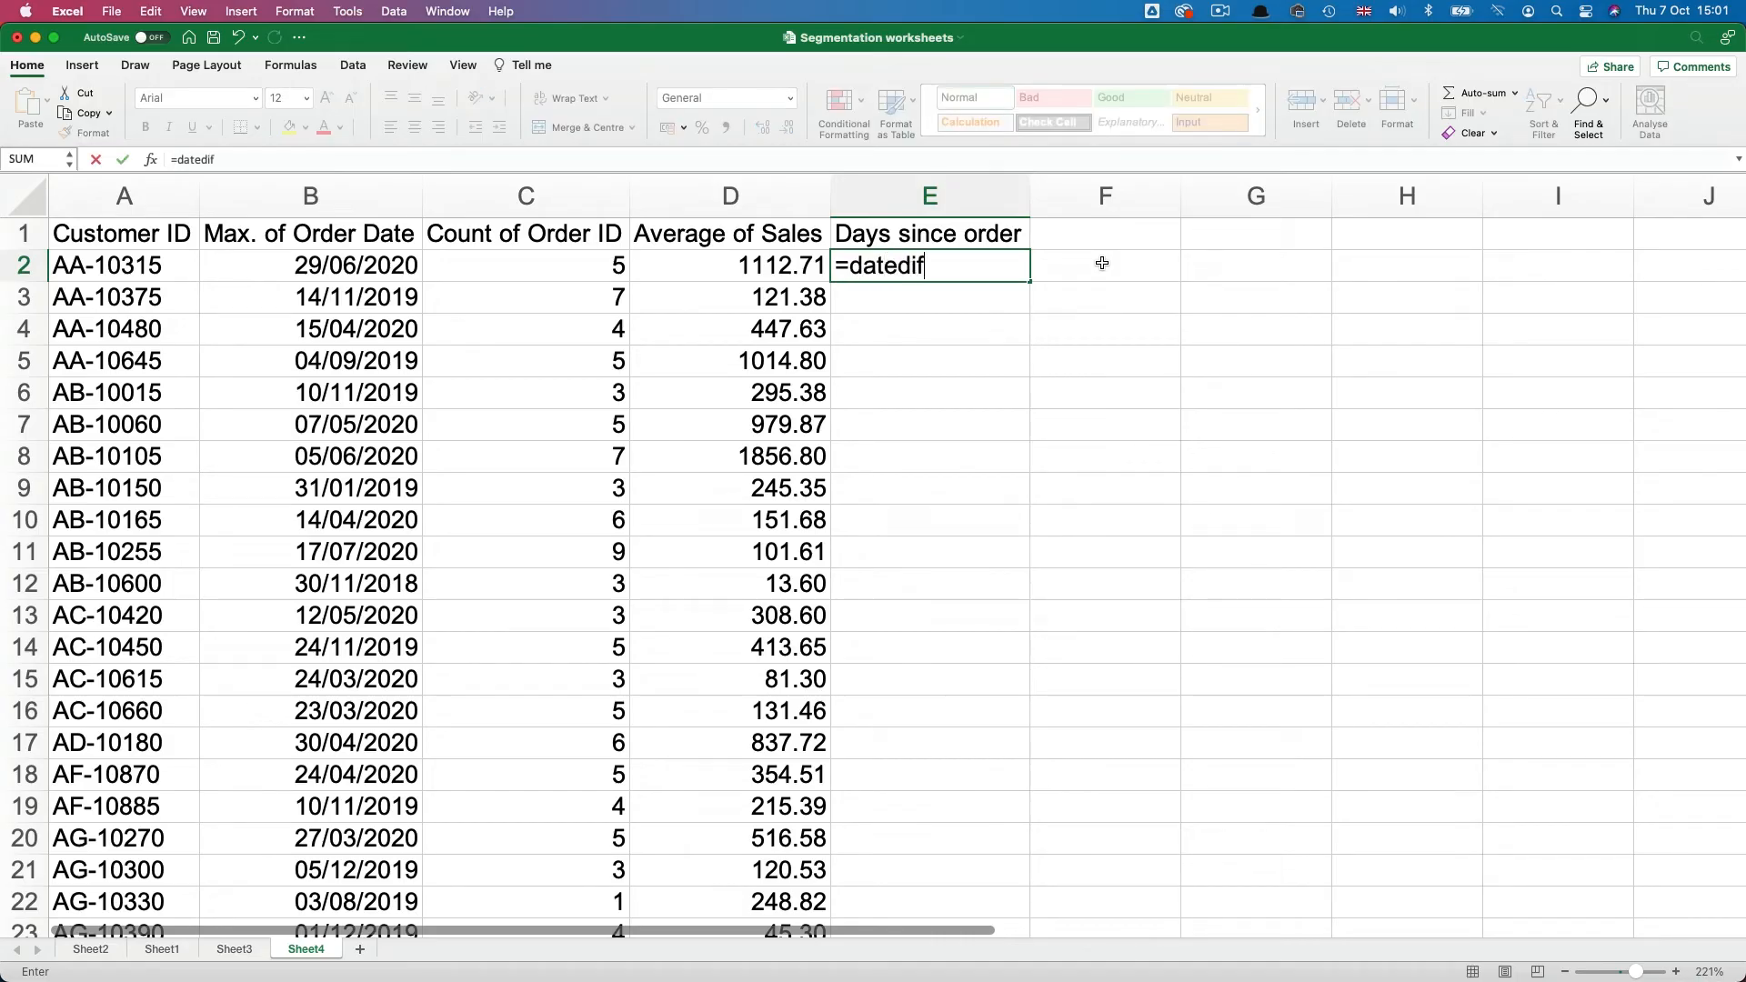
left_click(310, 265)
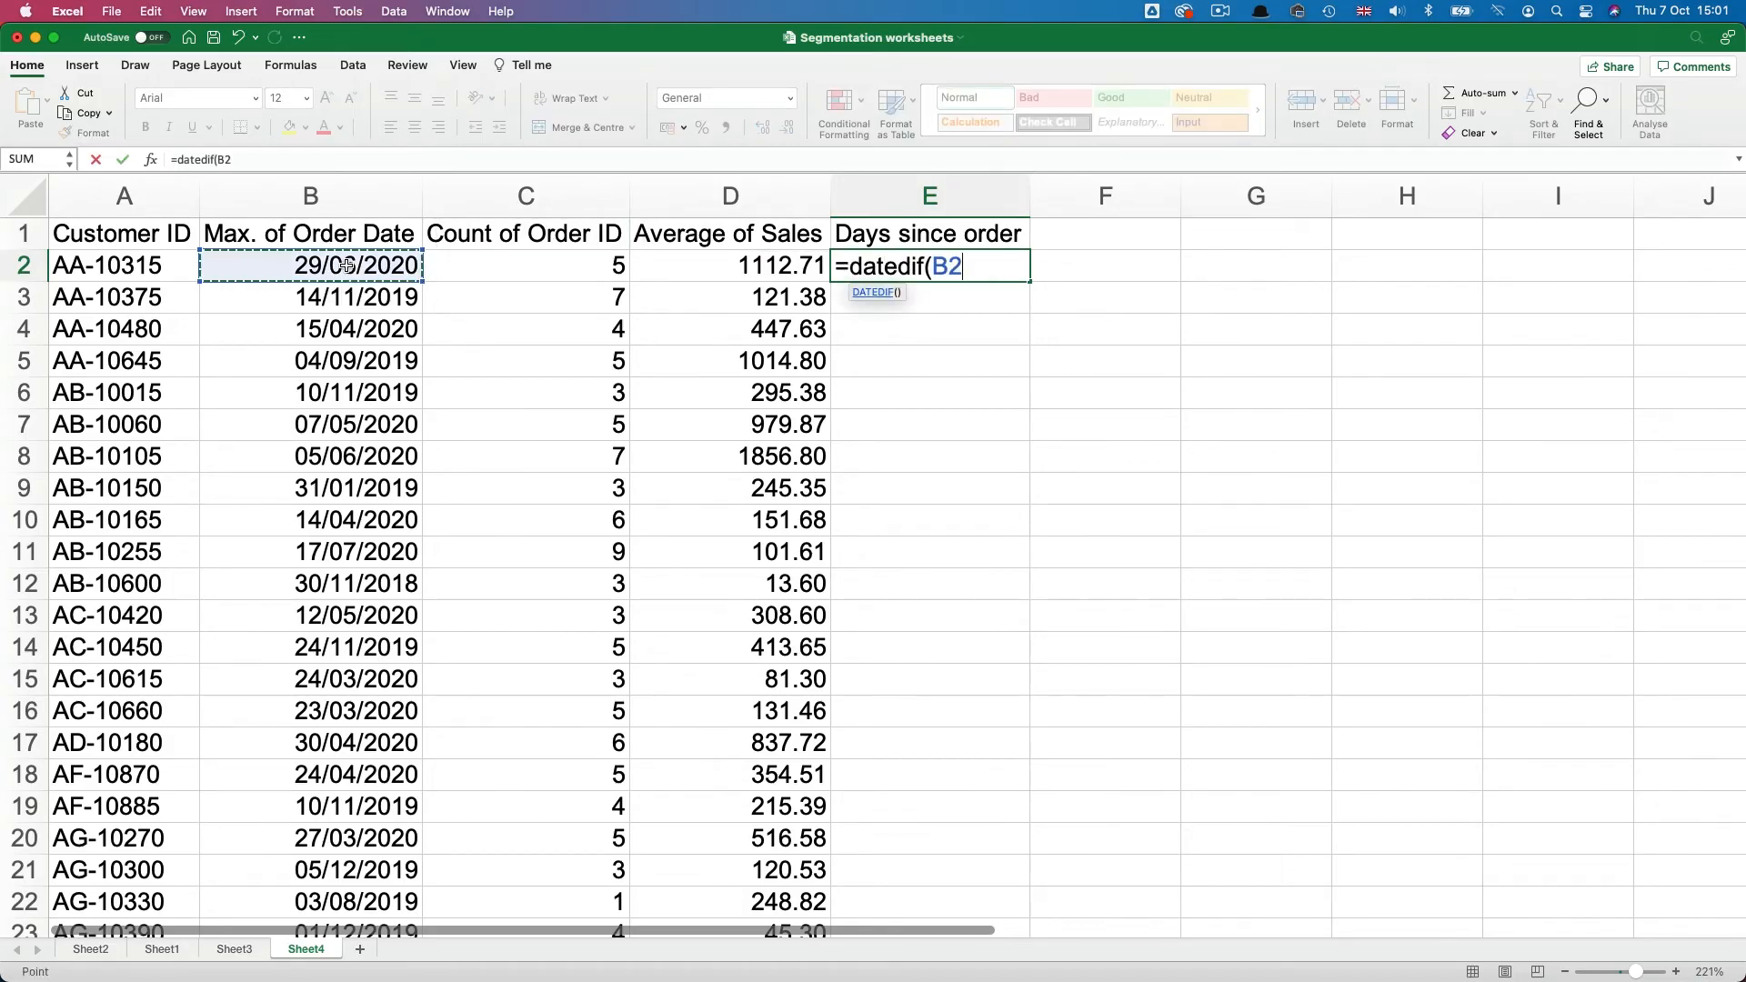
type(",today(),")
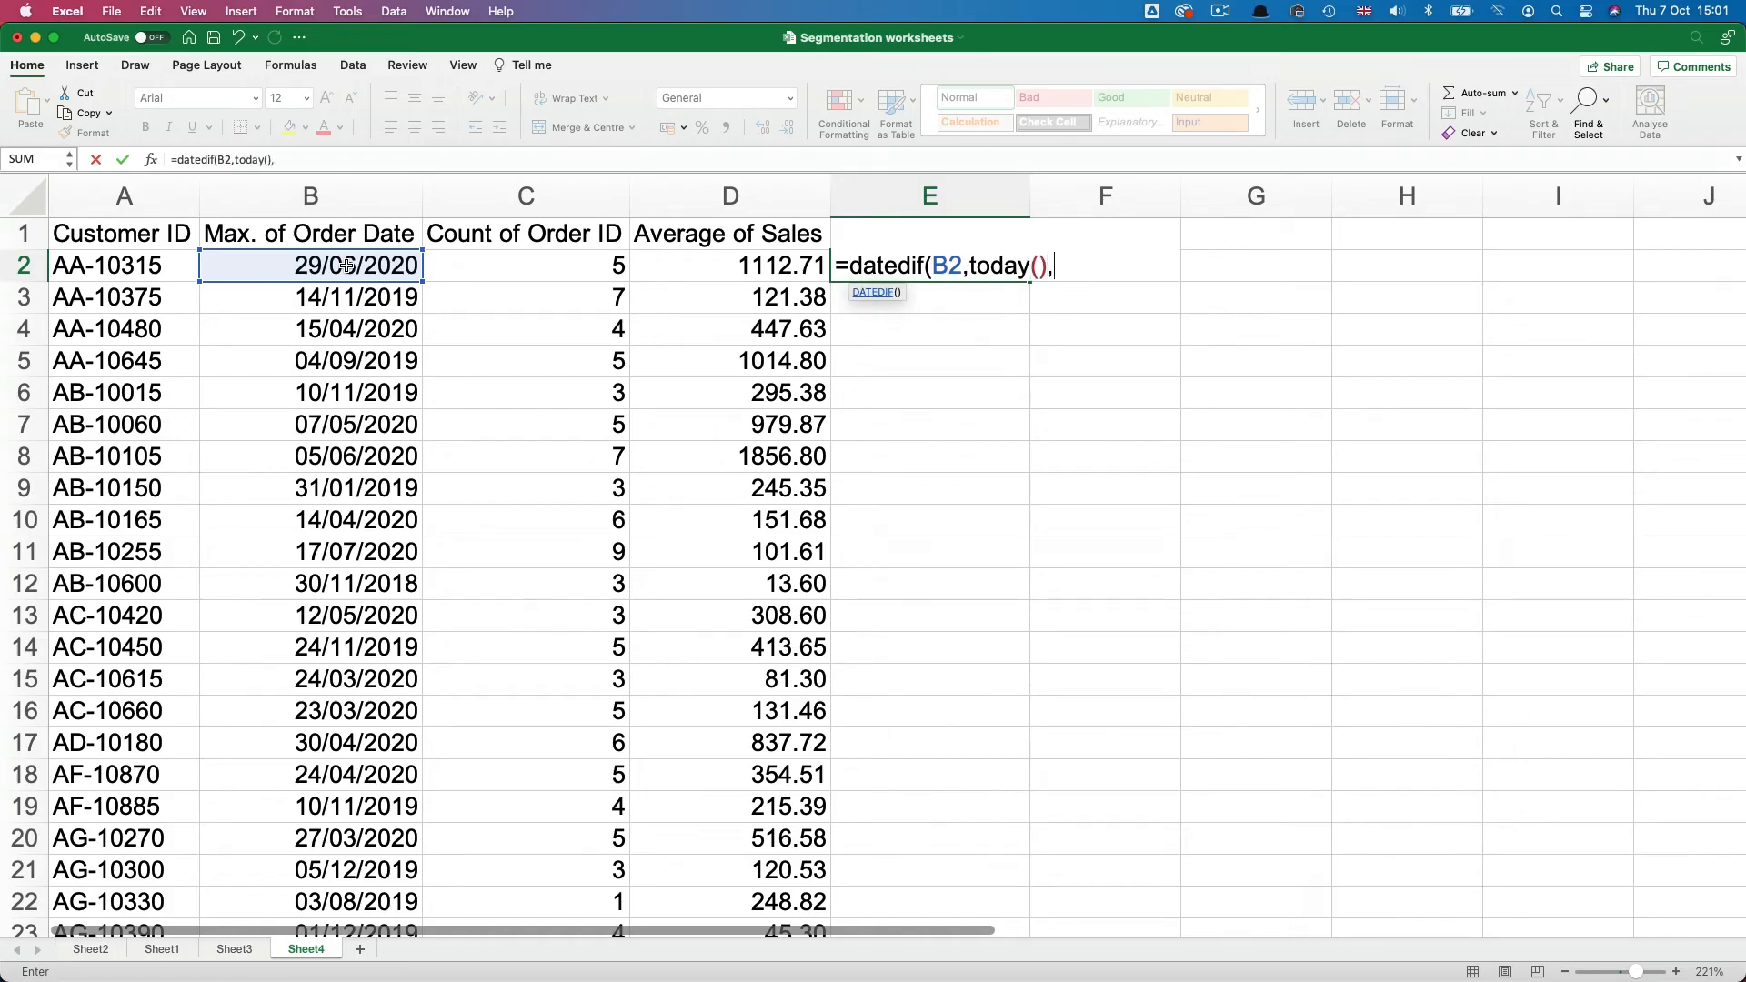
type("\"d\")")
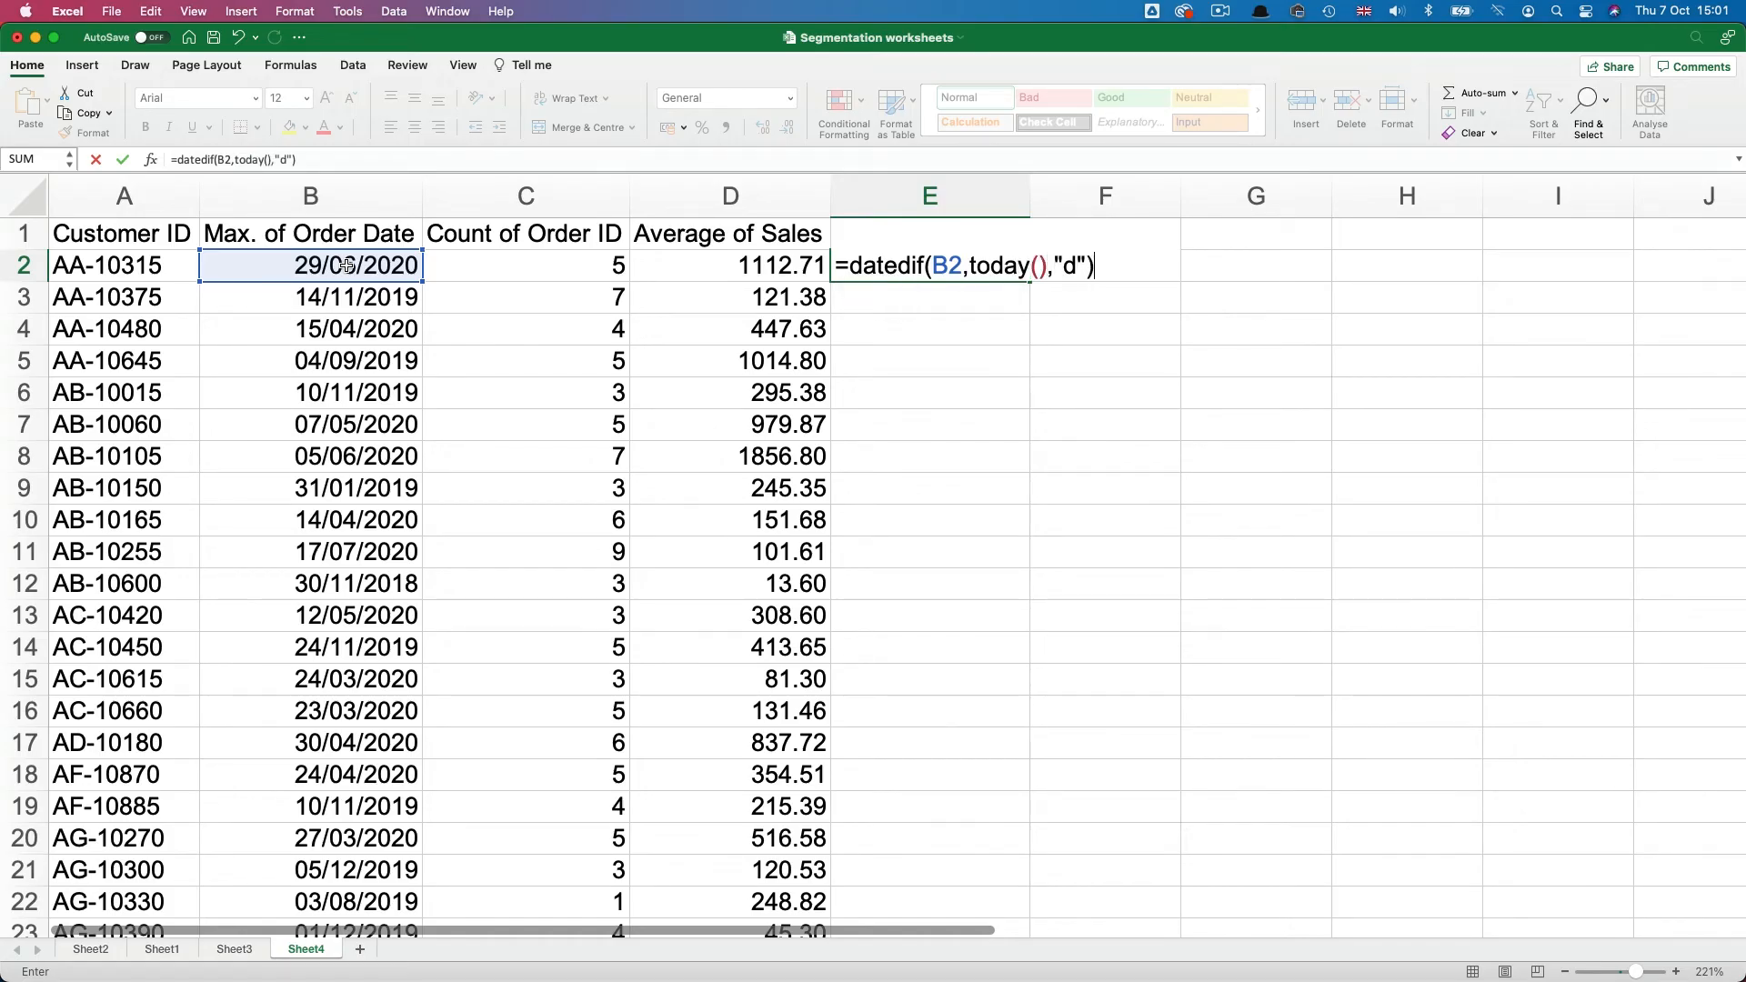
key("Return")
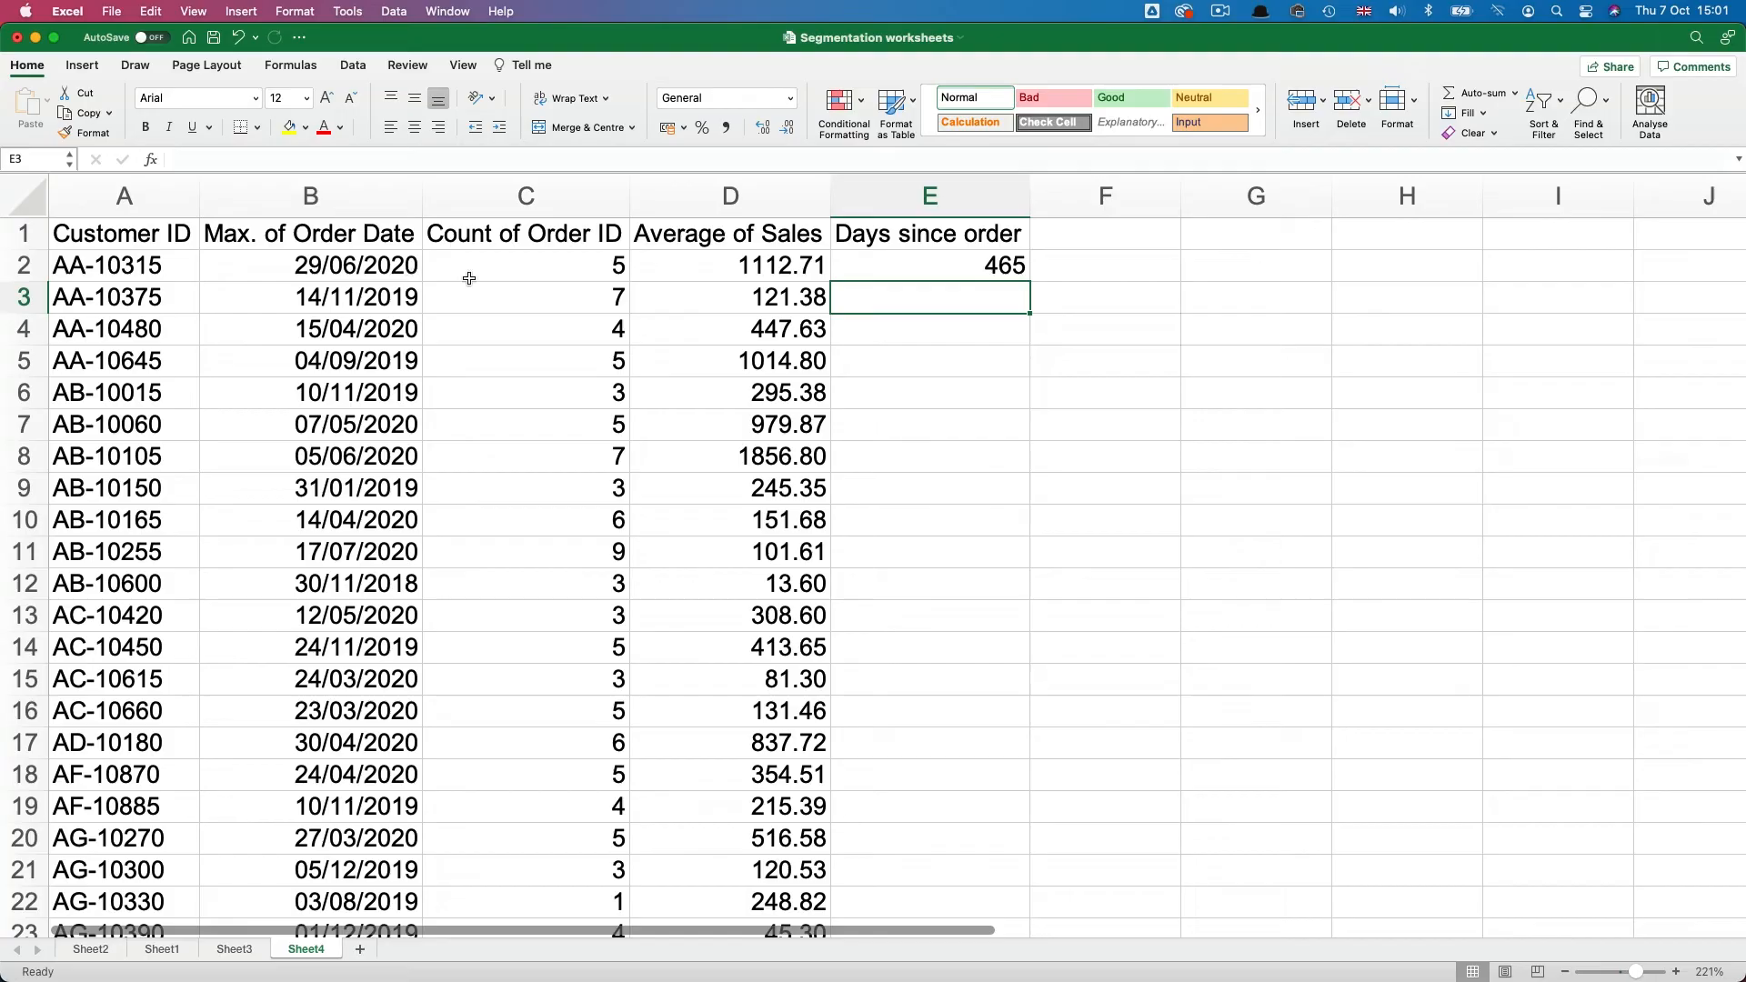
Step: Copy the days-since-order formula down the column and go to the File menu
left_click(928, 264)
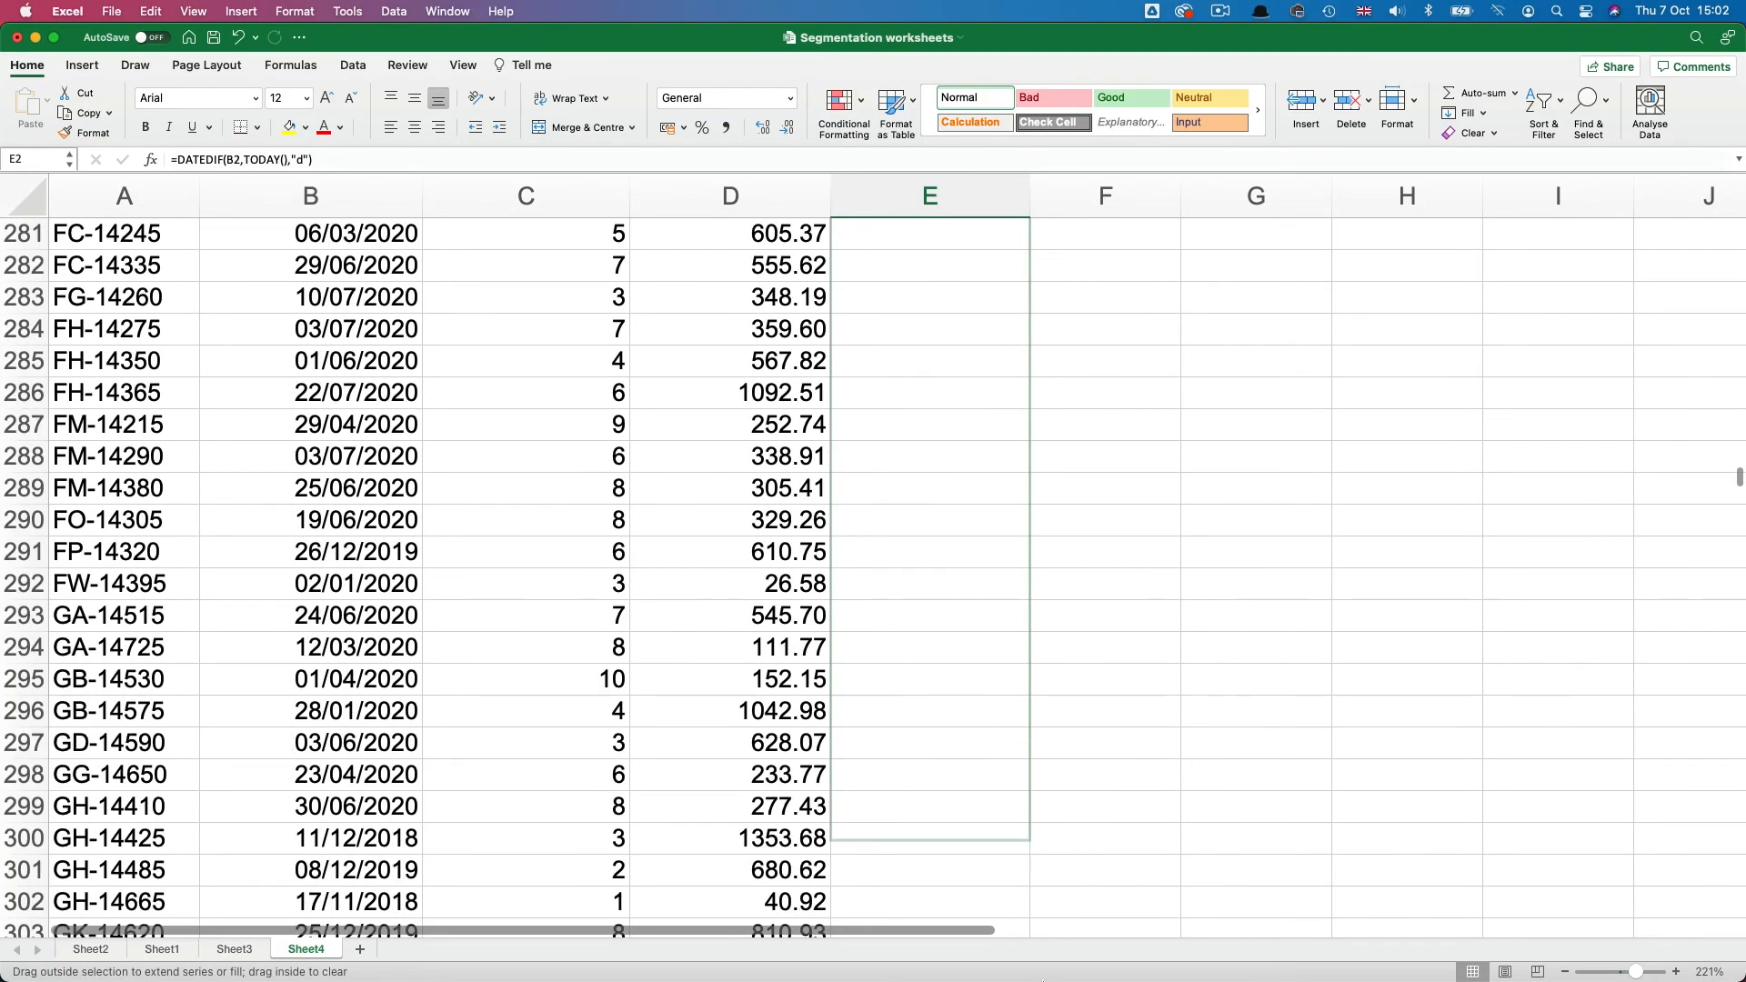
scroll("down", 3)
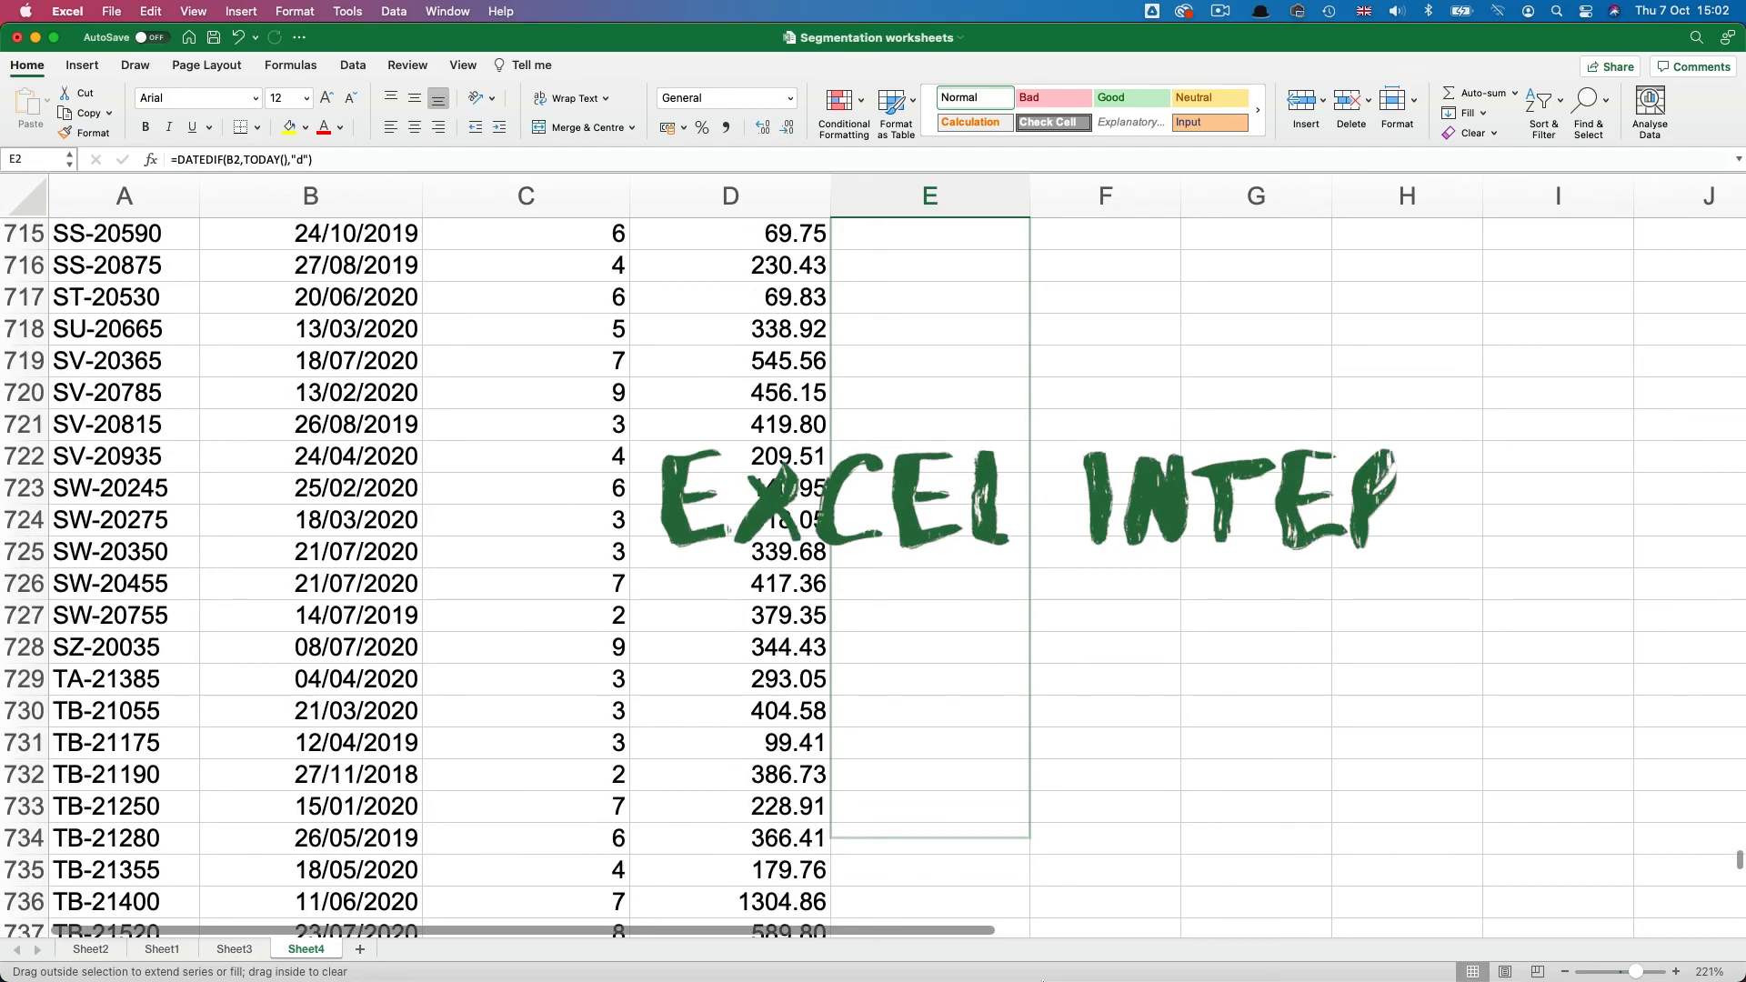
scroll("down", 3)
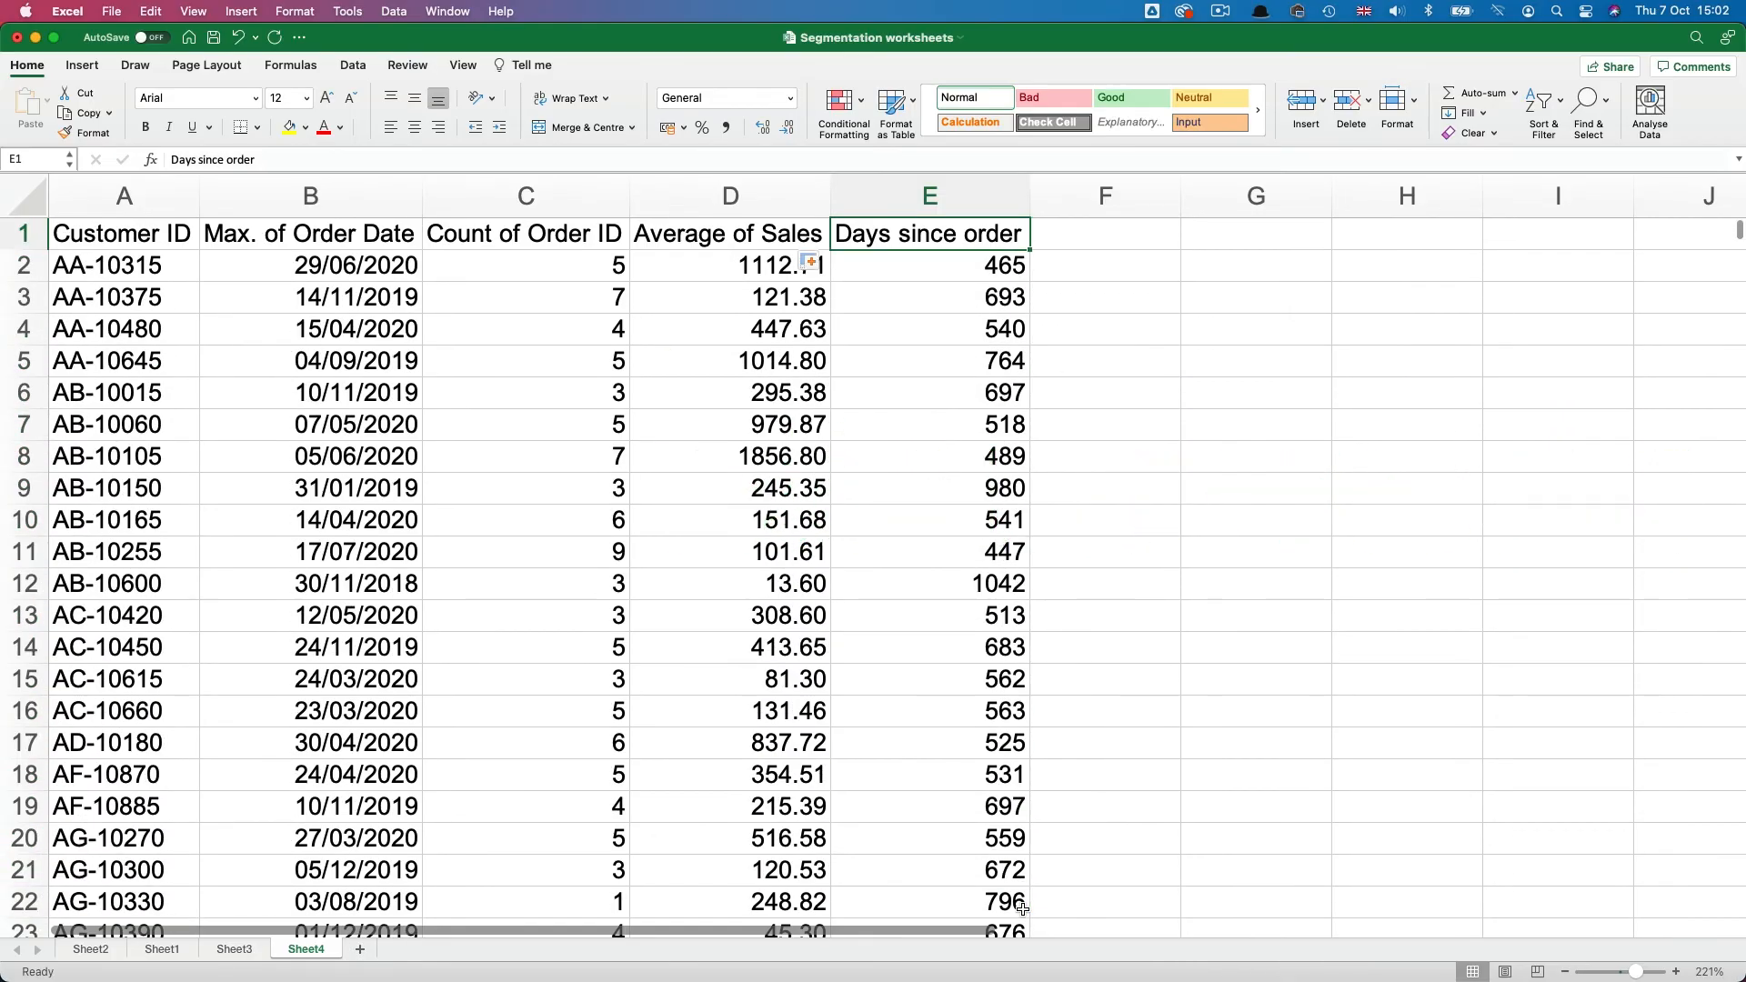
left_click(110, 11)
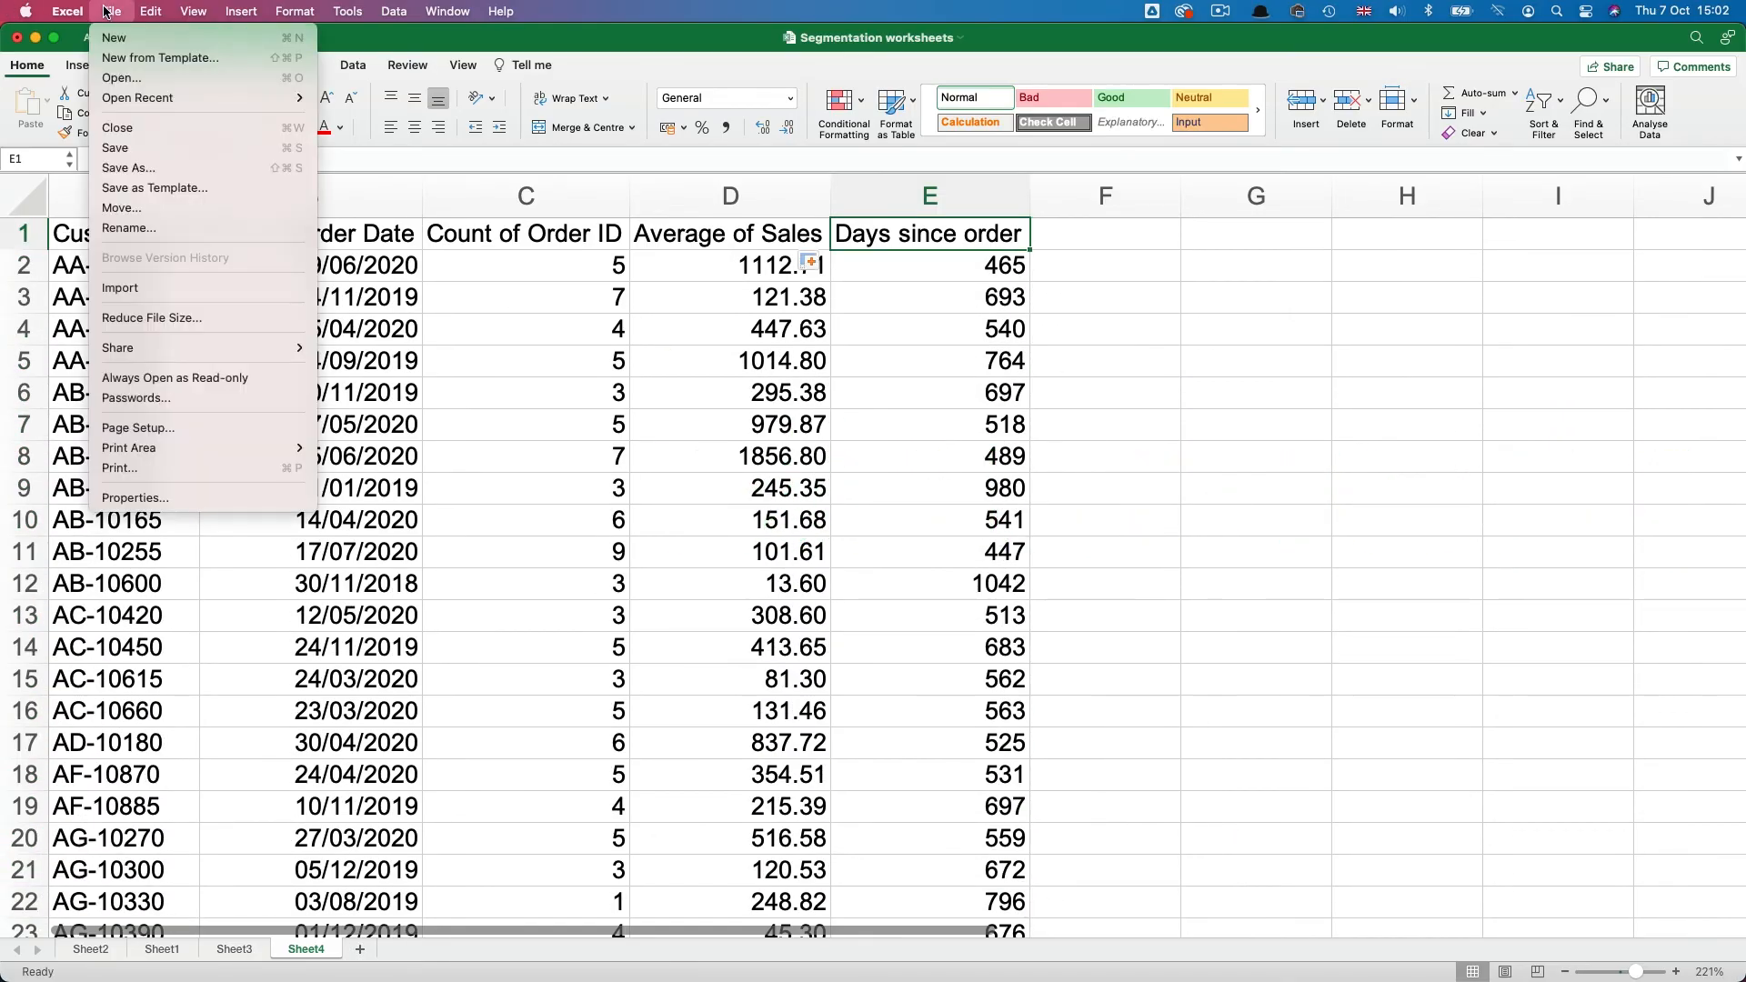
mouse_move(156, 168)
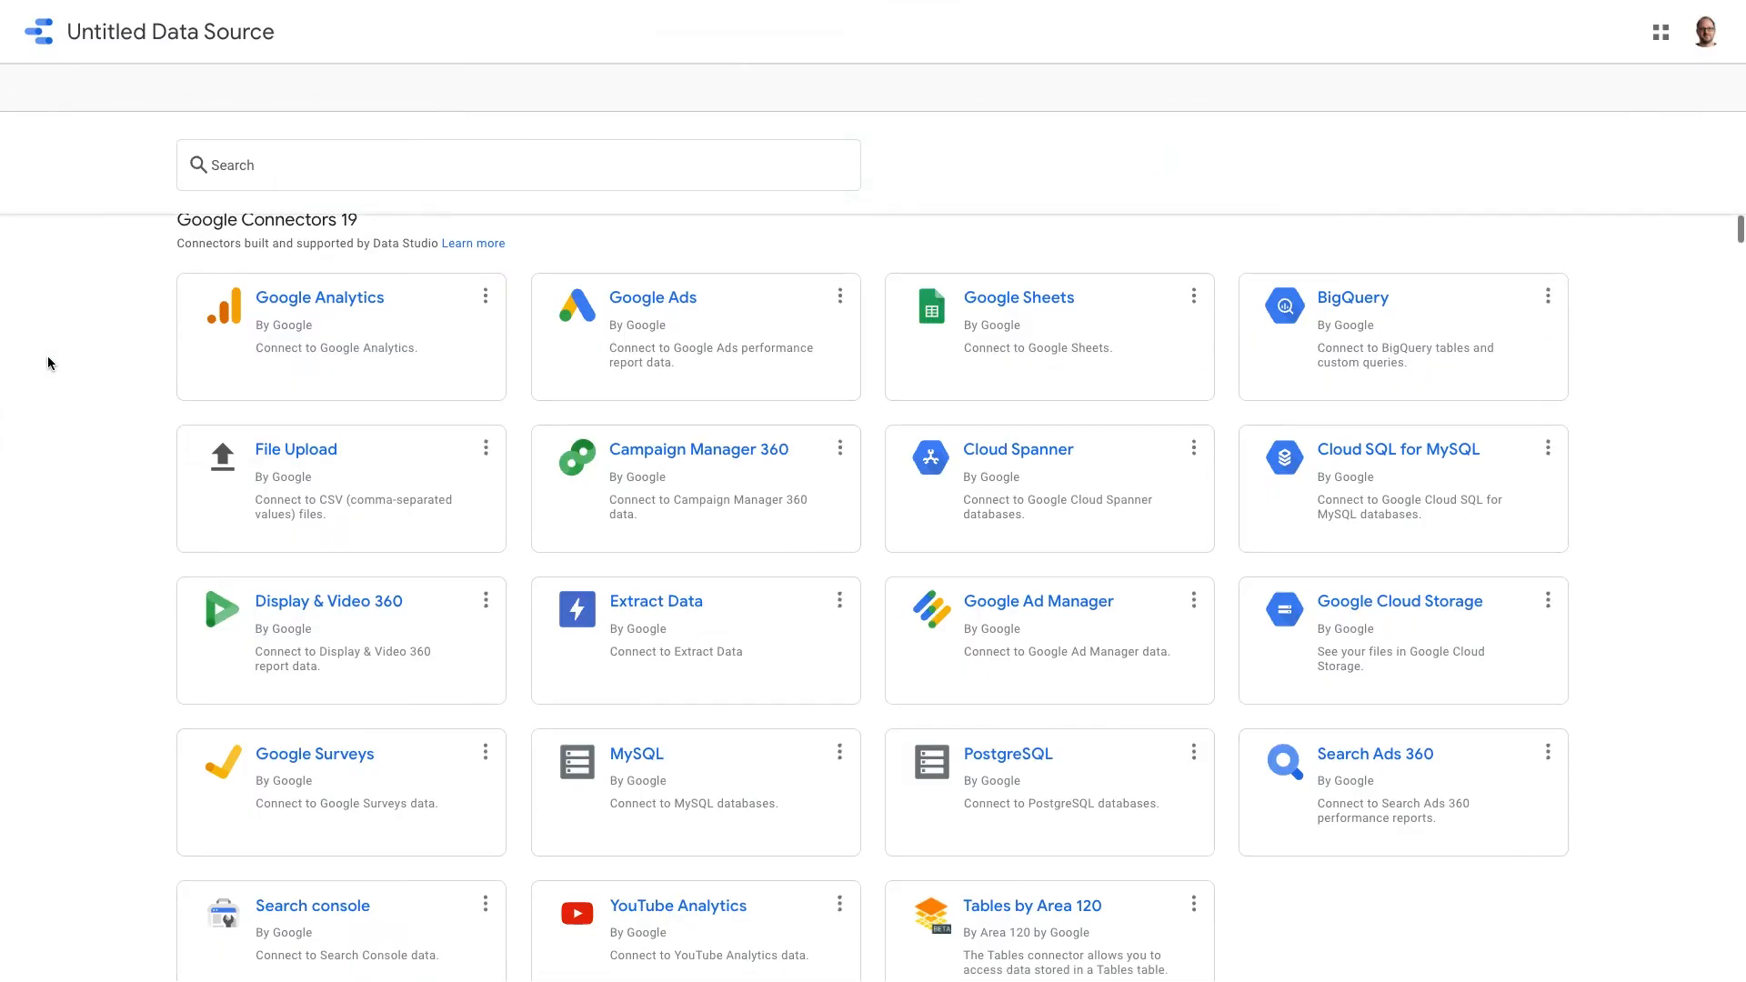
Step: Choose the File Upload connector to bring in RFM step 1.csv
left_click(297, 450)
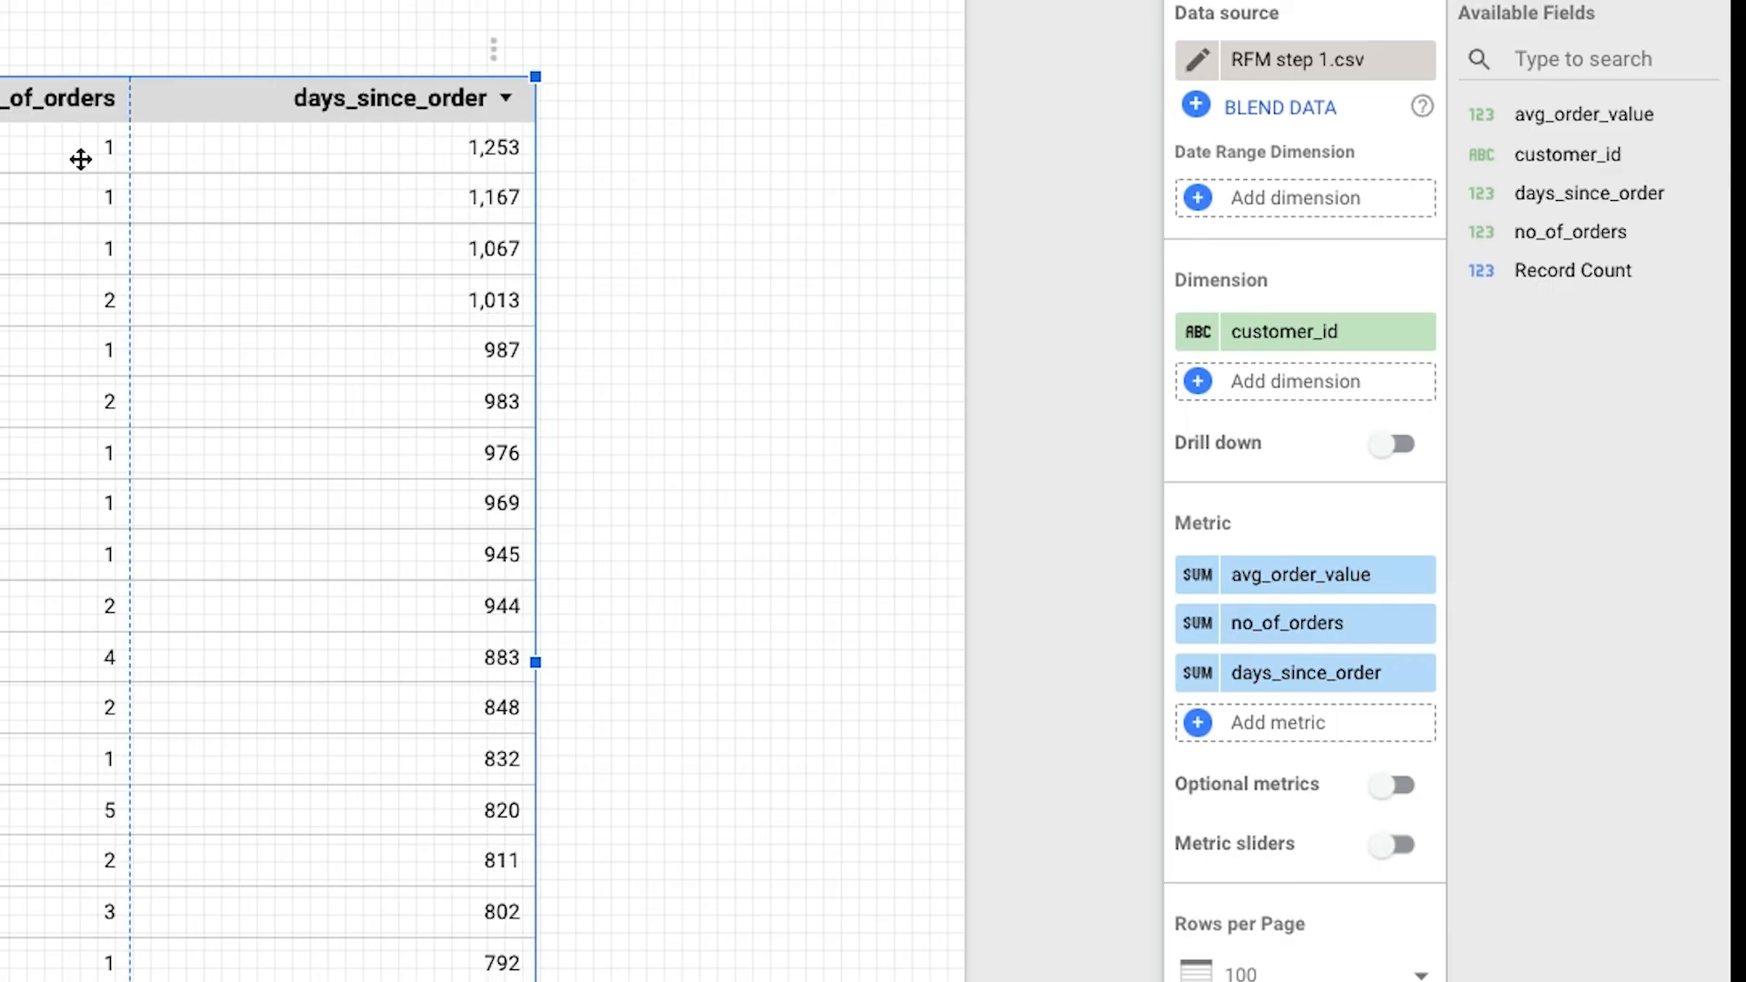
Step: Add slider controls for the metrics and preview the report in View mode
left_click(599, 83)
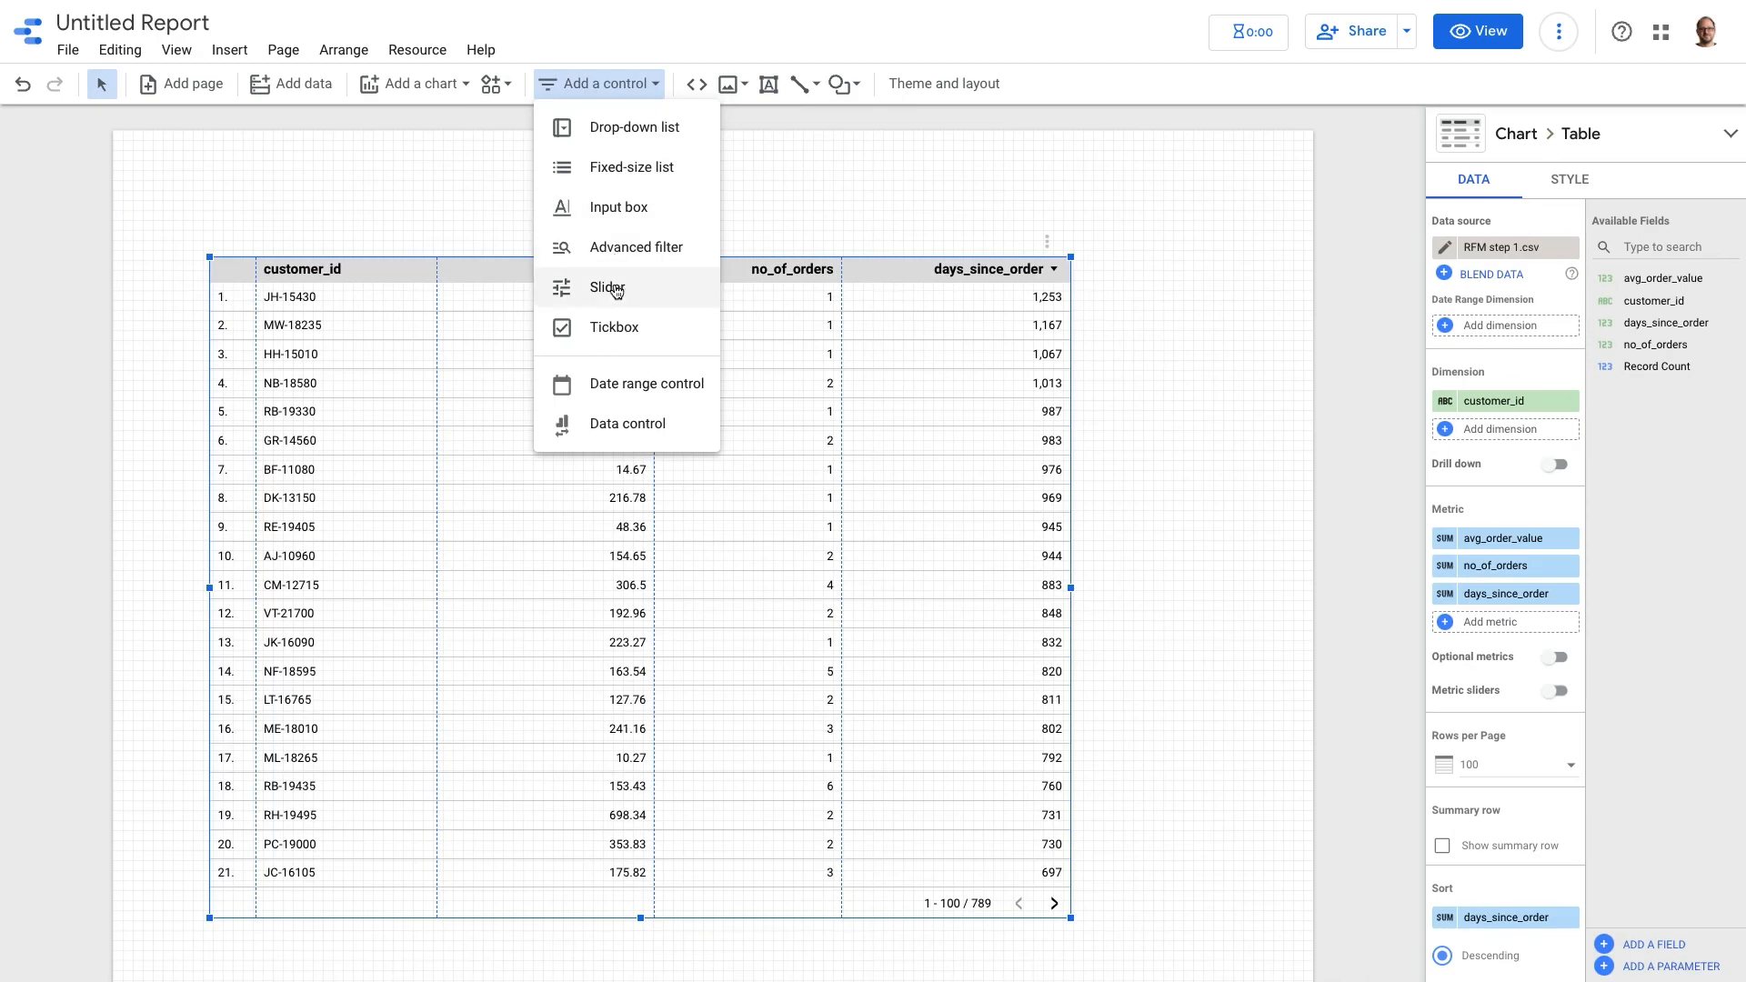
left_click(607, 287)
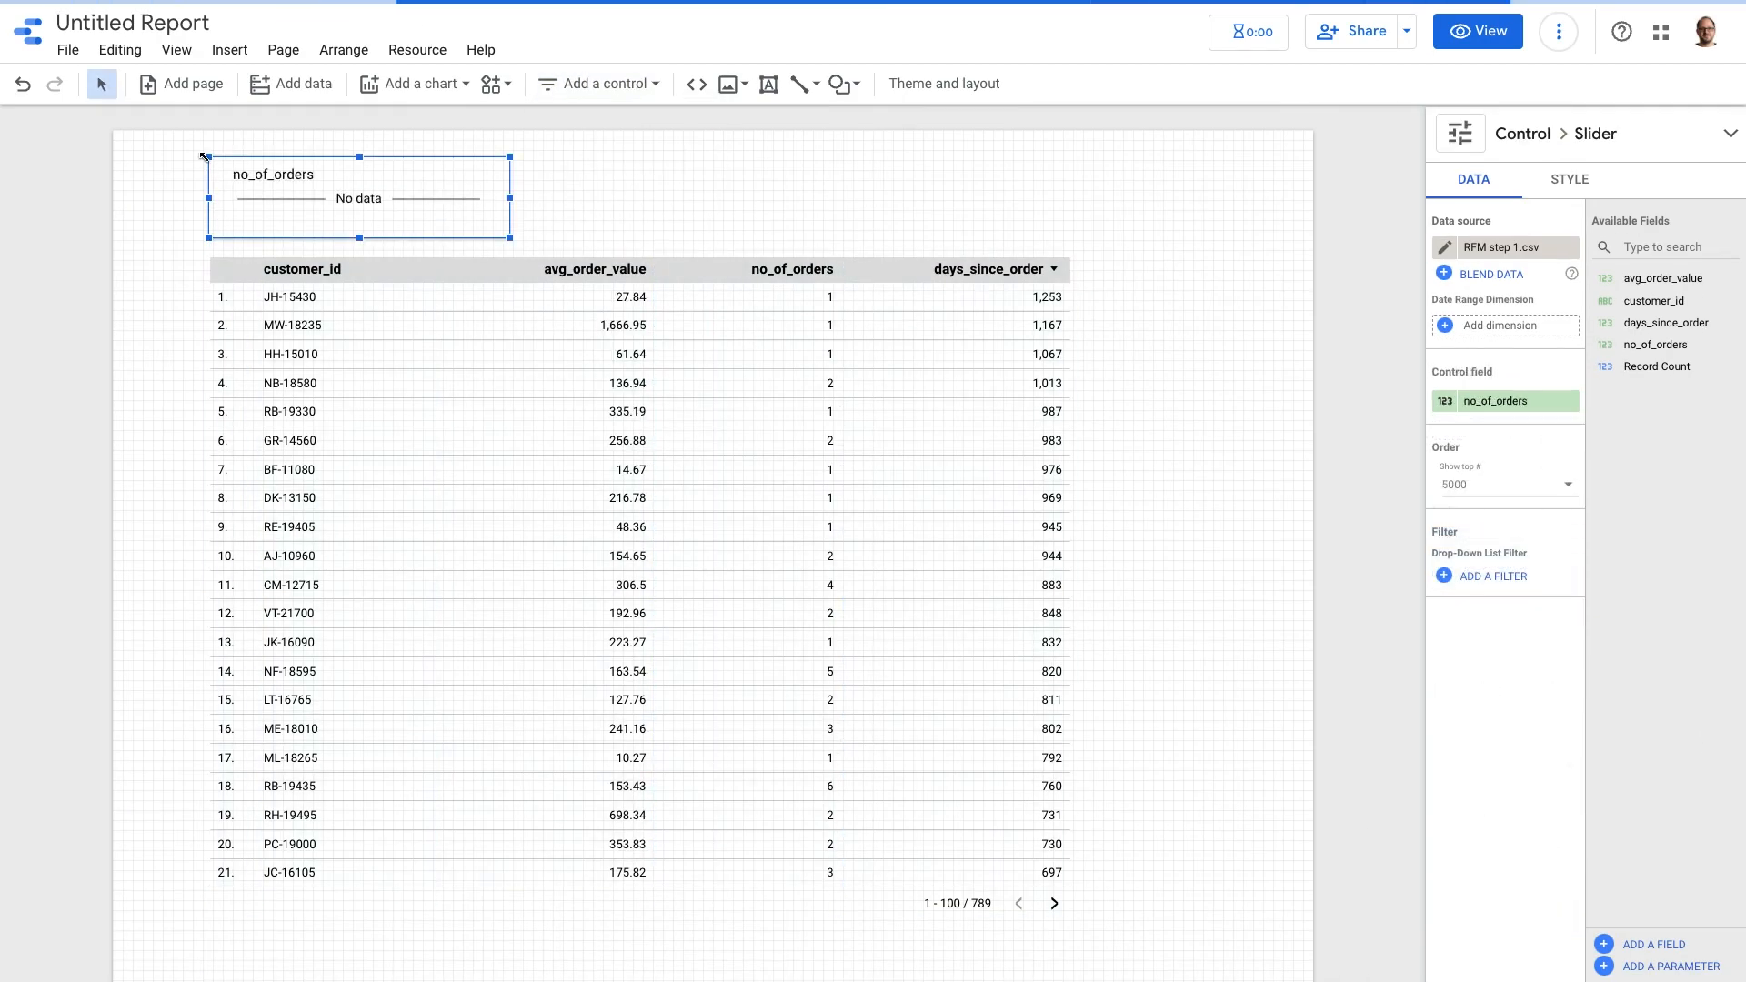
left_click(598, 83)
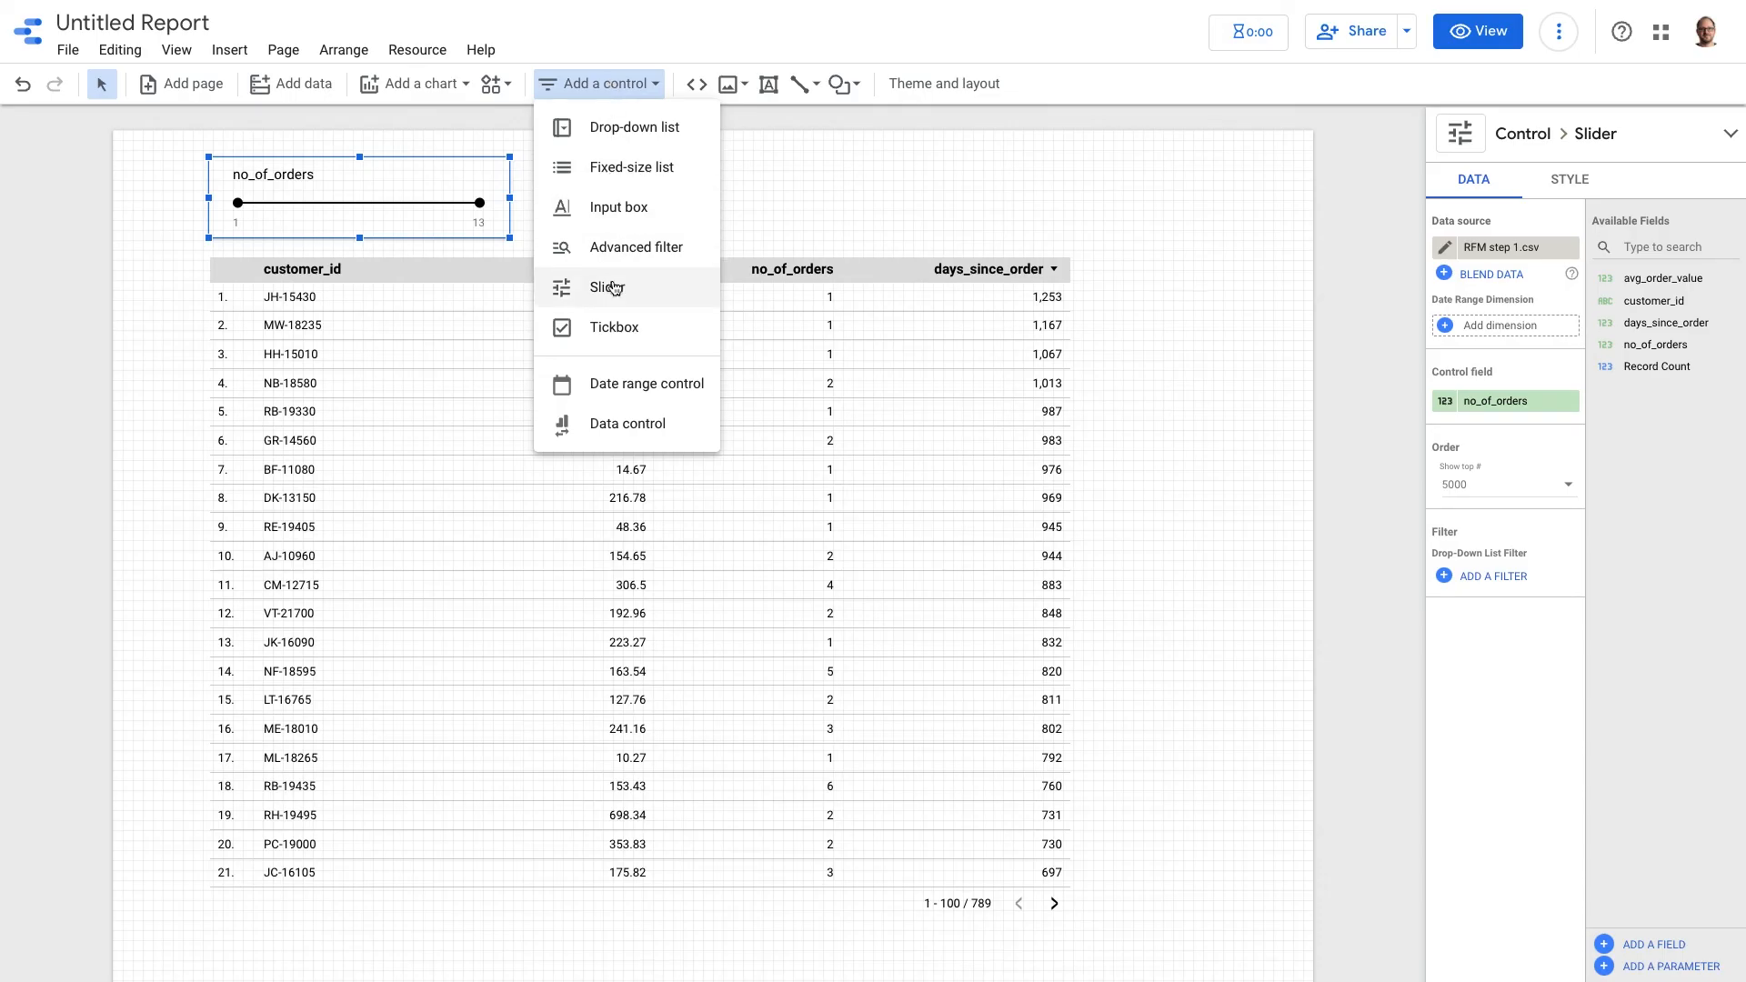
left_click(604, 287)
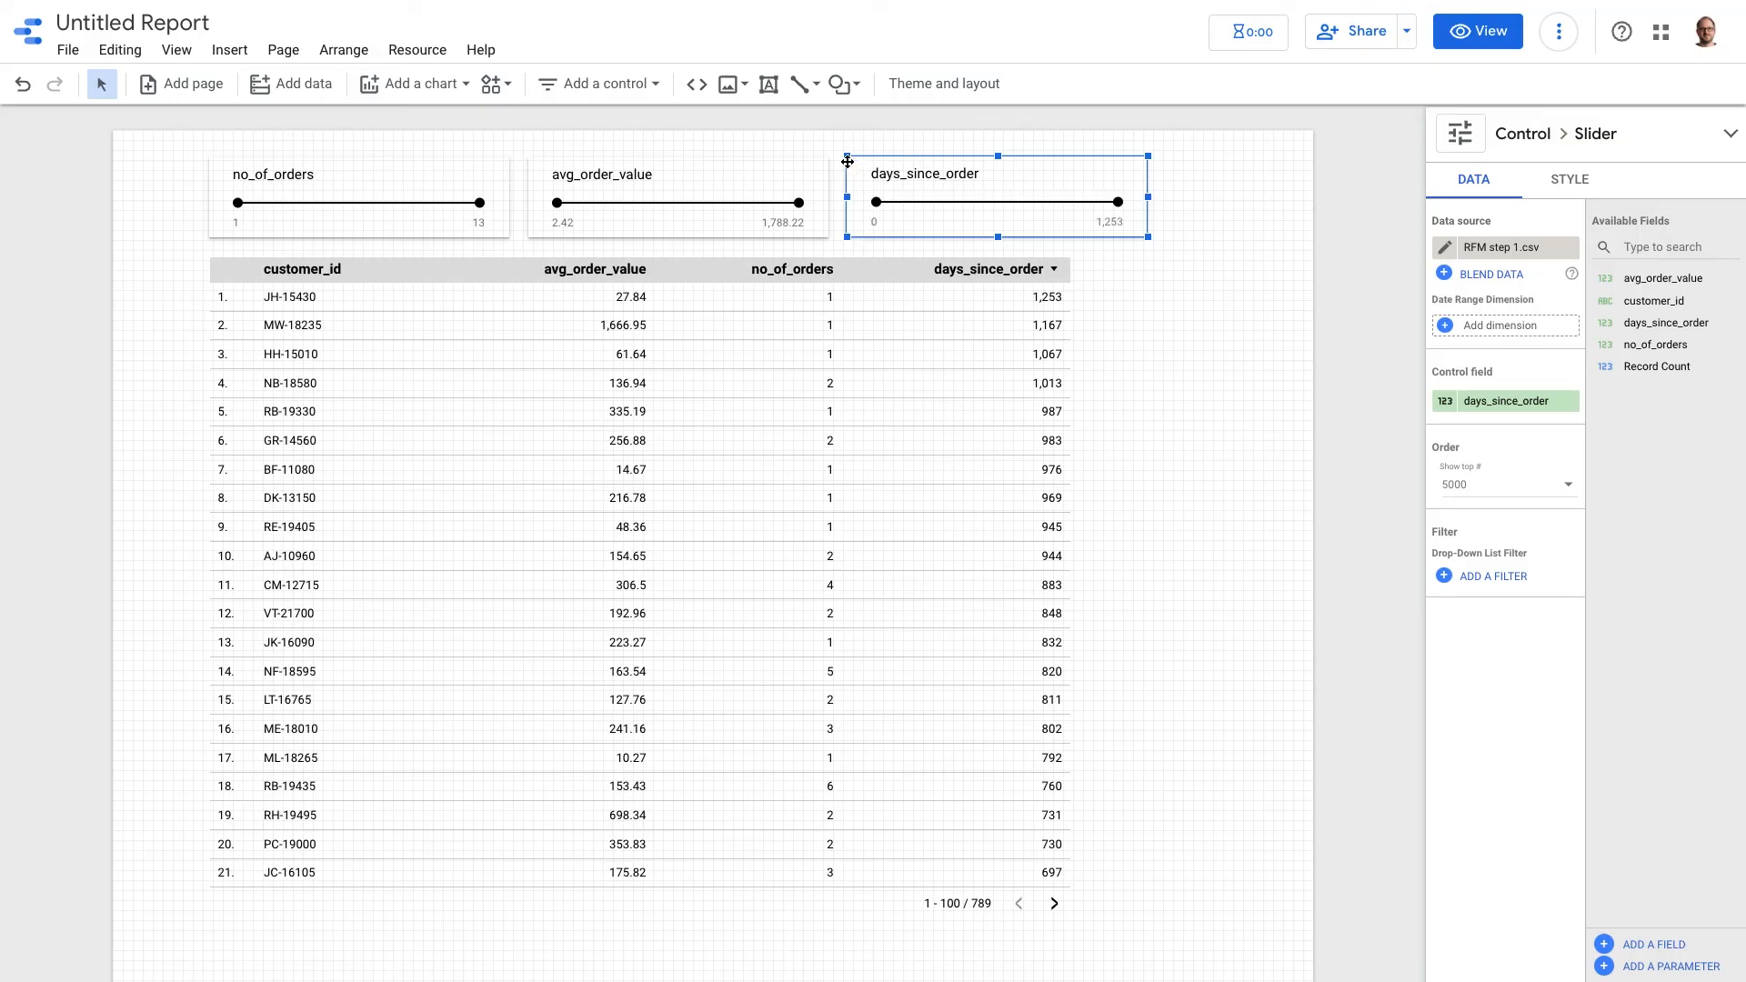
left_click(1479, 30)
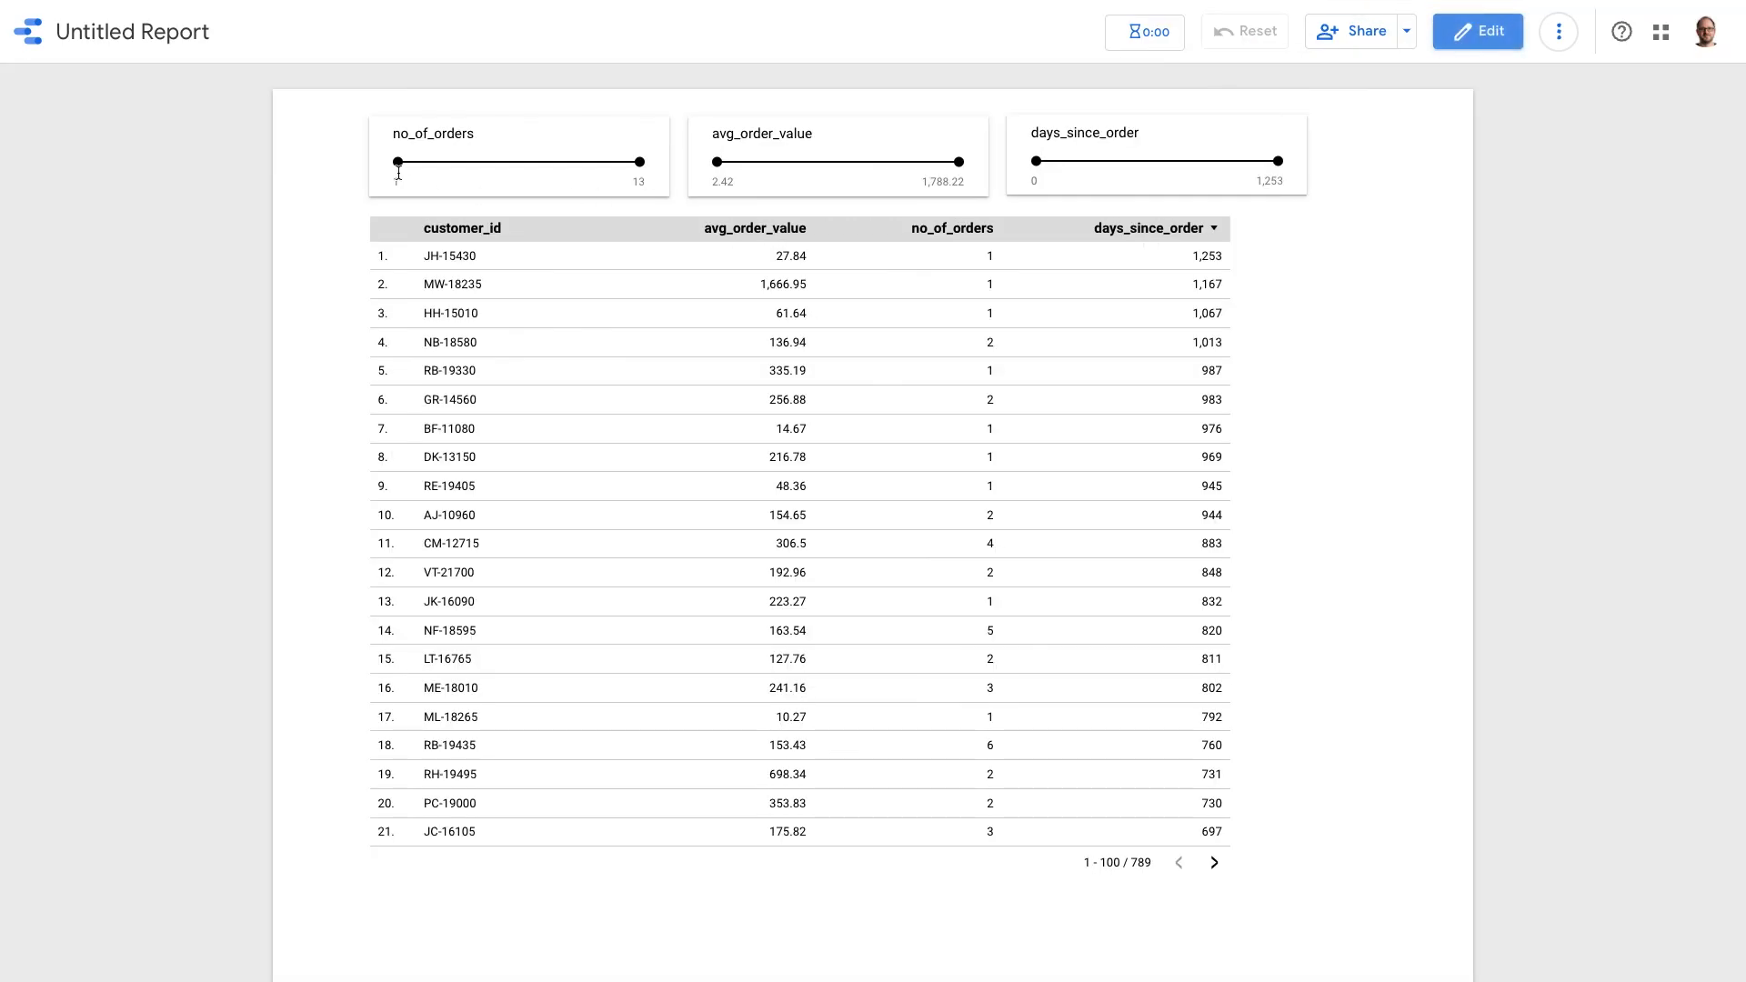
Step: Raise the no_of_orders slider minimum and choose Export on the filtered table
left_click_drag(396, 162, 552, 162)
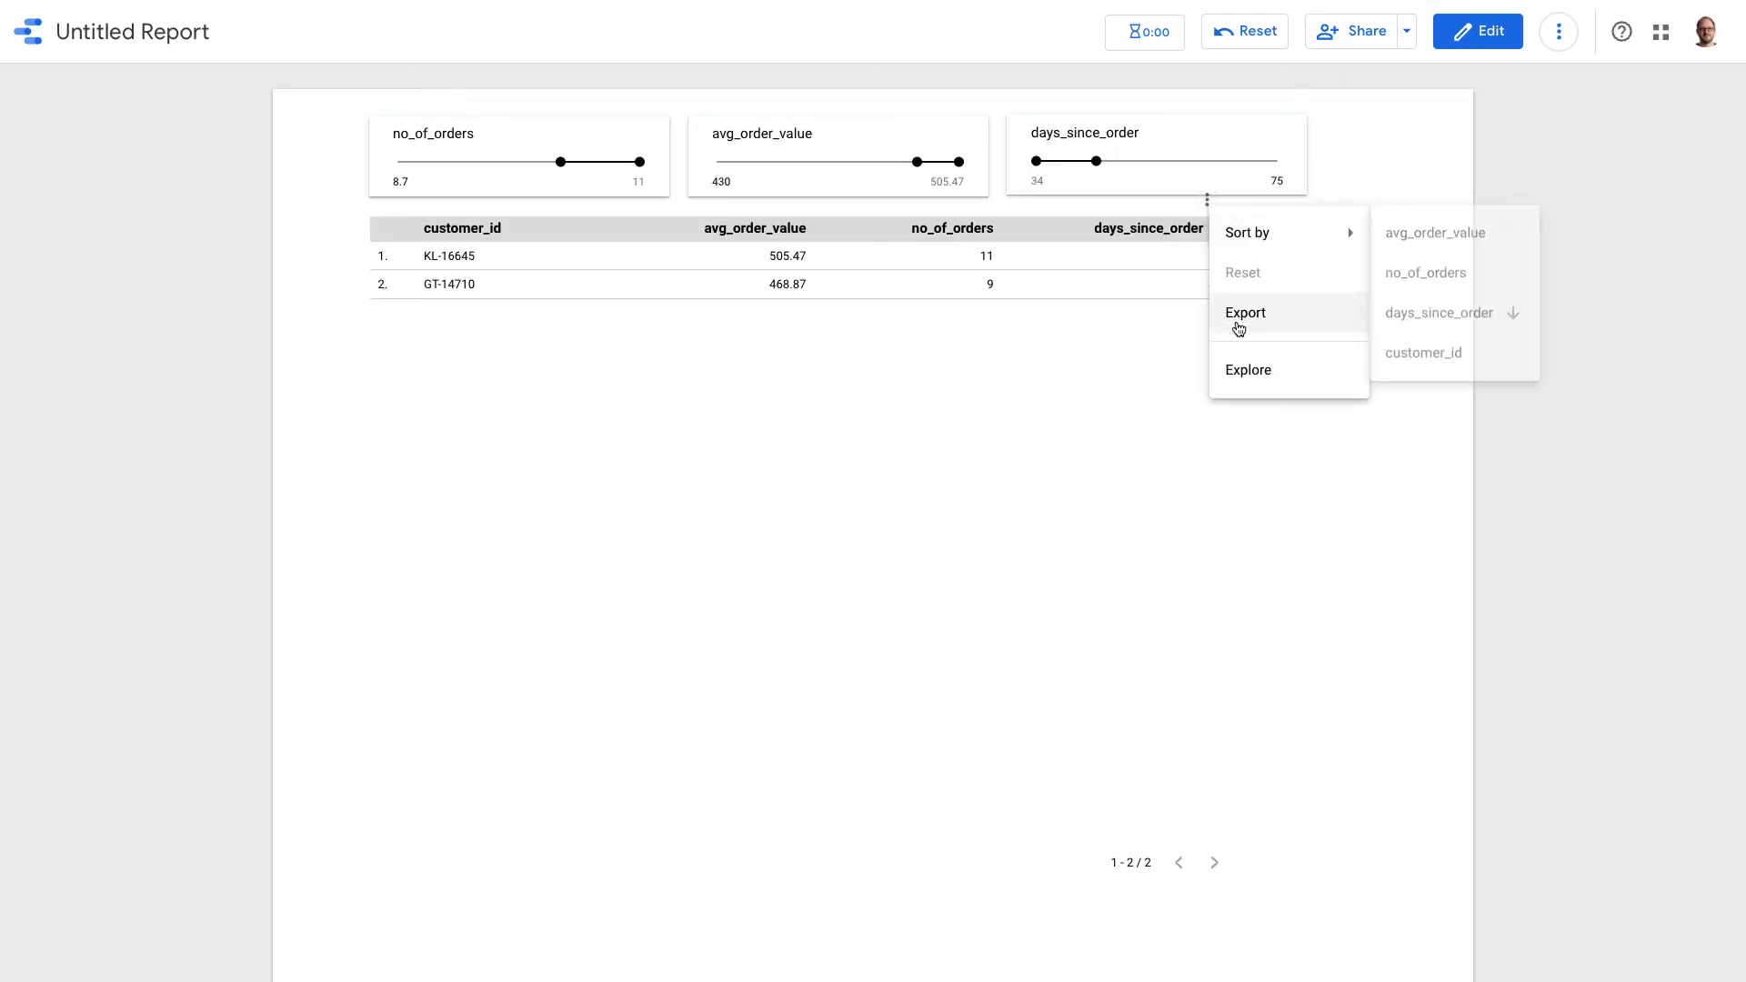
left_click(1244, 312)
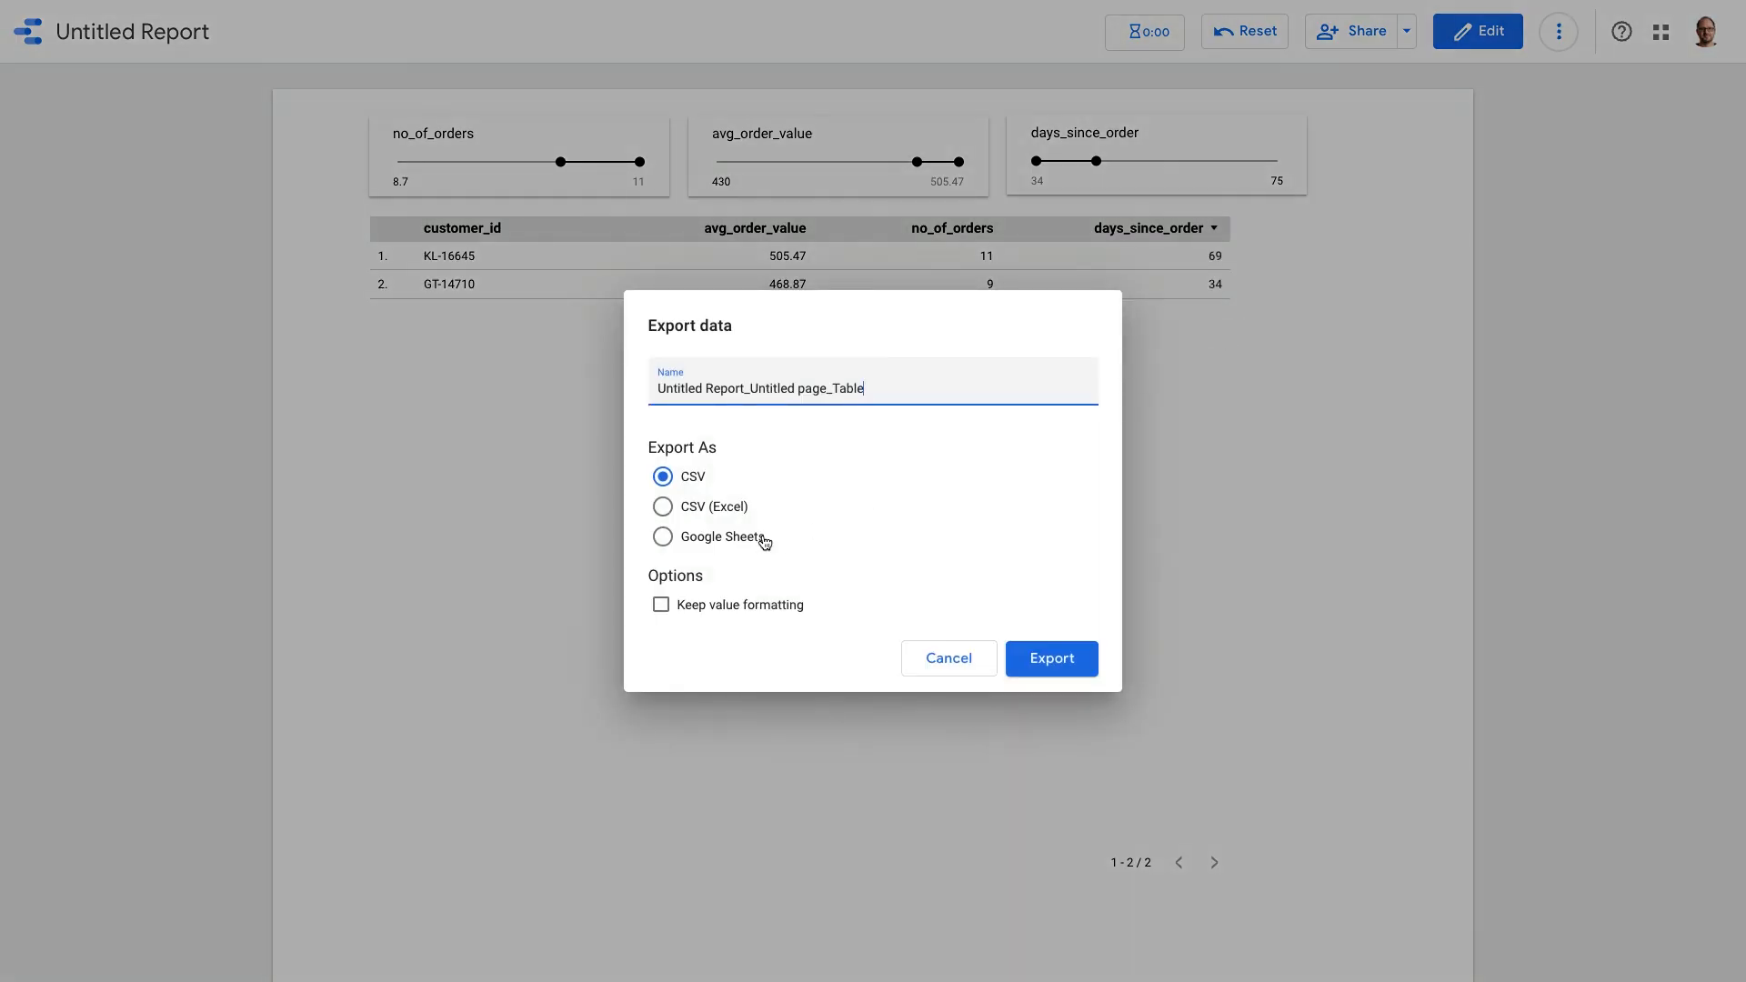